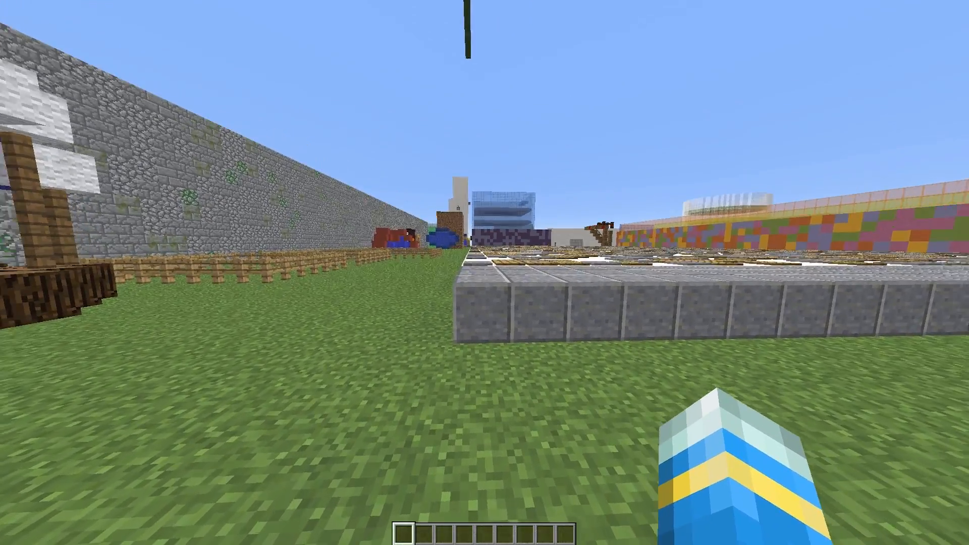
mouse_move(484, 272)
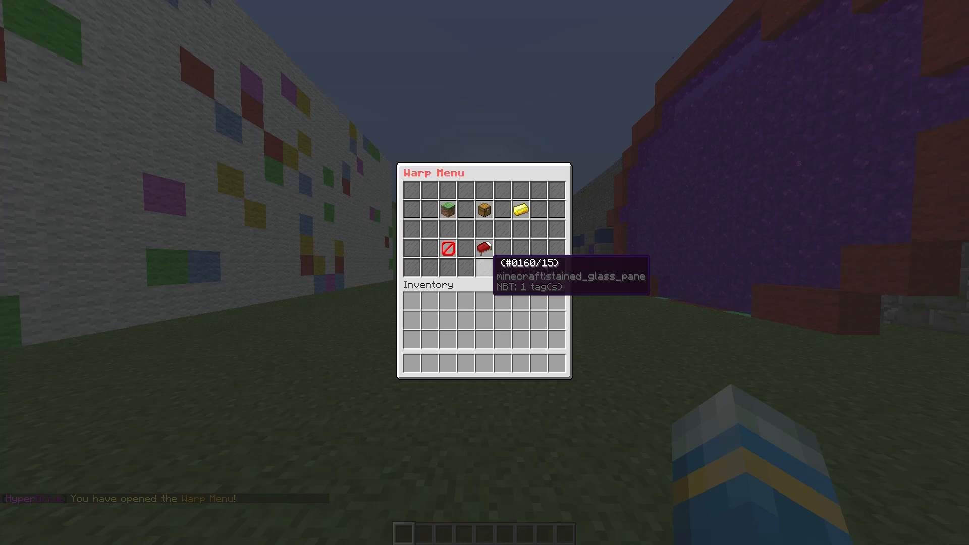
mouse_move(448, 248)
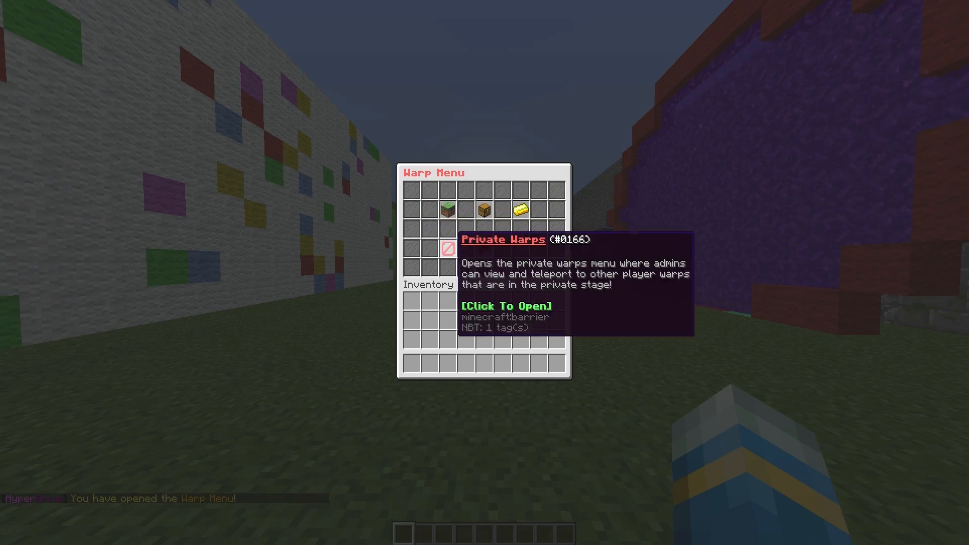
mouse_move(483, 247)
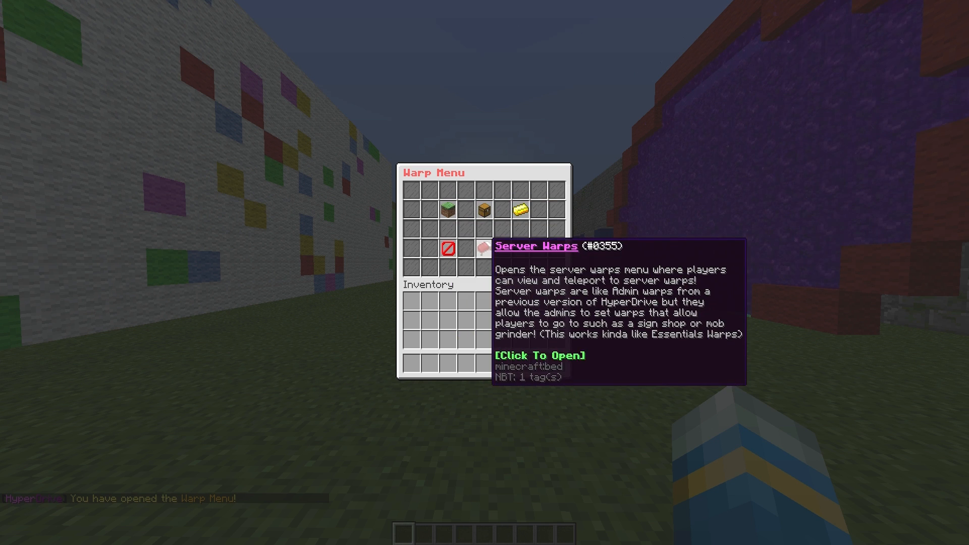
mouse_move(445, 208)
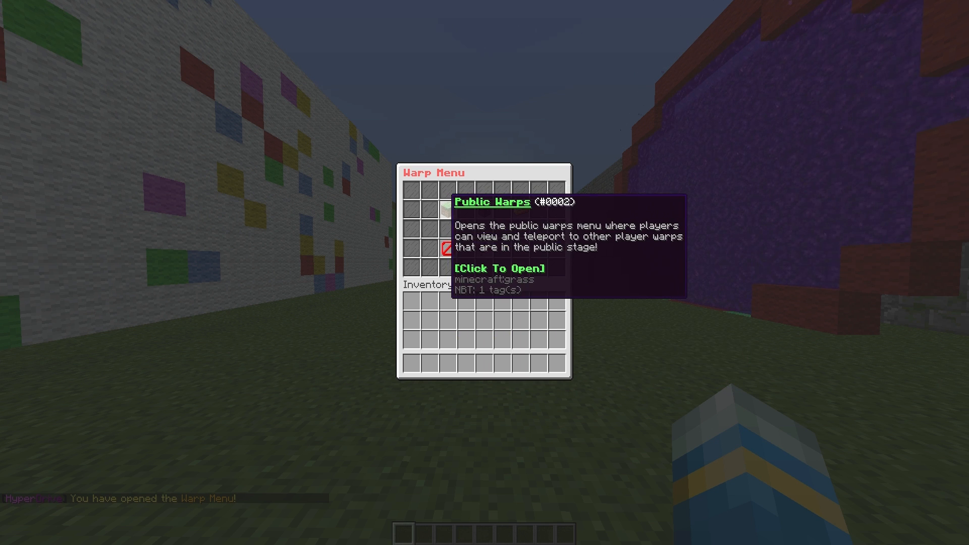
mouse_move(529, 210)
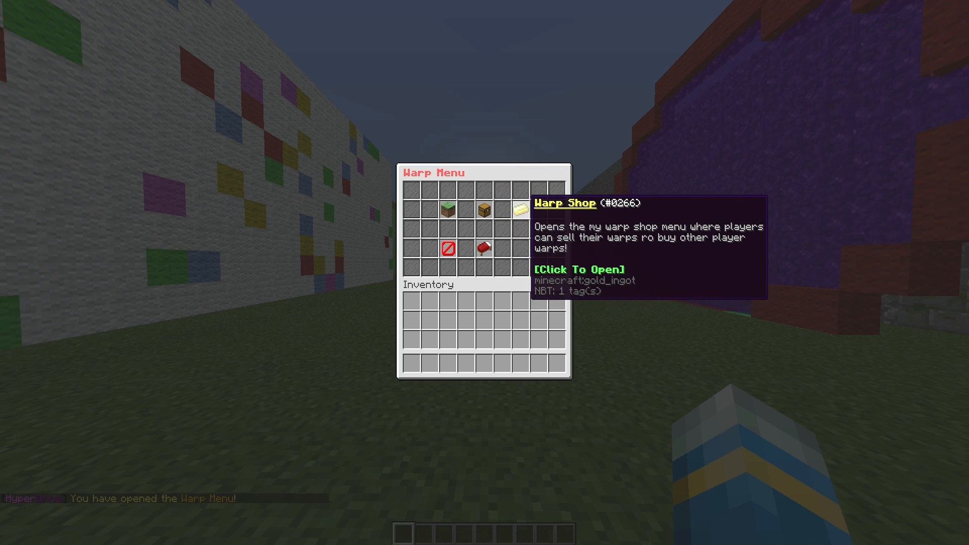
mouse_move(449, 248)
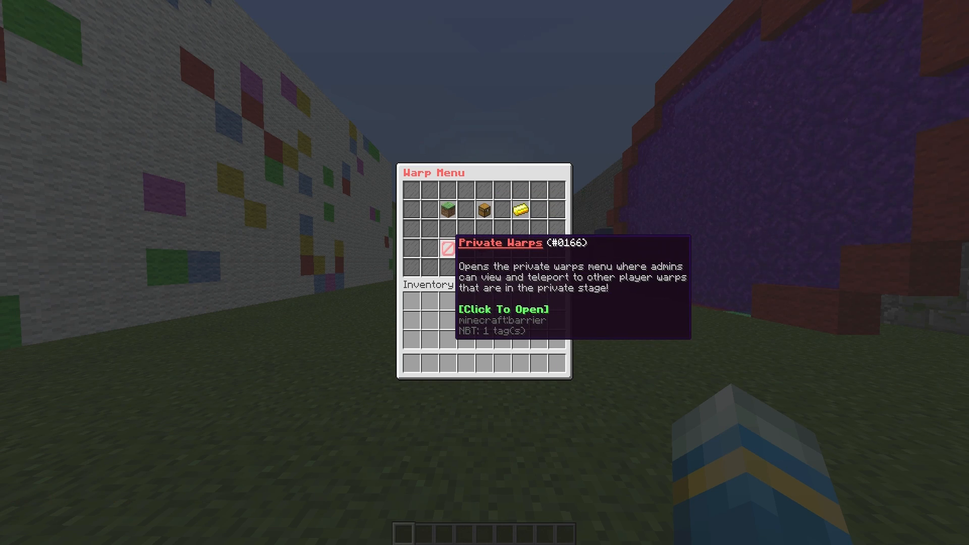
Create the server warp 'yt' with /warps create yt, then teleport with a /warps command.
key("Escape")
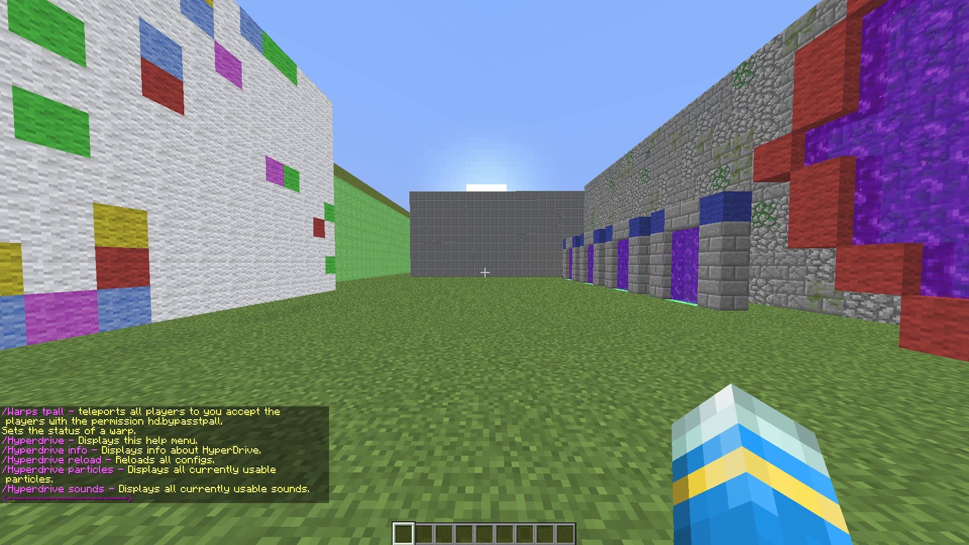
type("/warps c")
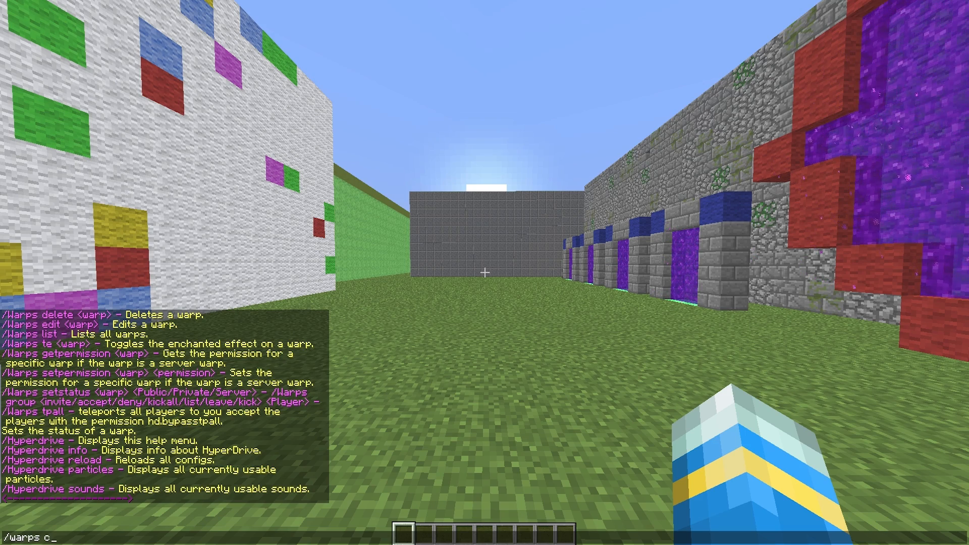
type("reate")
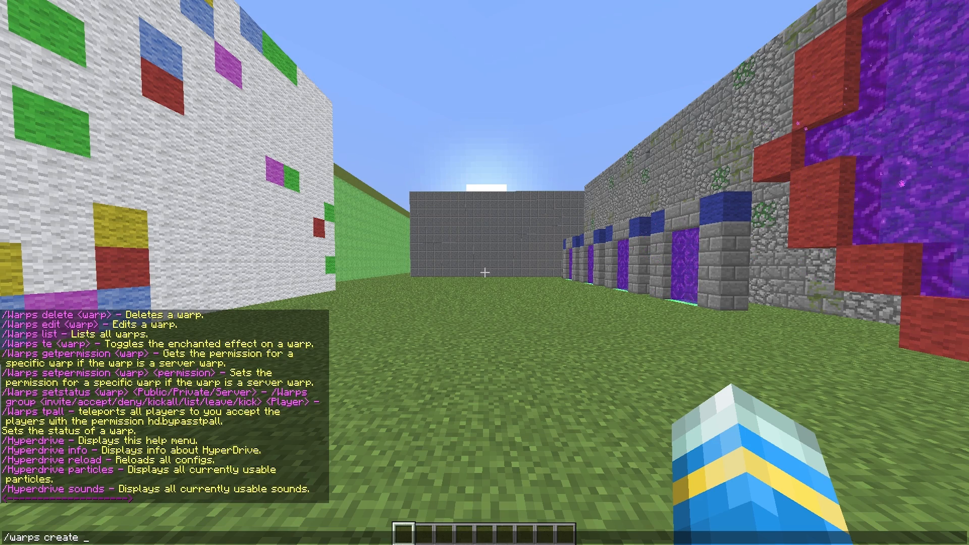
key("Return")
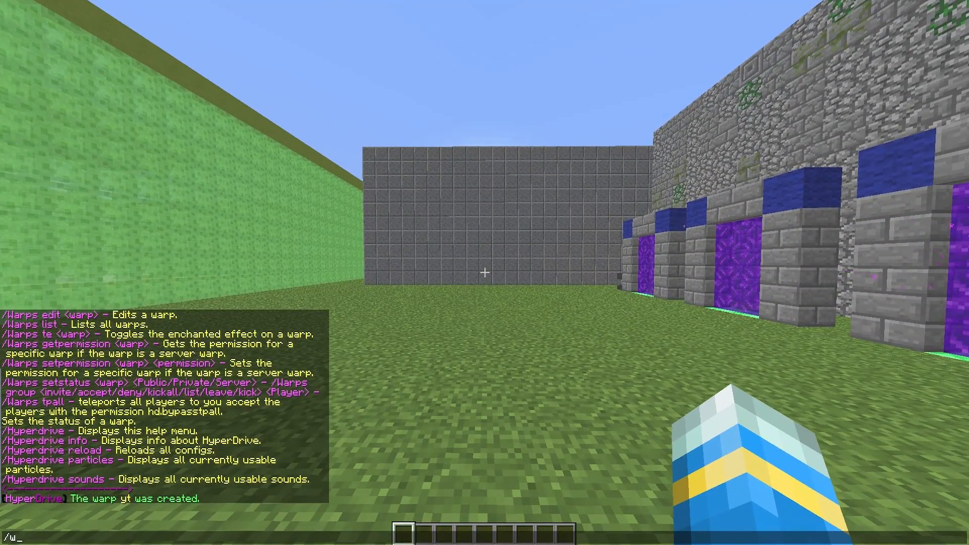
type("arps")
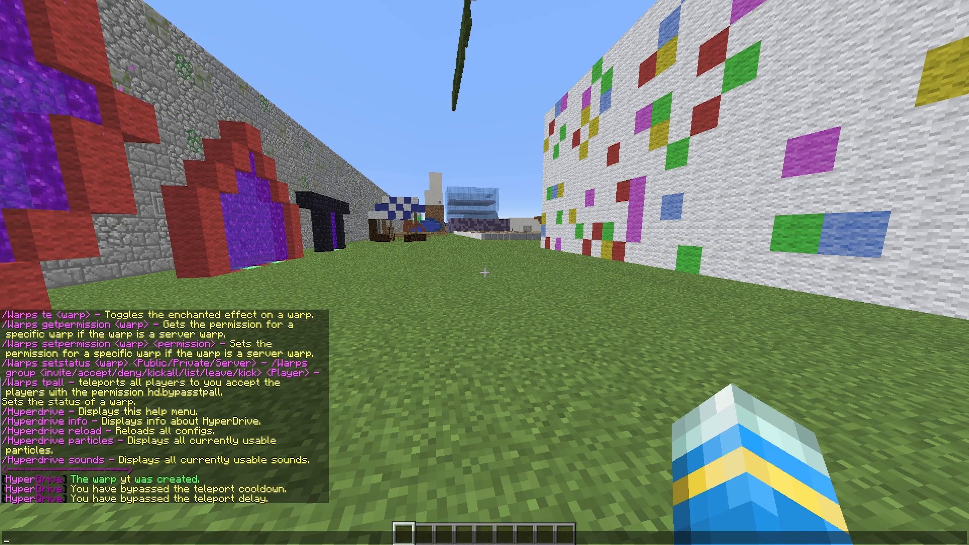
Close the empty chat line and walk back toward the purple portals.
key("w")
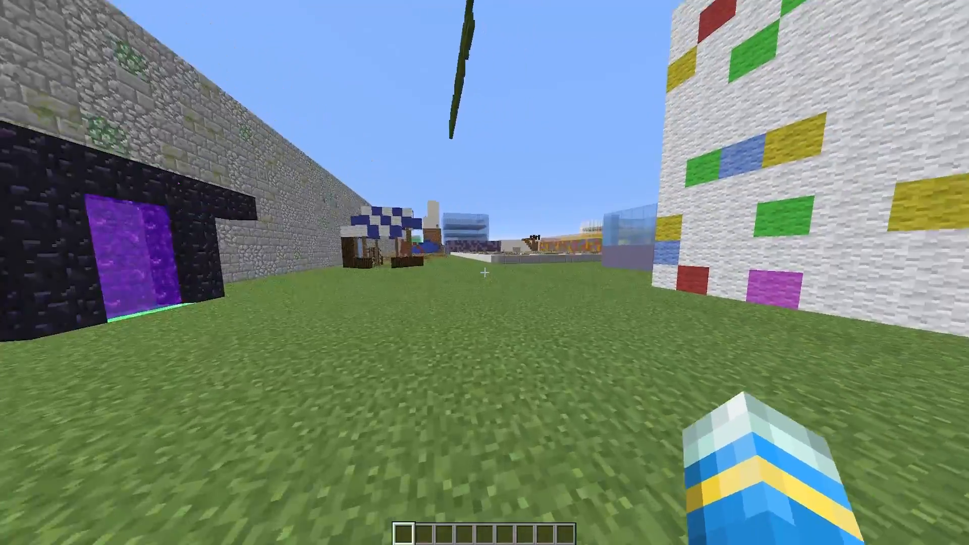
mouse_move(485, 272)
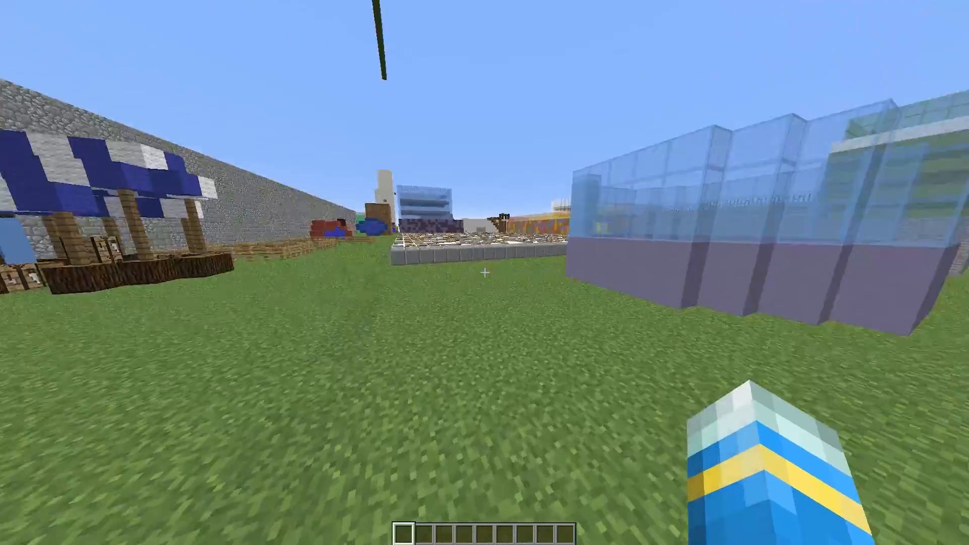
mouse_move(484, 272)
type("/warps ge")
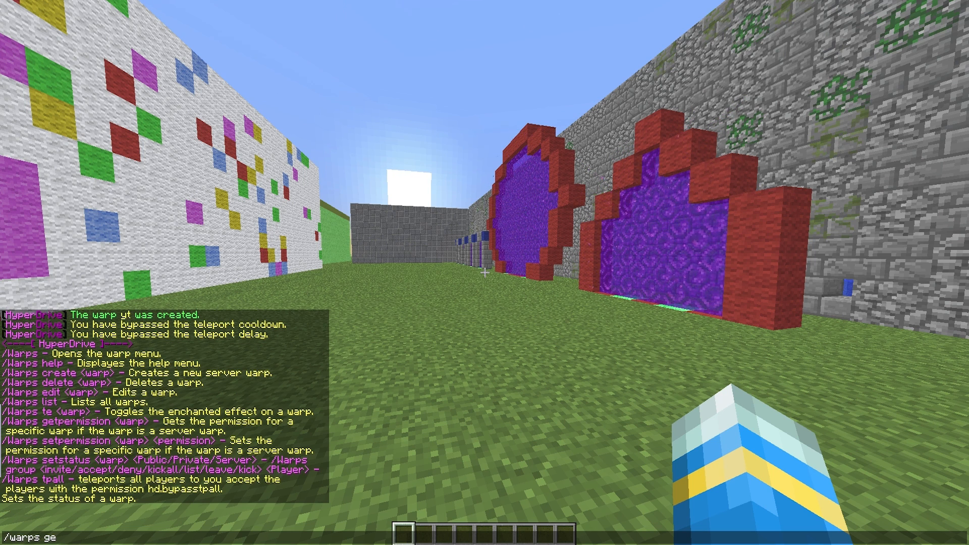
Check warp yt's permission, then set its permission node to hello.yt.
type("tperm")
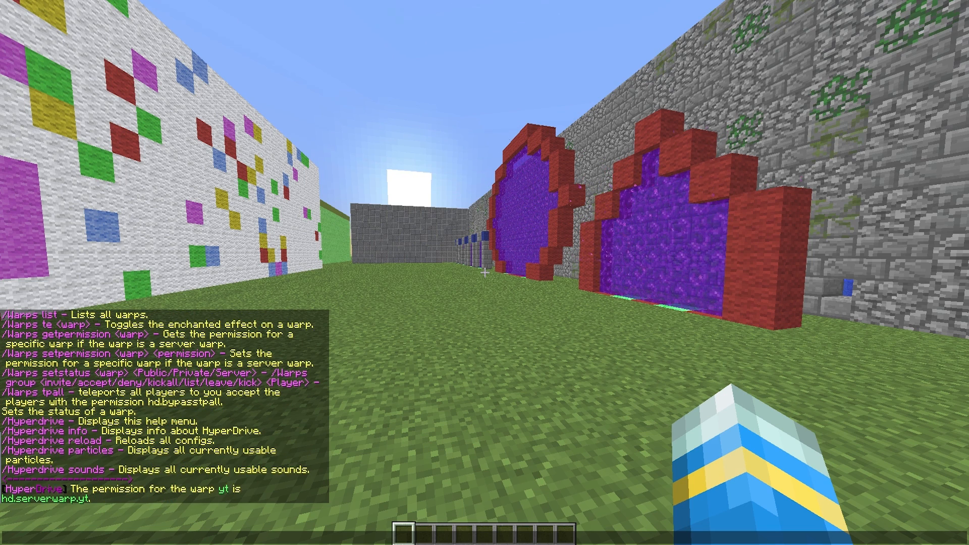
type("/warps getpermission yt")
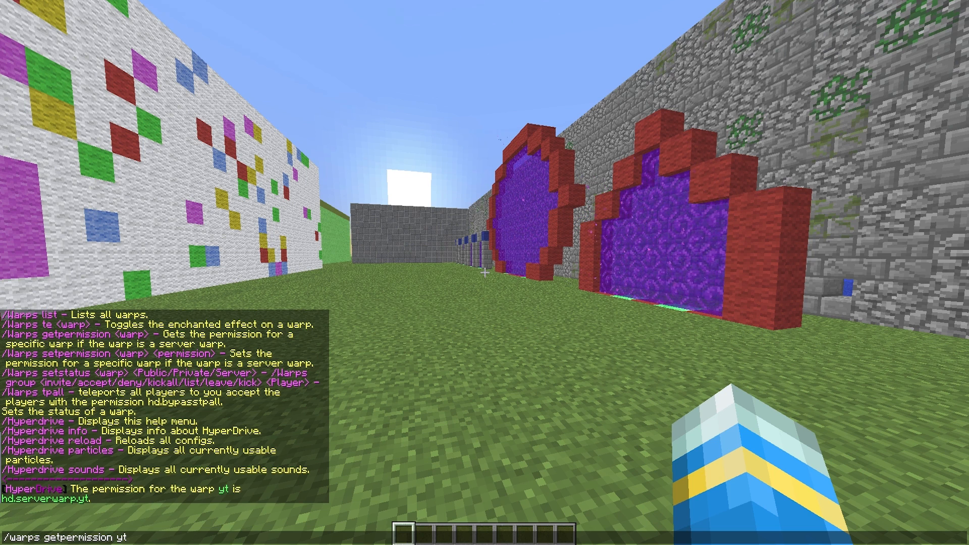
type("setpermission")
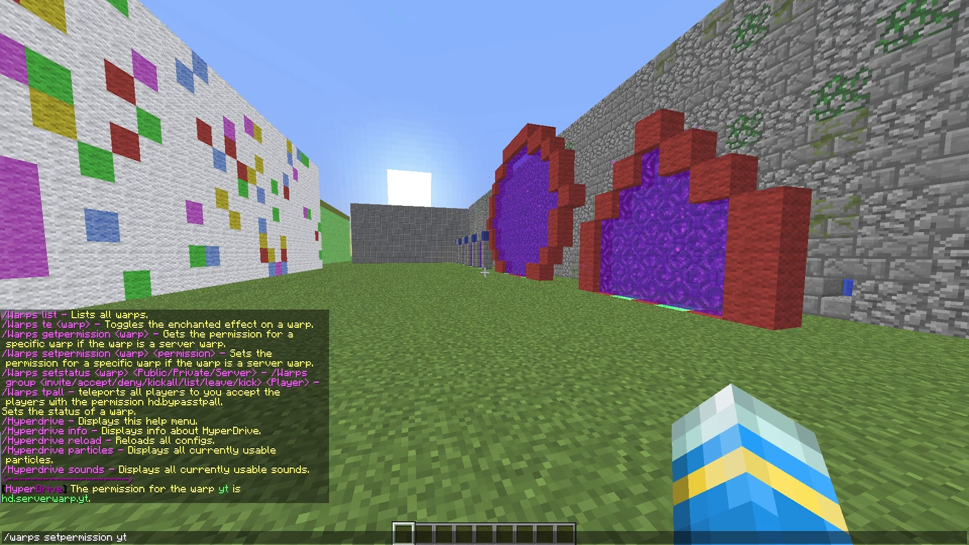
type("hello")
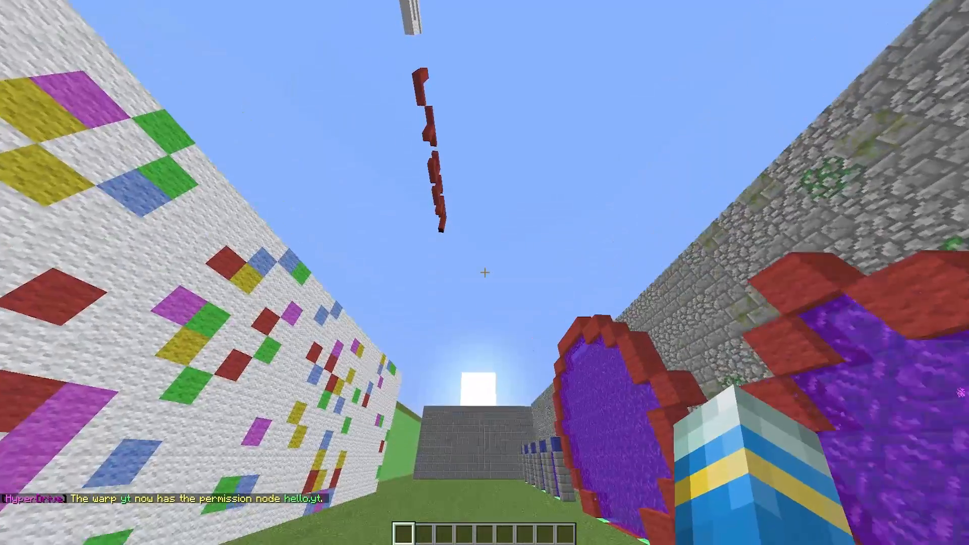
mouse_move(484, 272)
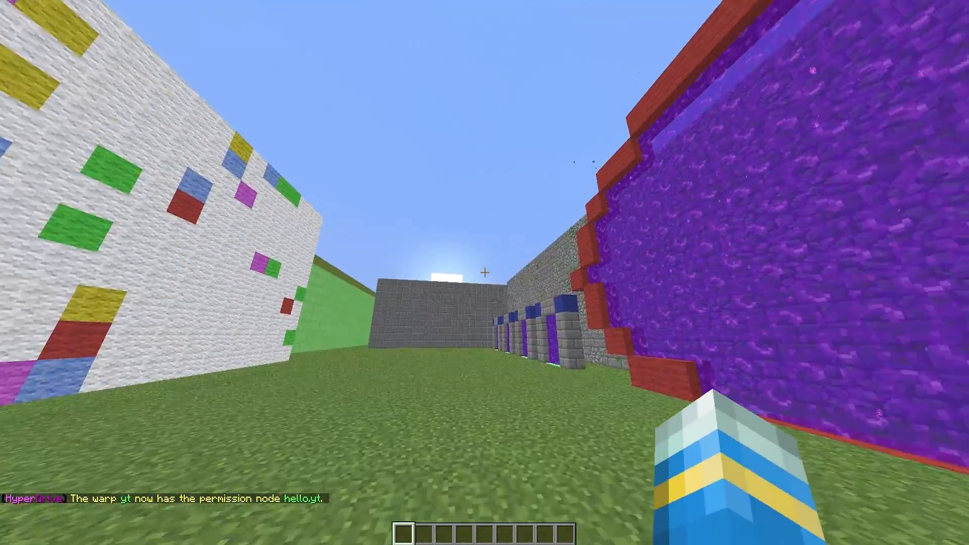
mouse_move(485, 272)
type("/")
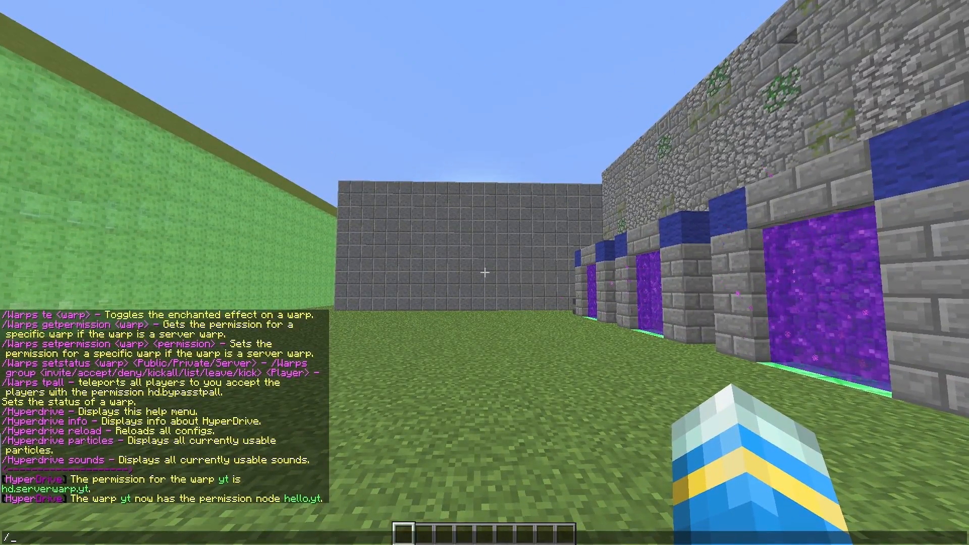
type("warps")
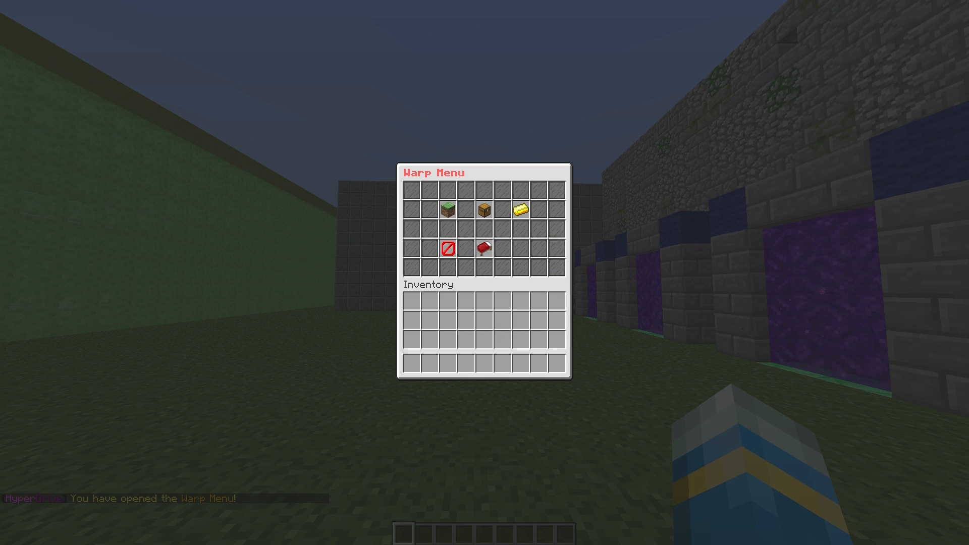
mouse_move(484, 248)
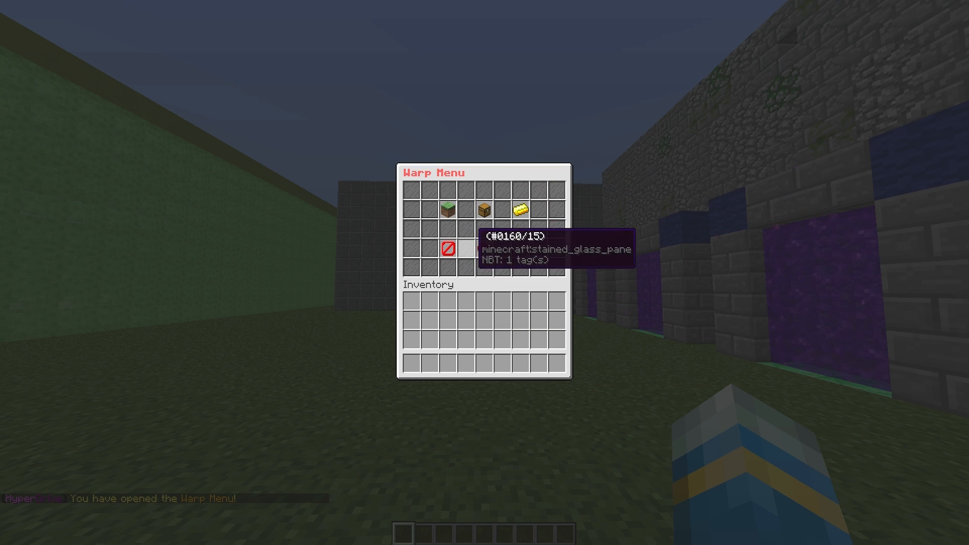
left_click(496, 210)
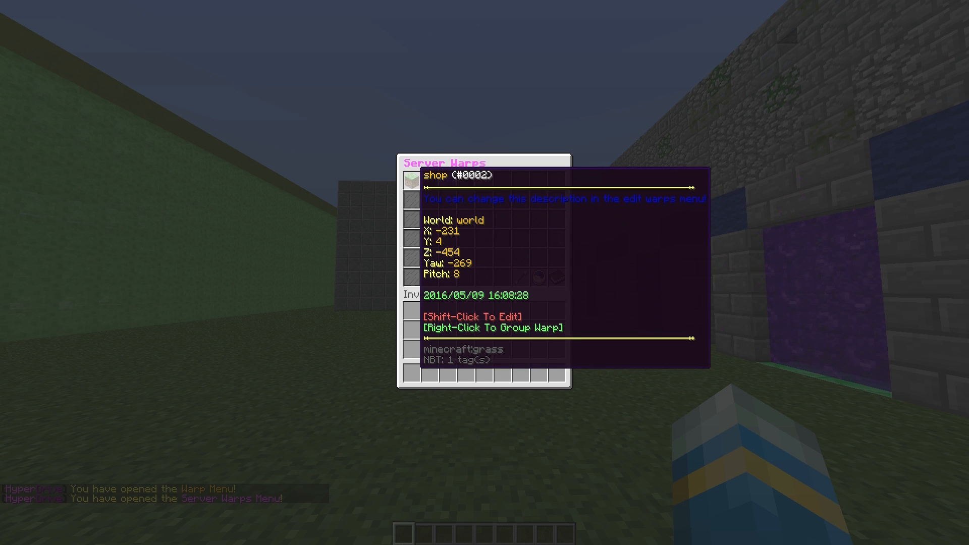
mouse_move(425, 178)
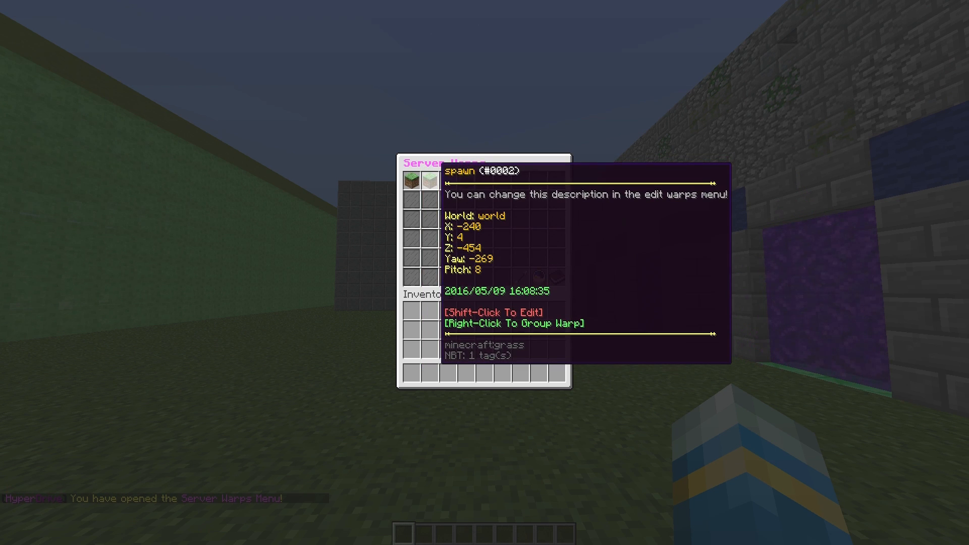
mouse_move(426, 178)
type("/")
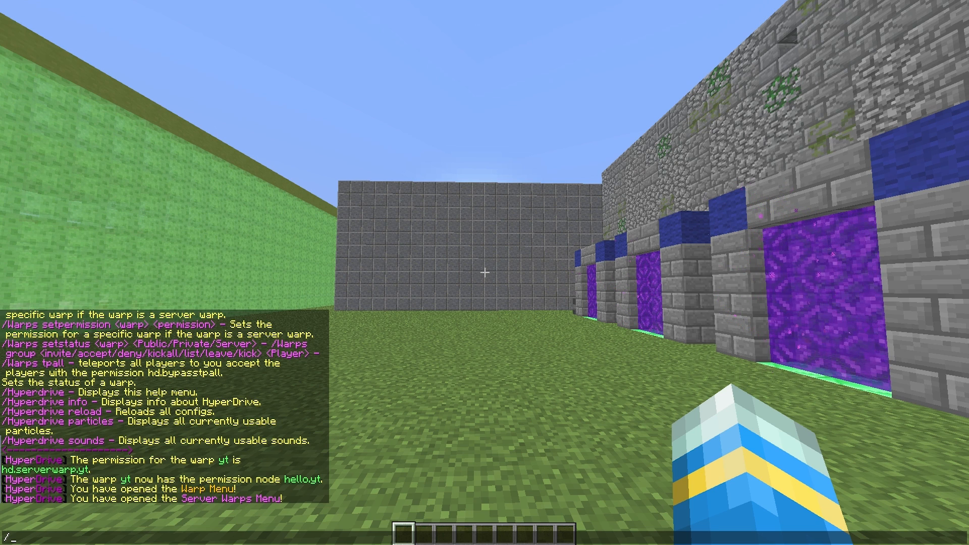
Toggle the enchanted look on warp yt with /warps te yt.
type("warps te")
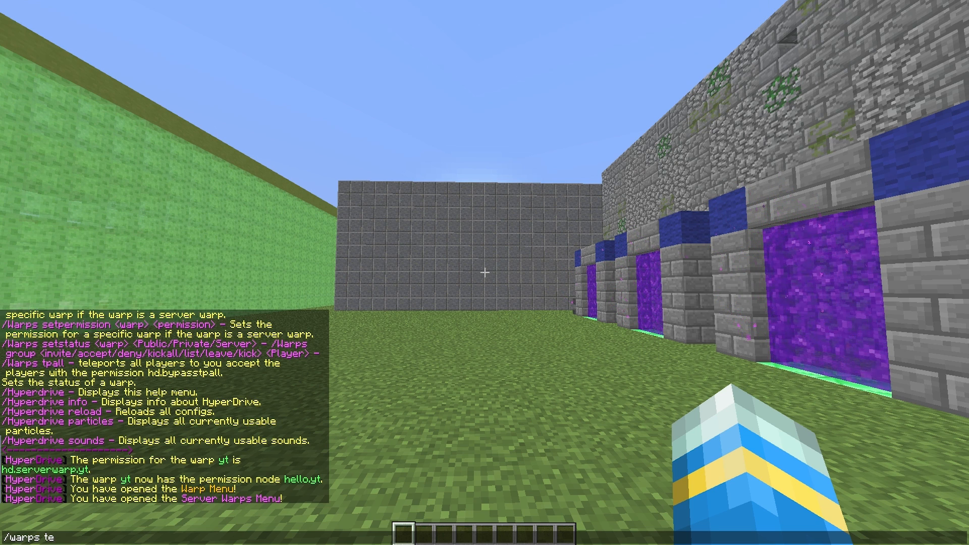
type("yt")
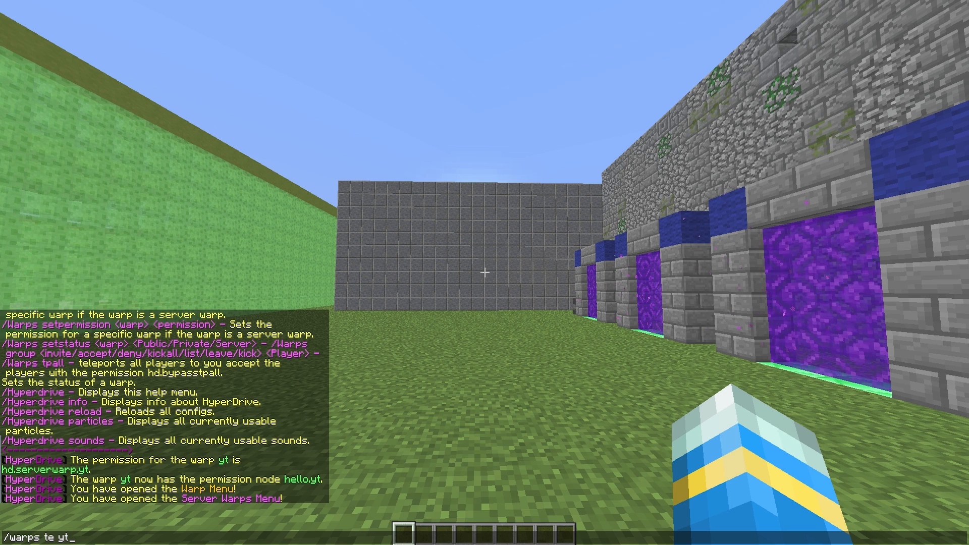
key("Return")
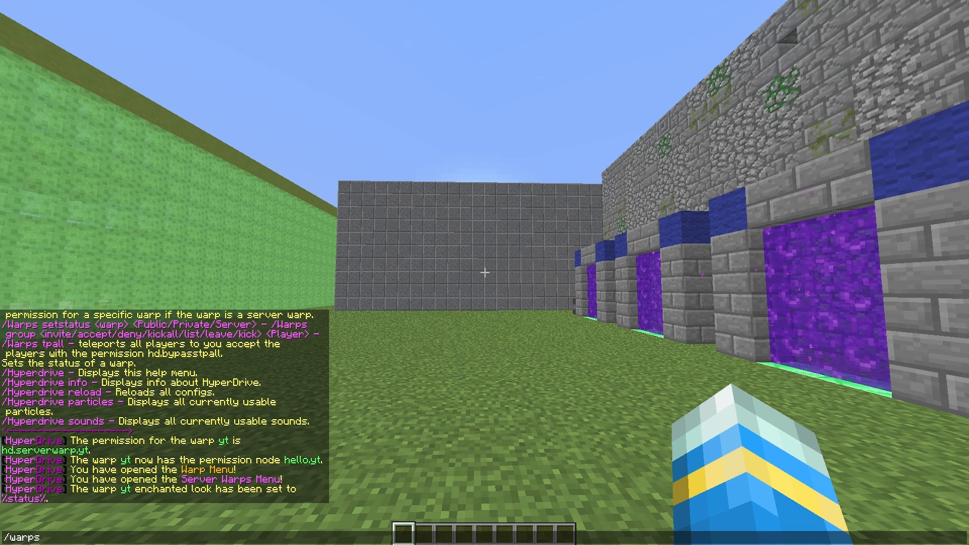
Teleport to warp yt from the Server Warps list.
key("Return")
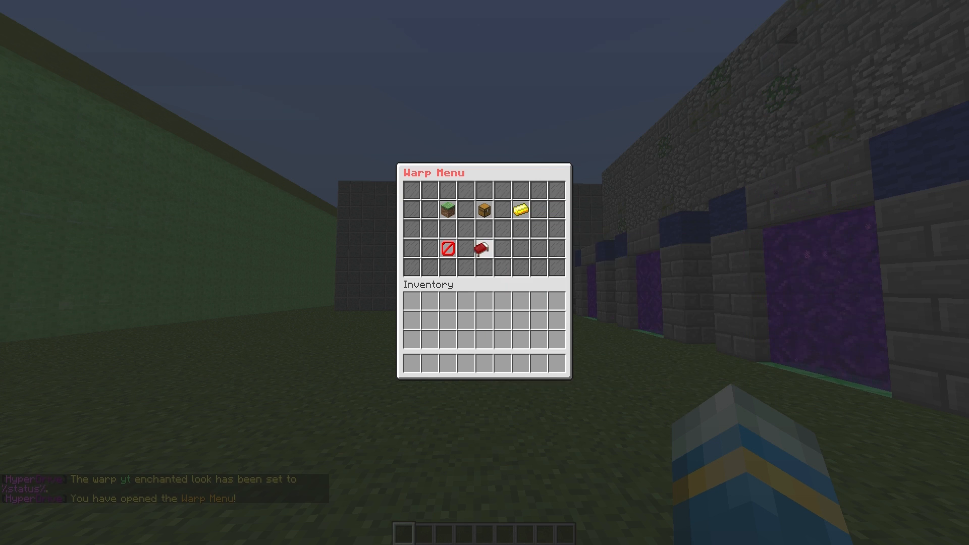
left_click(445, 208)
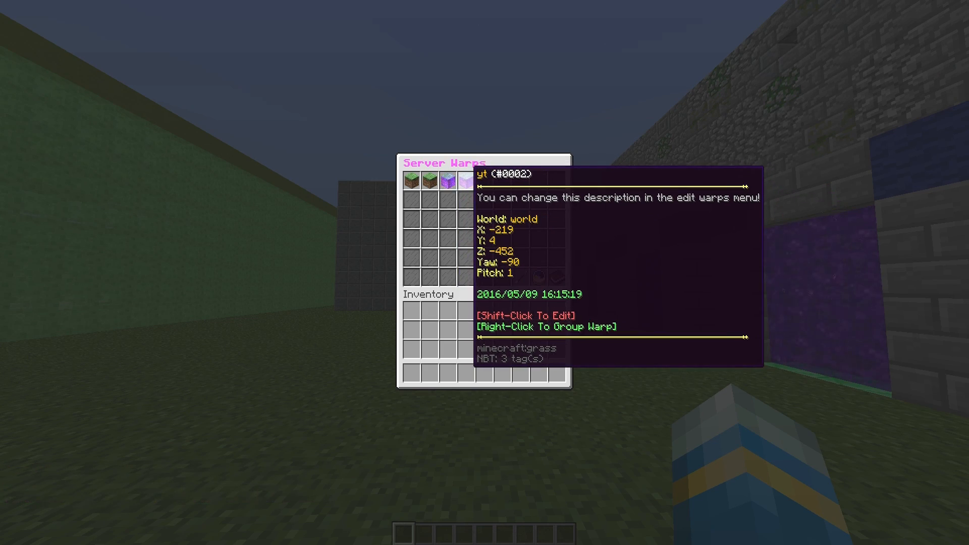
left_click(446, 179)
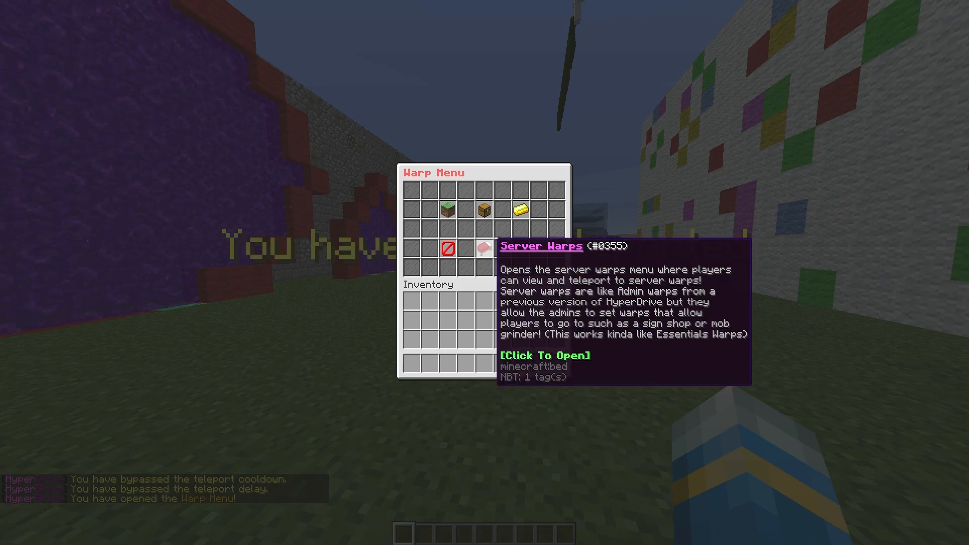
Edit warp yt from Server Warps and change its icon material to 5 (planks).
left_click(481, 247)
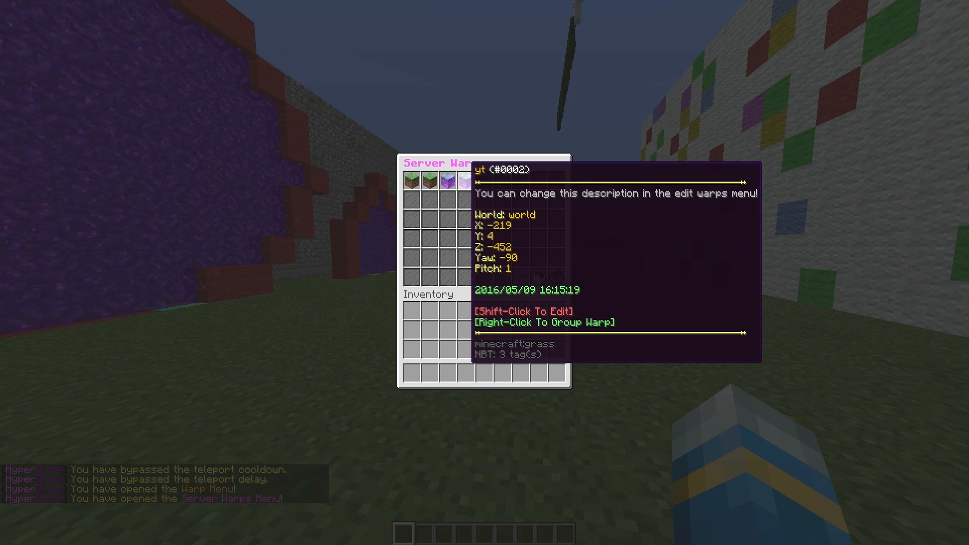
left_click(440, 183)
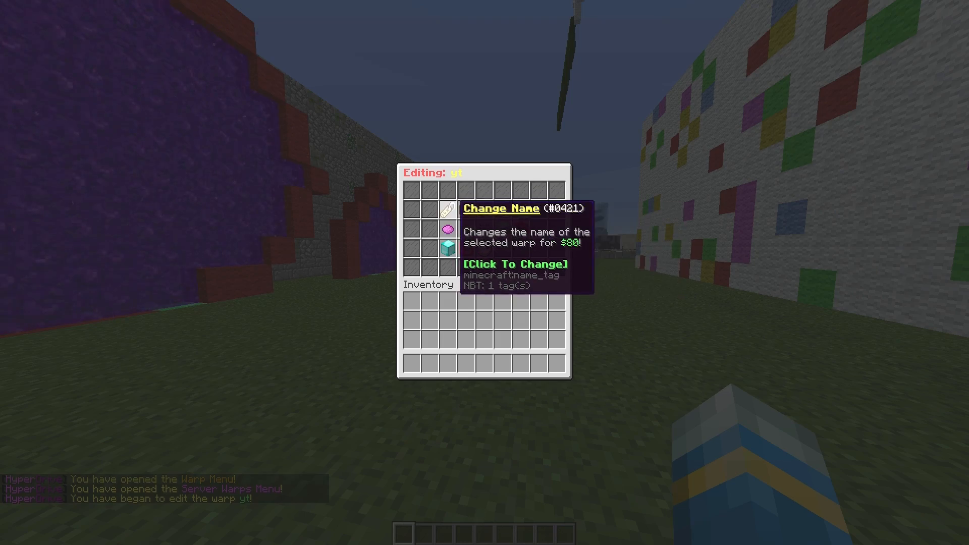
left_click(447, 250)
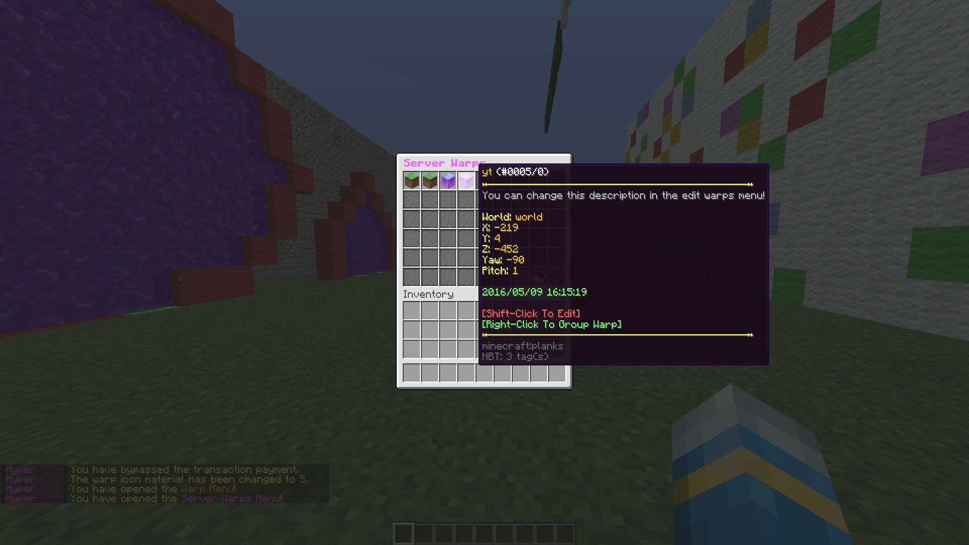
Edit warp yt and set its icon name colour code to 9 (blue).
left_click(459, 181)
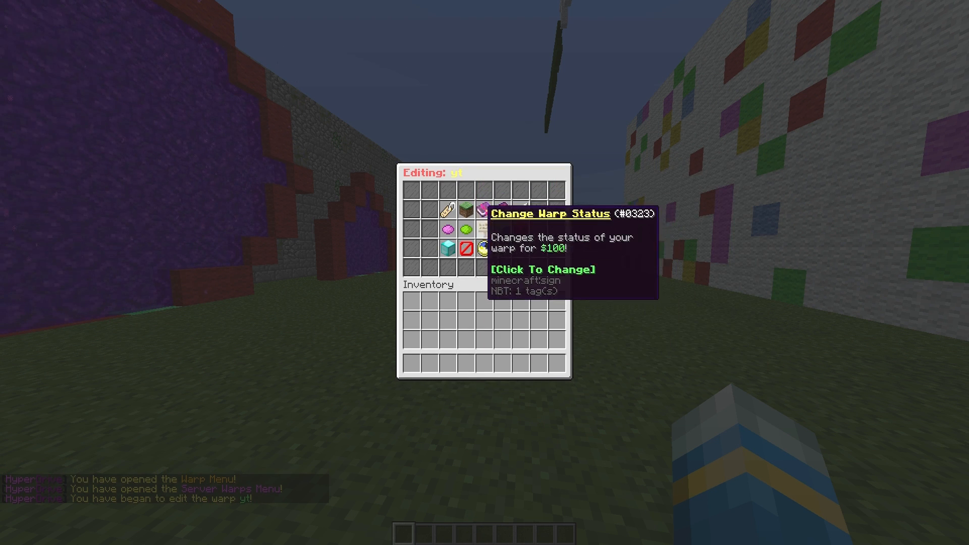
mouse_move(483, 250)
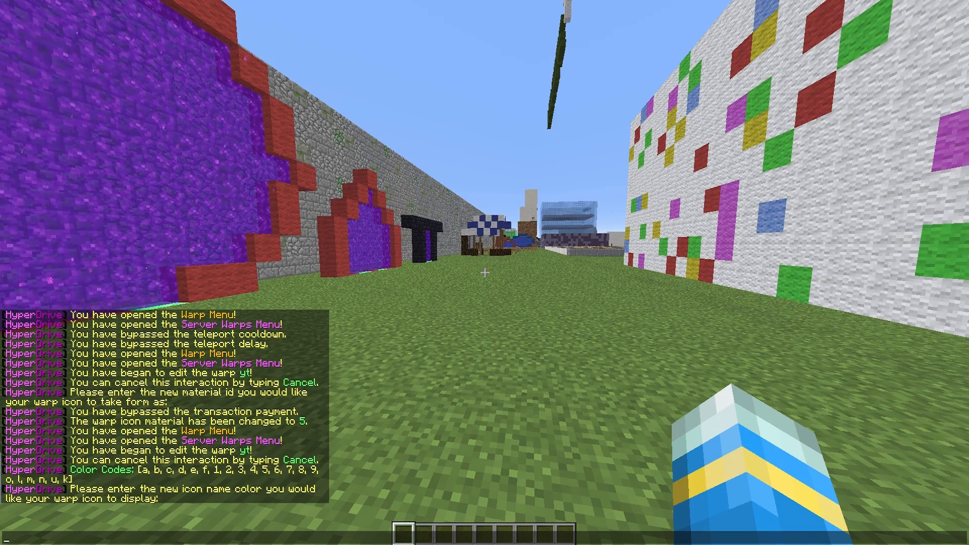
type("9")
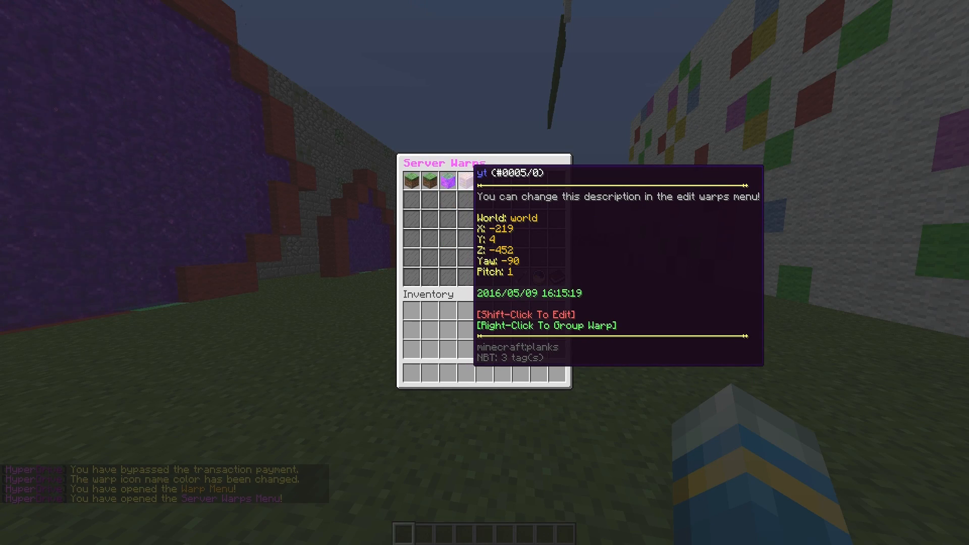
Try adding player LtJ_ as co-owner of warp yt, then reopen yt's edit menu.
left_click(439, 183)
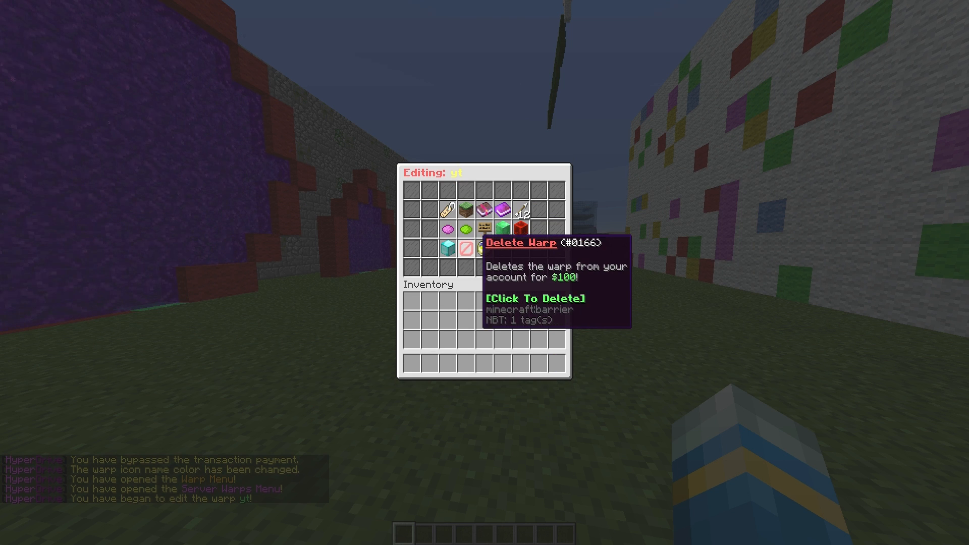
mouse_move(429, 248)
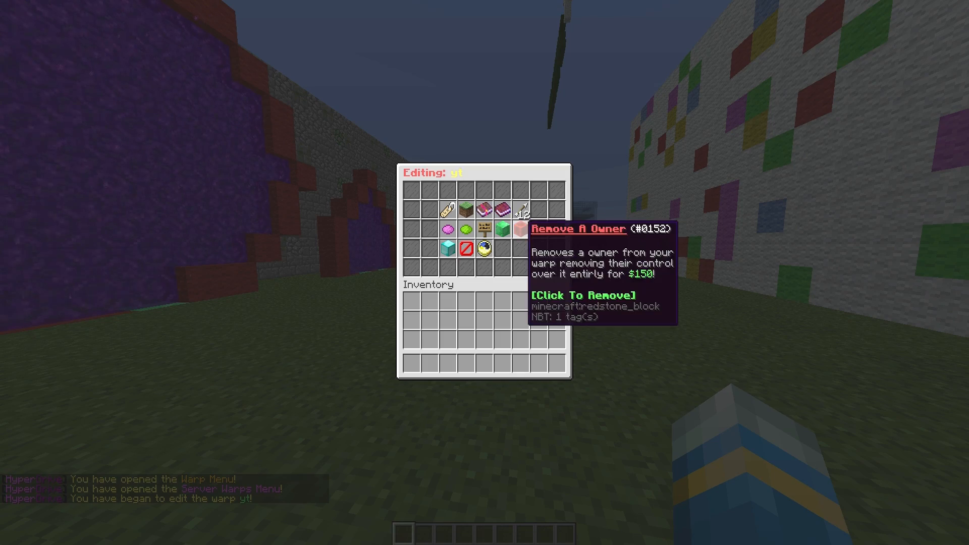
mouse_move(501, 229)
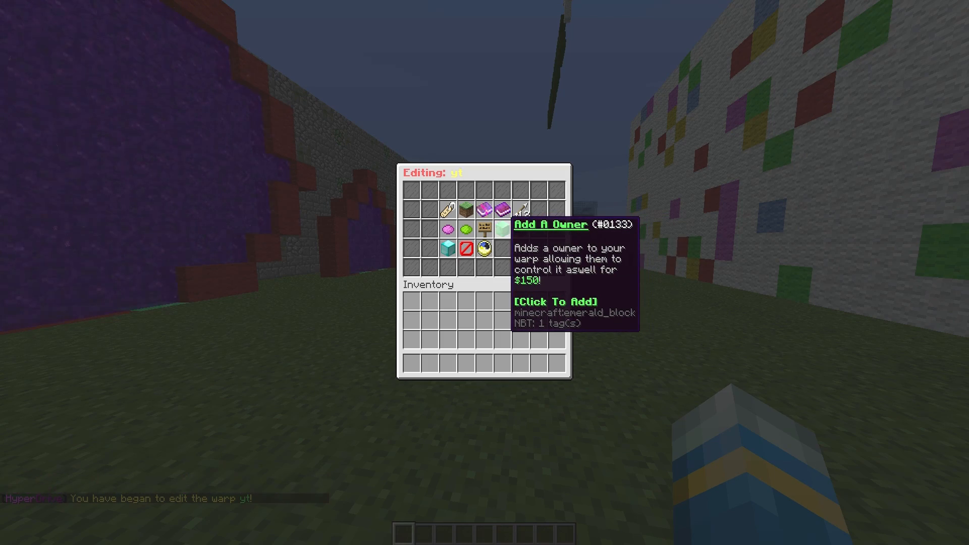
left_click(501, 228)
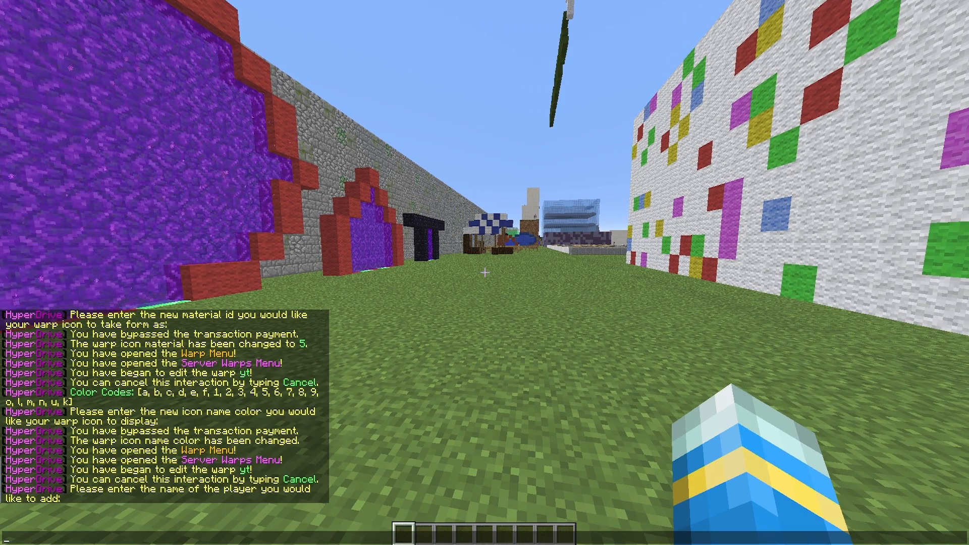
type("LtJ_")
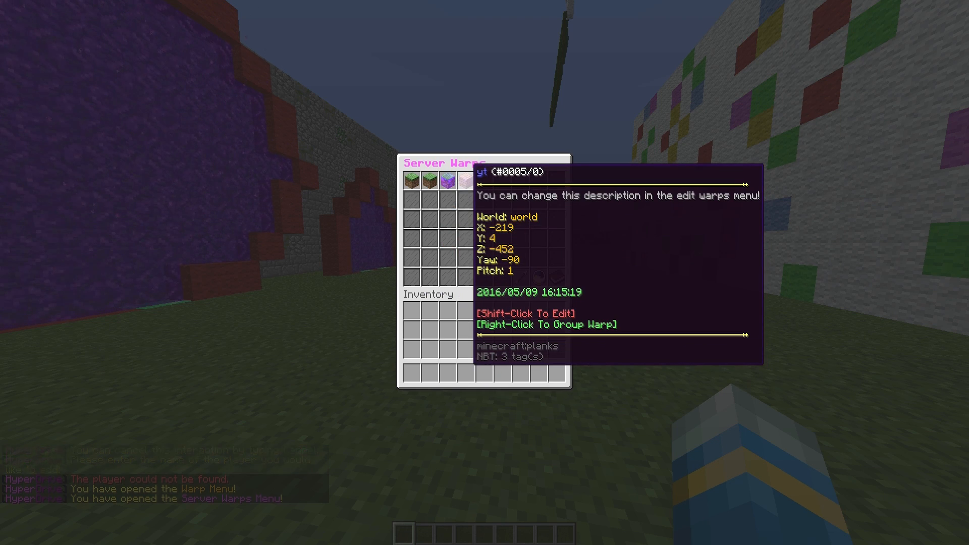
left_click(442, 184)
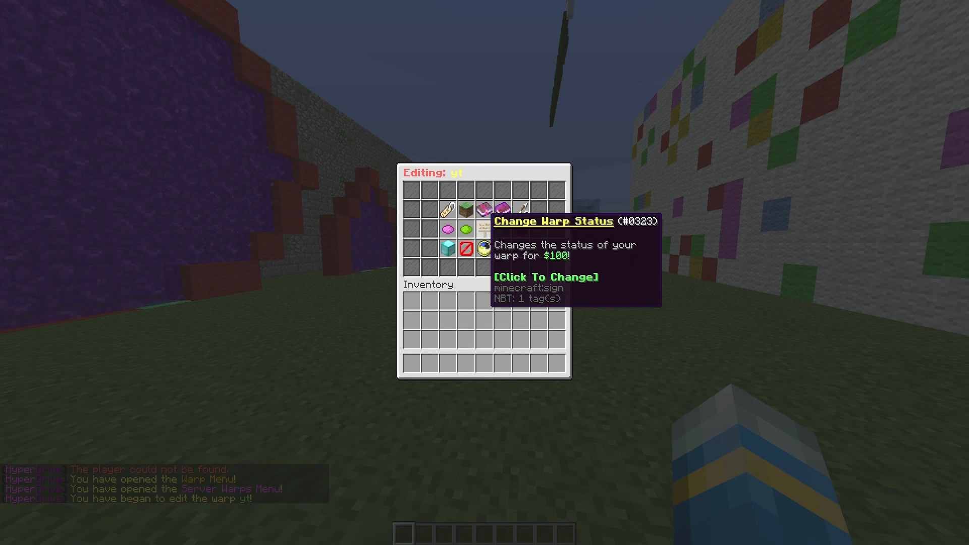
Start changing yt's warp status, cancel it, and return to the Warp Menu.
left_click(481, 250)
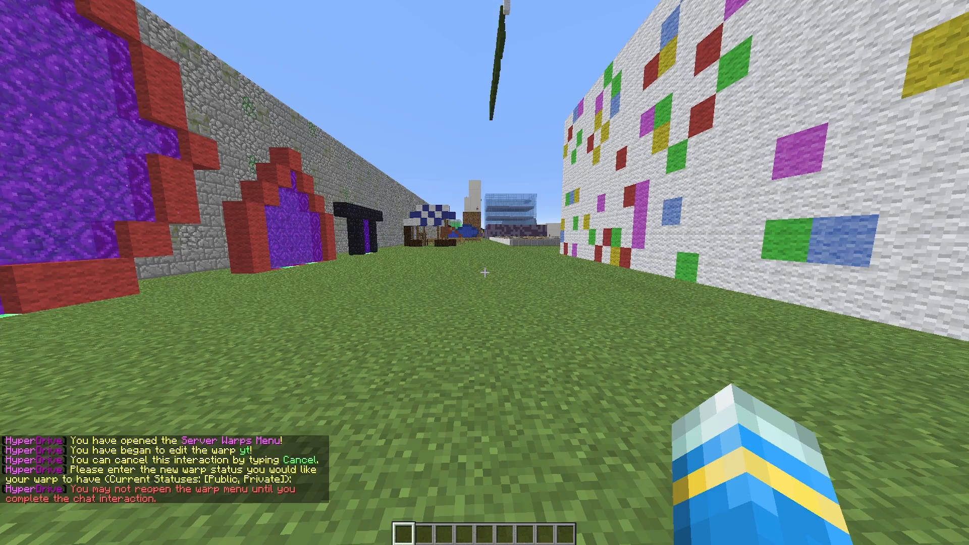
type("Can")
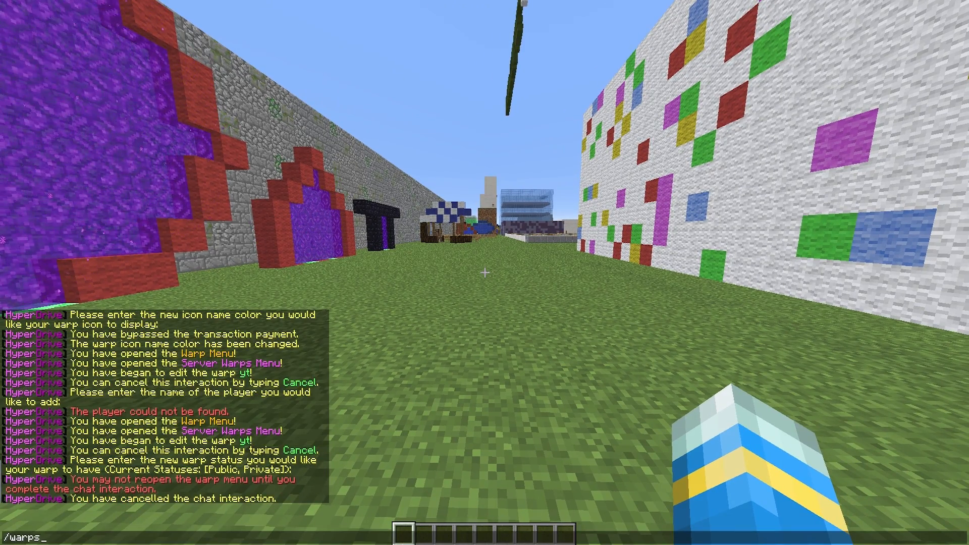
key("Return")
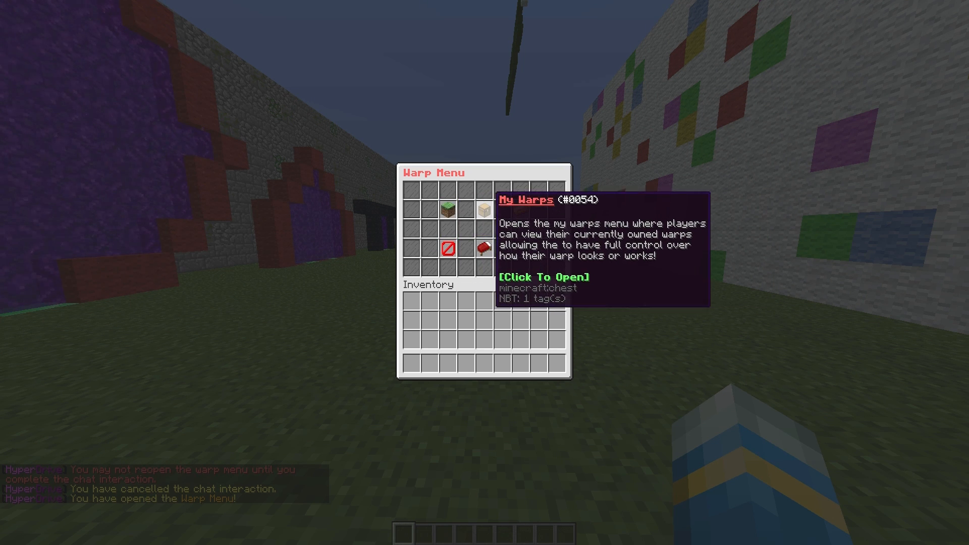
mouse_move(500, 210)
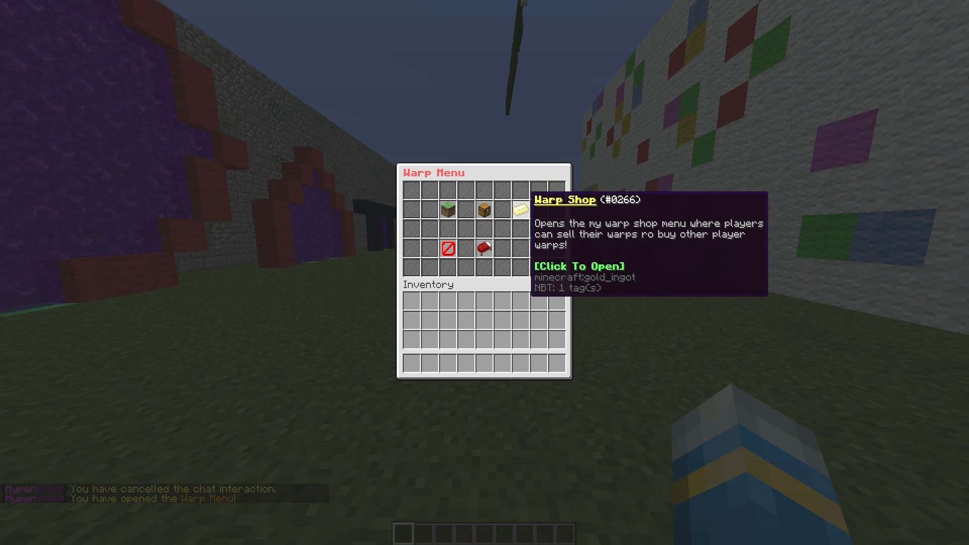
mouse_move(448, 247)
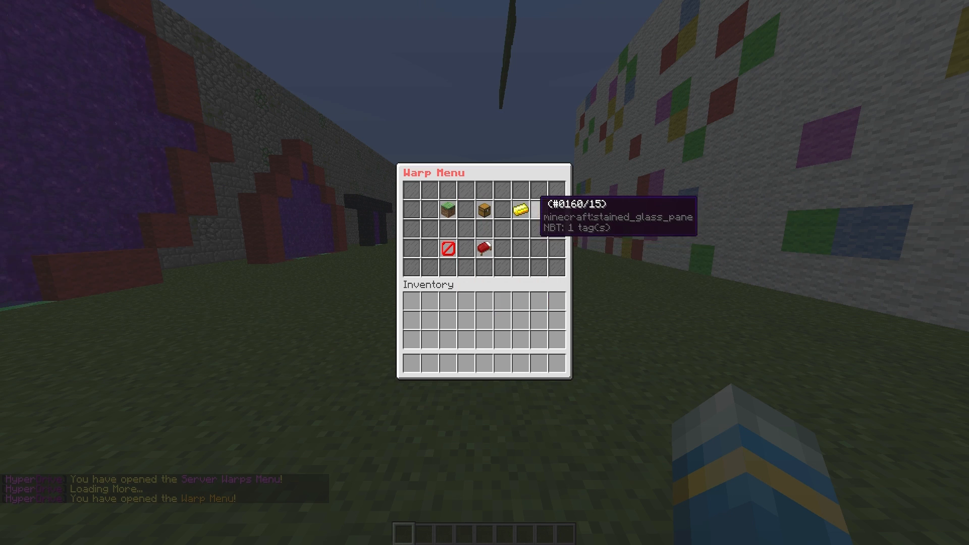
mouse_move(448, 248)
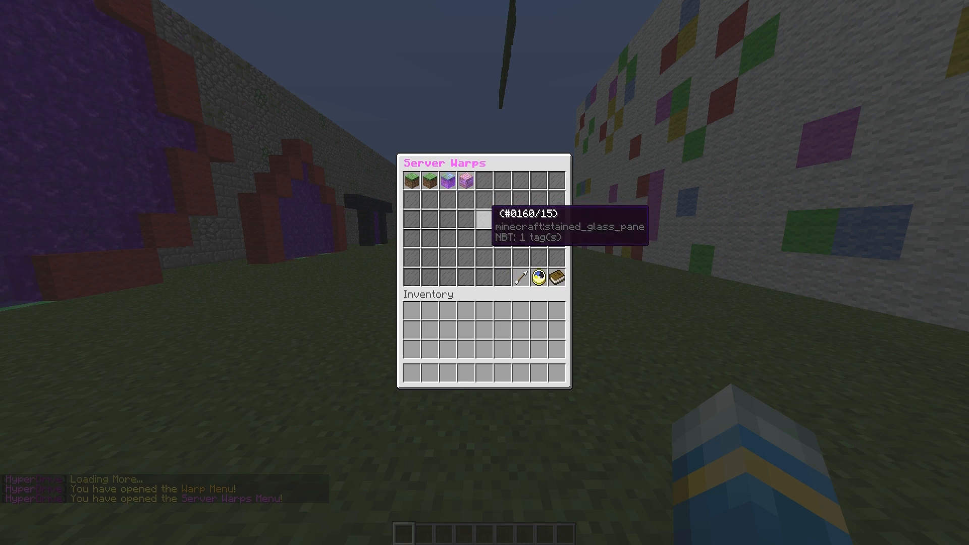
mouse_move(445, 181)
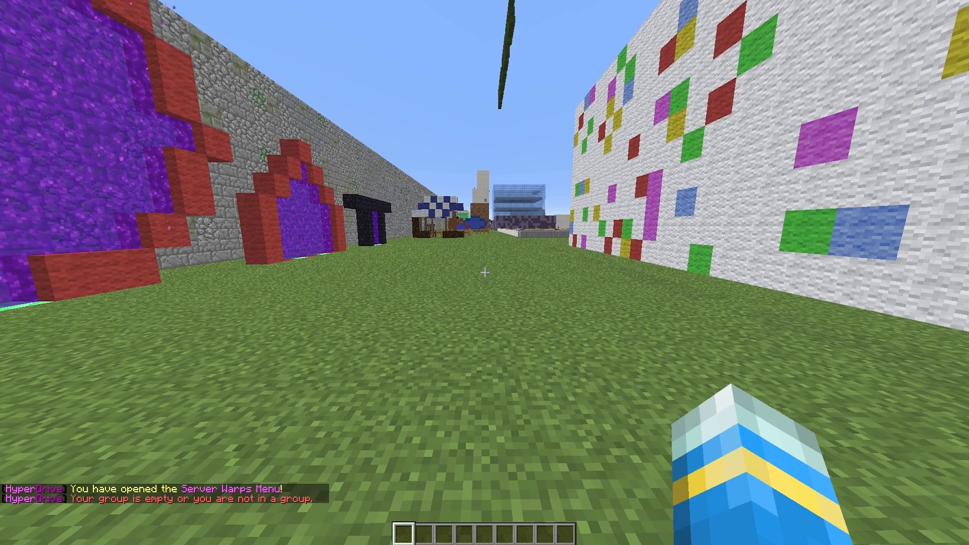
mouse_move(484, 273)
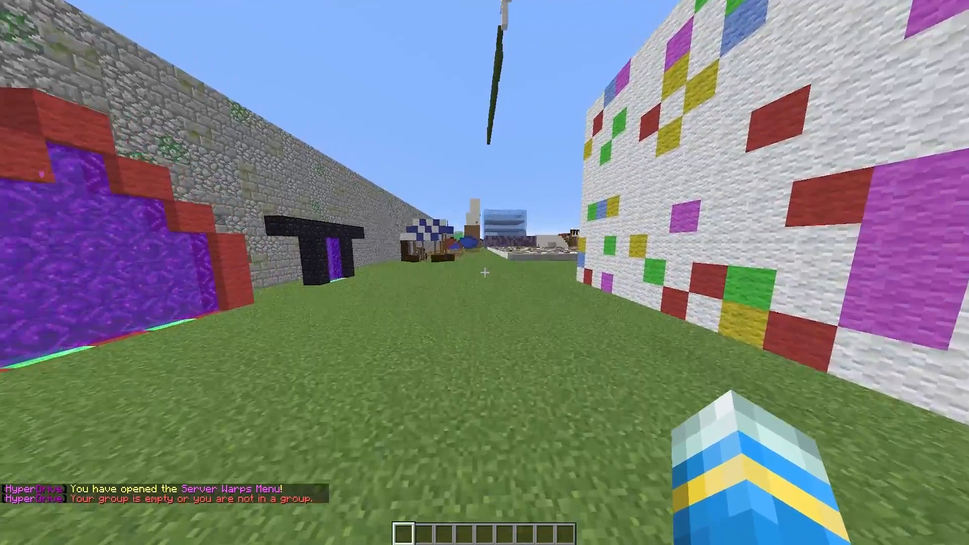
mouse_move(485, 272)
type("/warps gro")
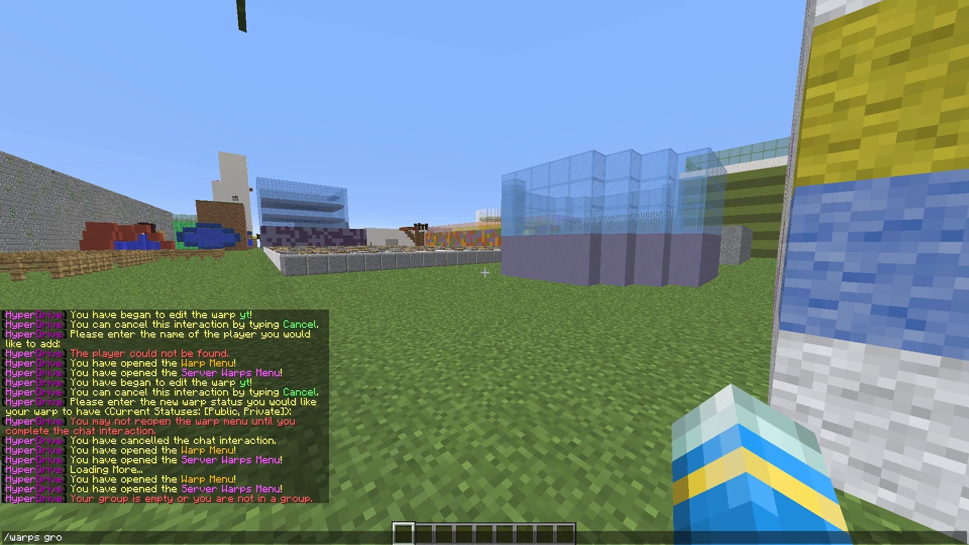
type("up invite LtJim007_")
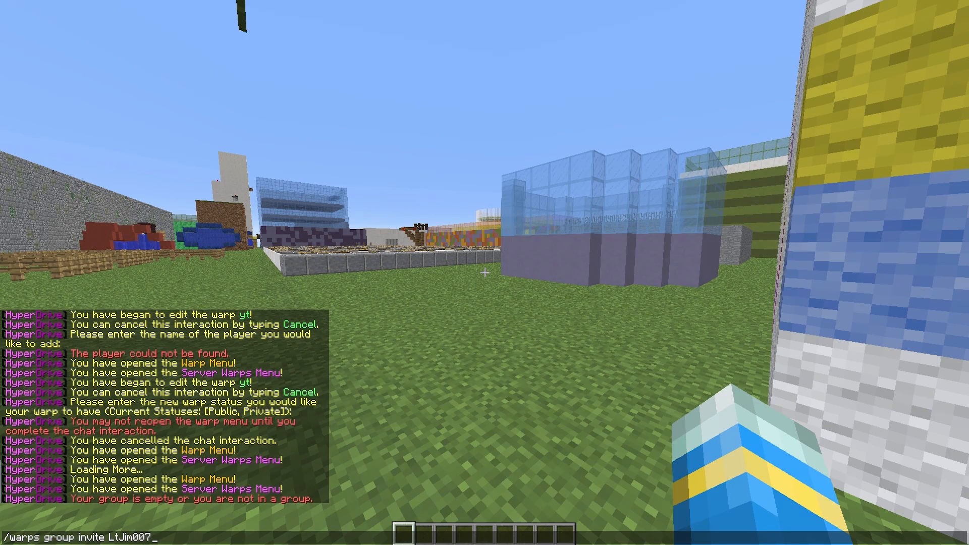
key("Return")
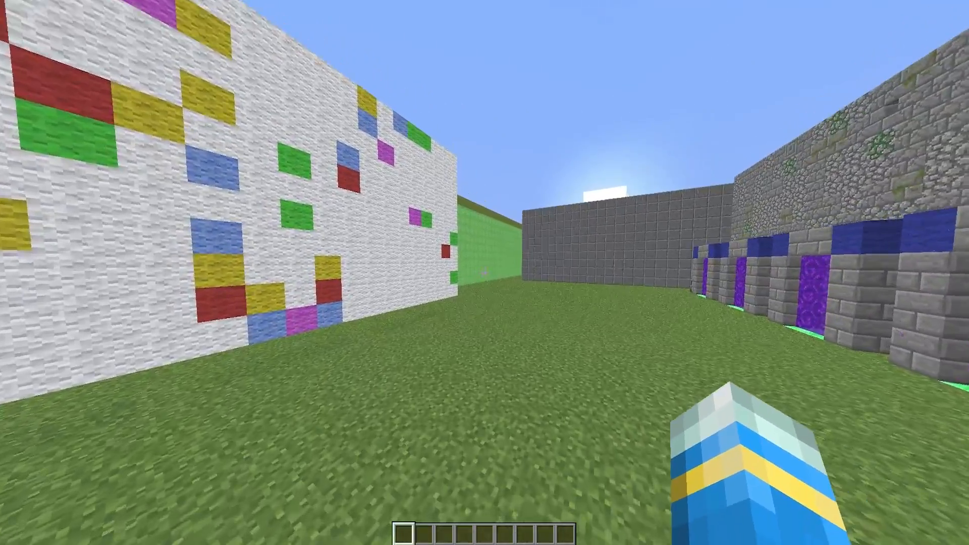
mouse_move(484, 272)
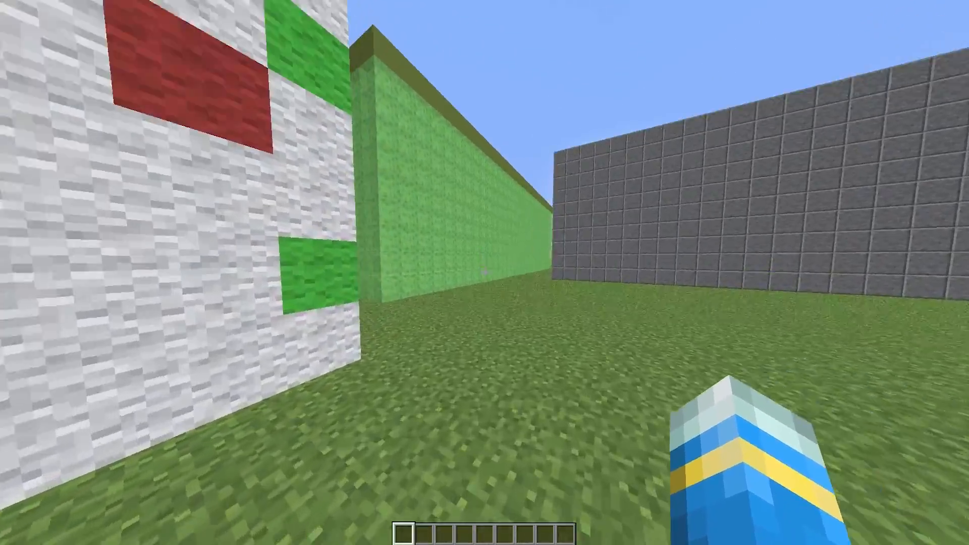
mouse_move(484, 272)
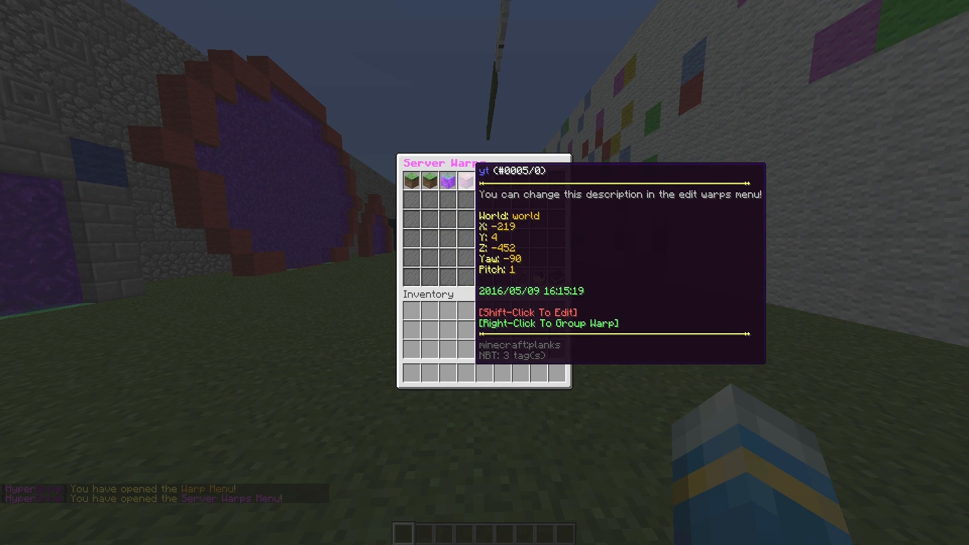
Edit warp yt, which ends up deleted, then type /warps help in chat.
left_click(457, 179)
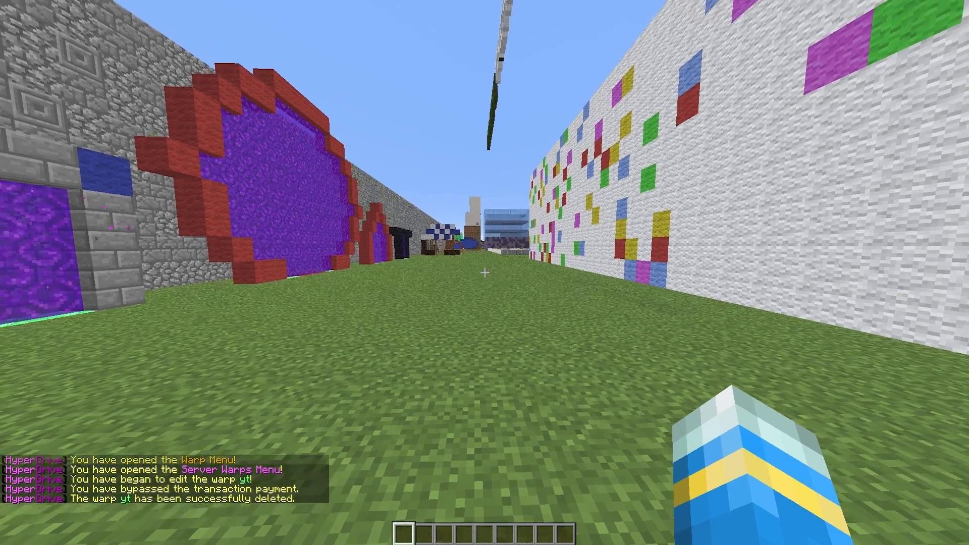
type("/warps")
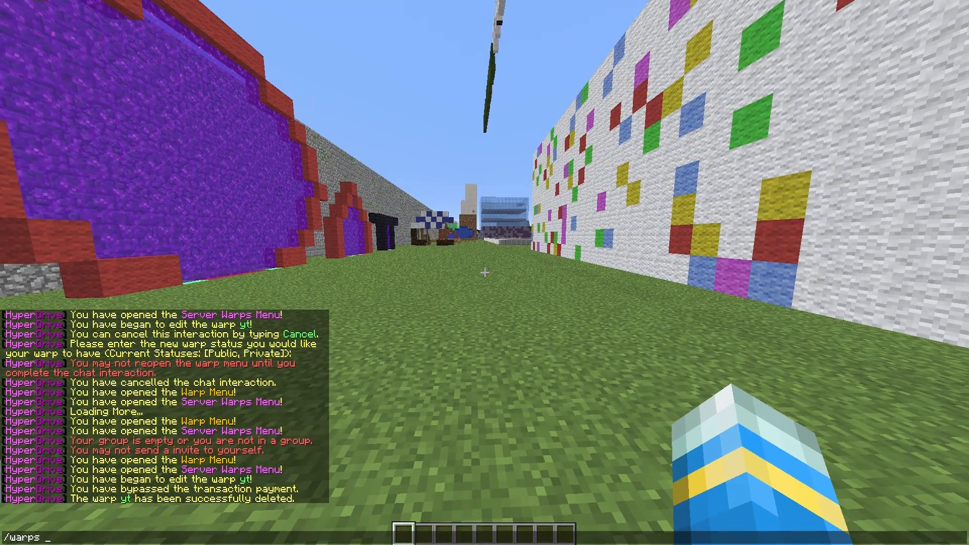
type("helpo")
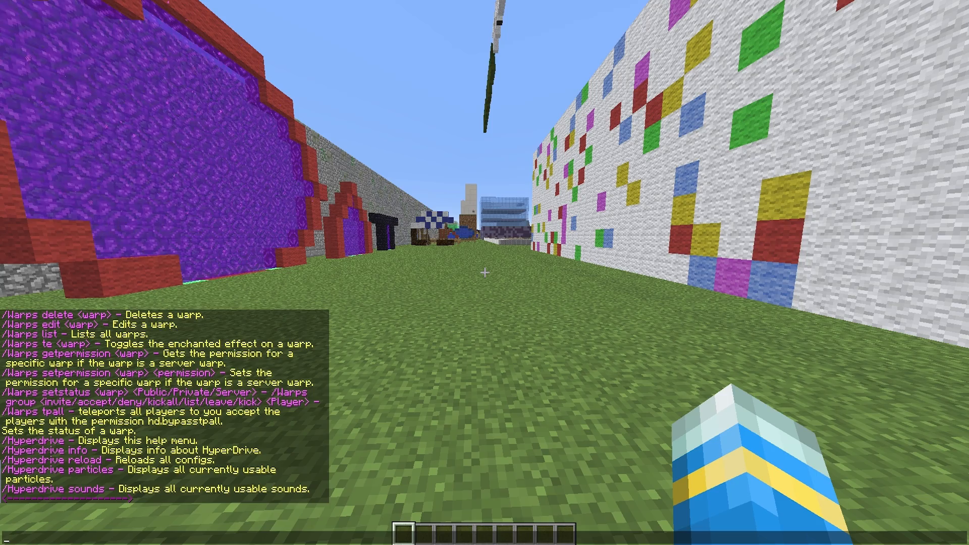
mouse_move(485, 272)
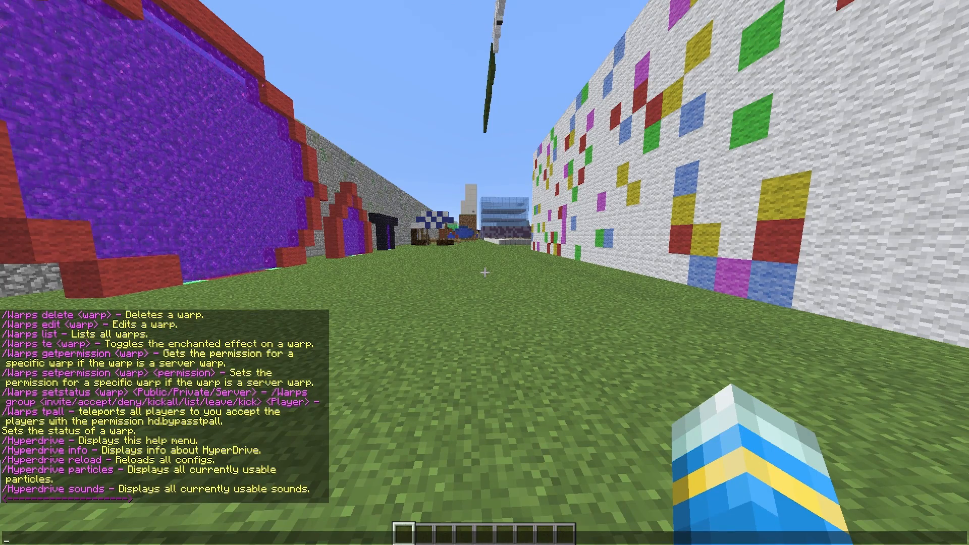
Teleport all players with /warps tpall, then set warp yt's status to server.
type("/warps tp")
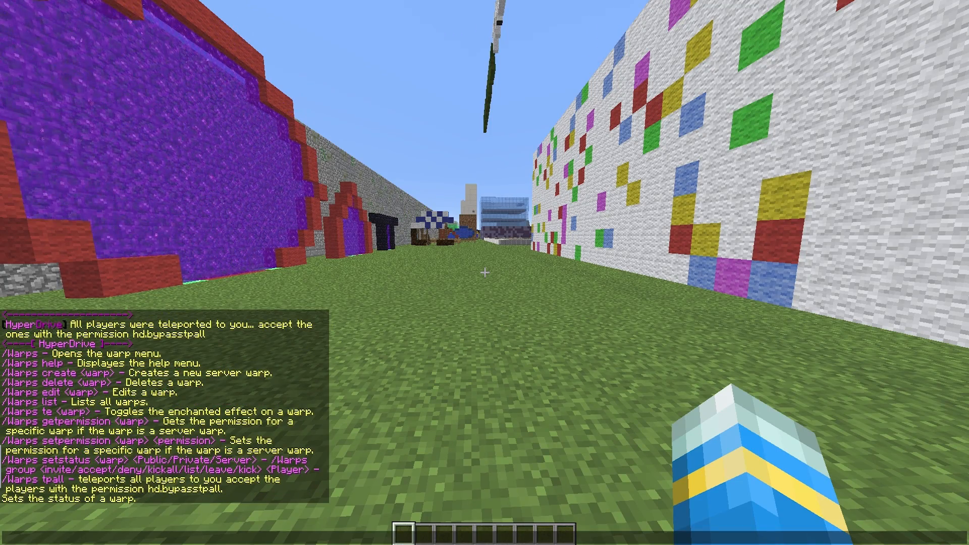
type("/warps")
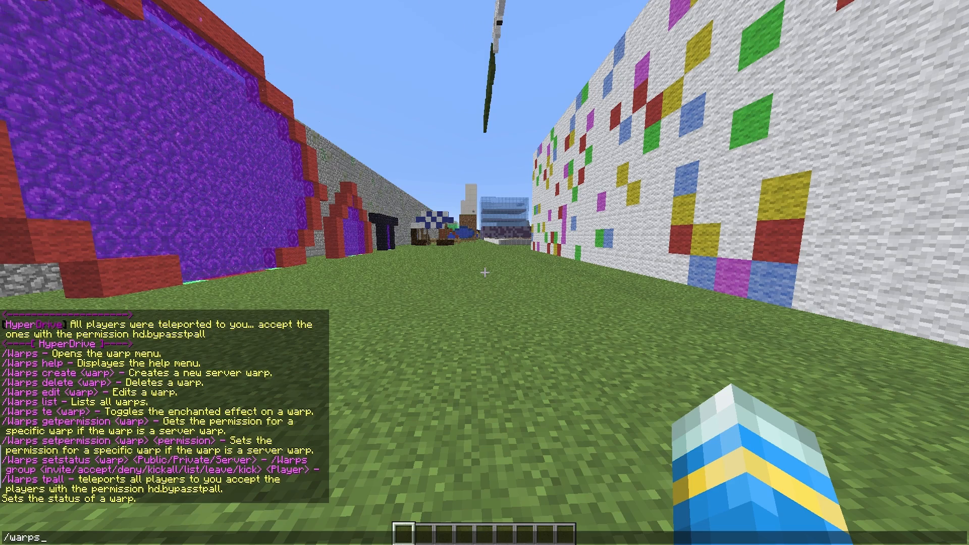
type("setstatus")
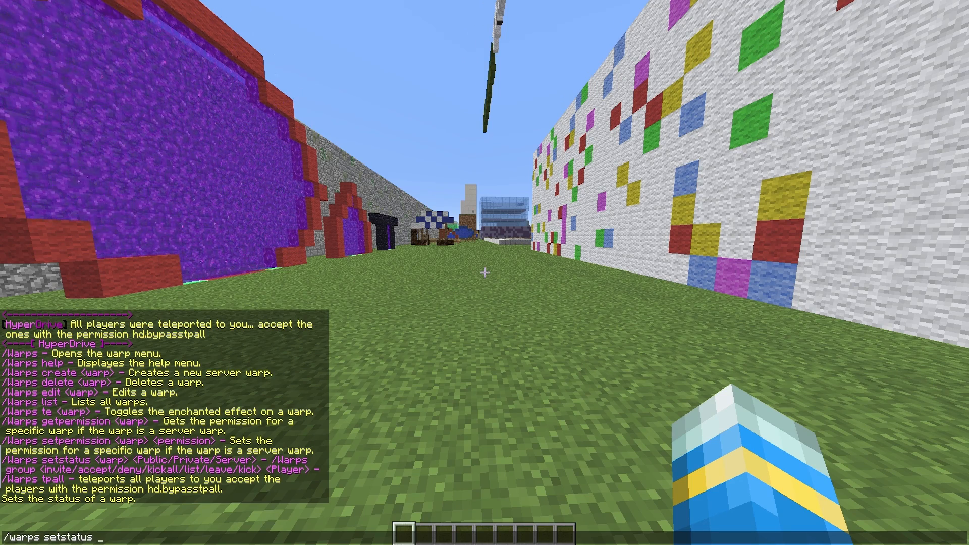
type("yt")
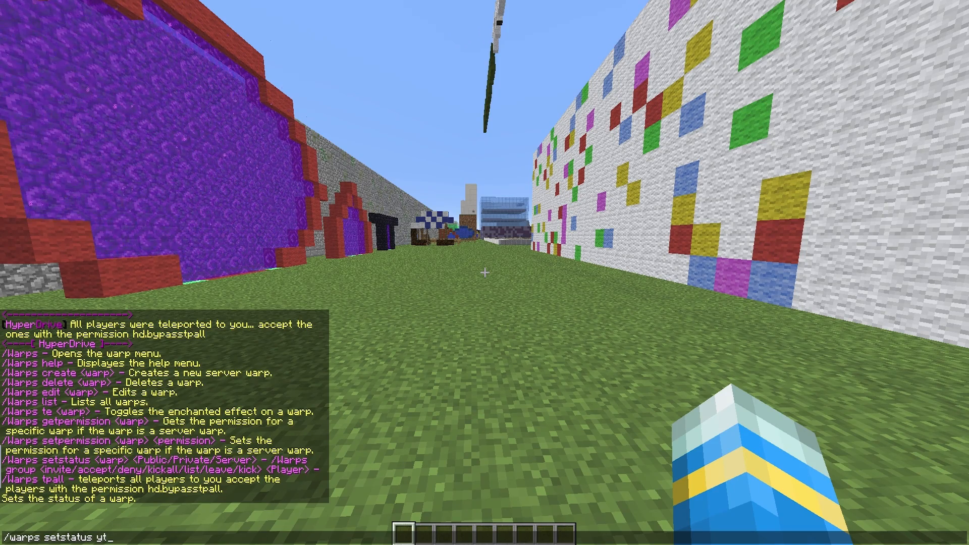
type("publ")
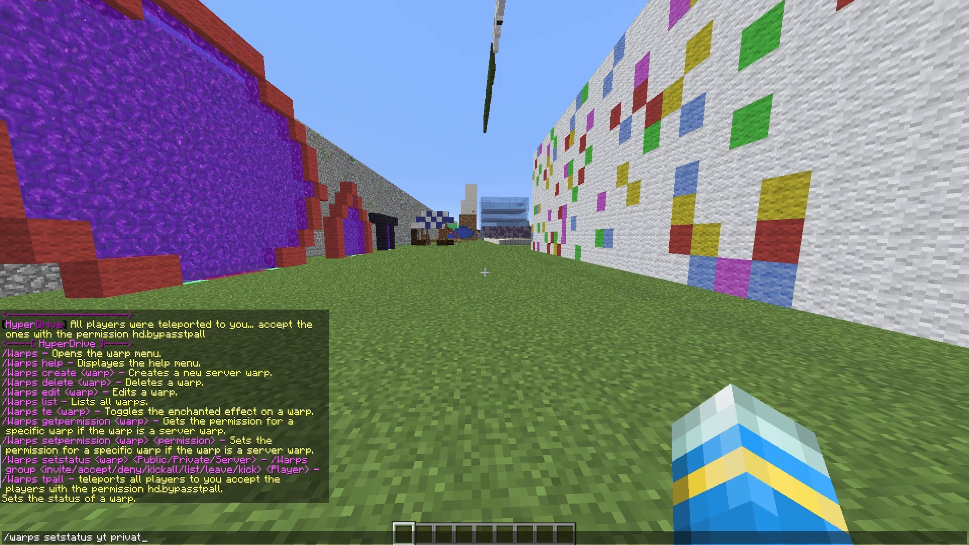
type("server")
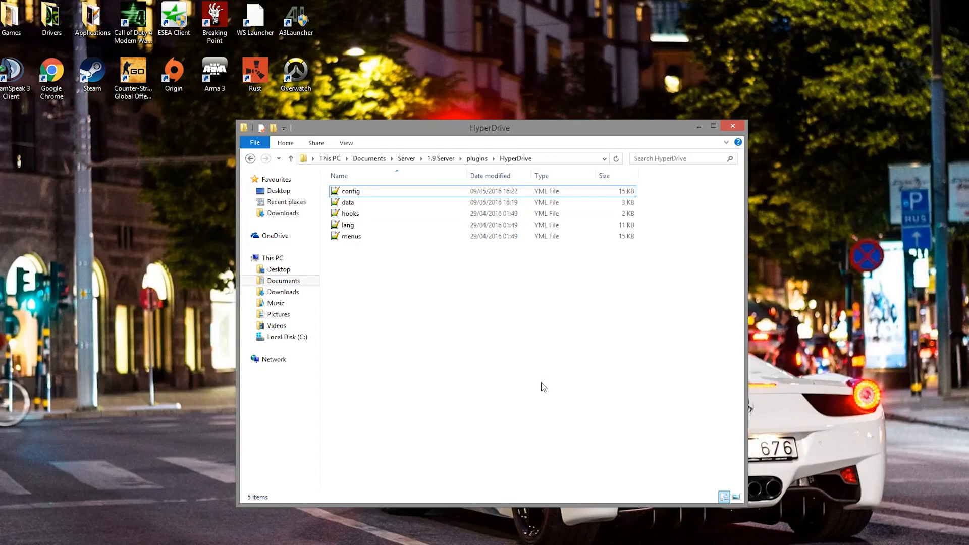
Open lang.yml and then menus.yml from the HyperDrive folder in Notepad++.
key("ctrl+a")
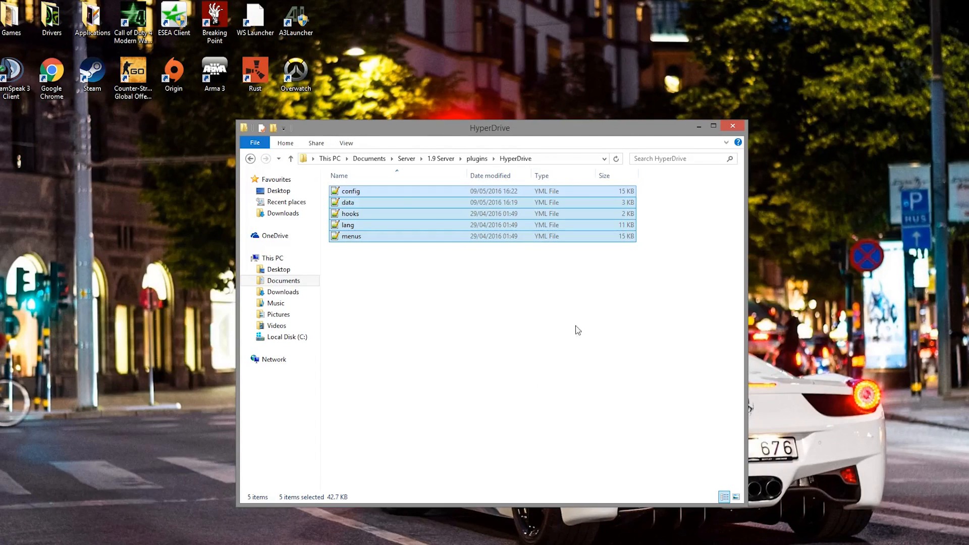
left_click(559, 258)
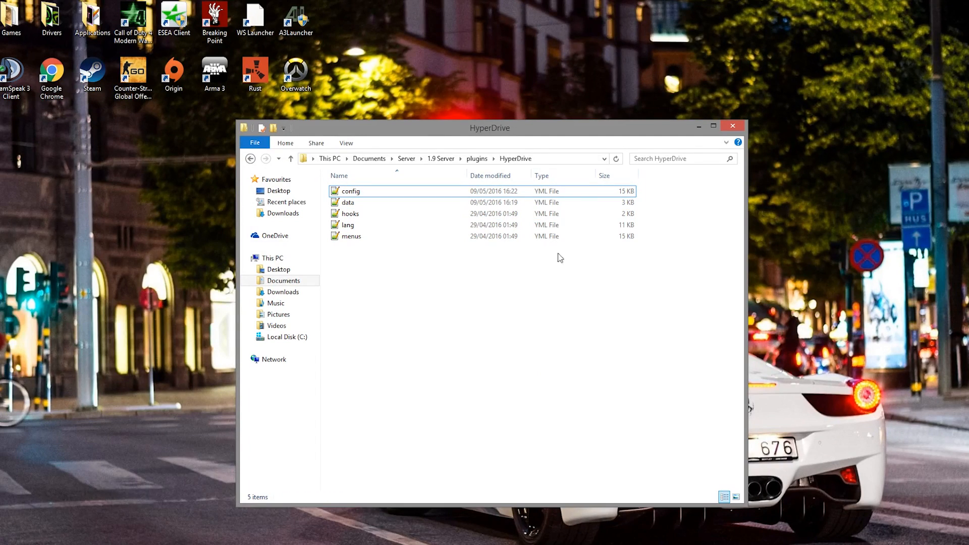
left_click(350, 190)
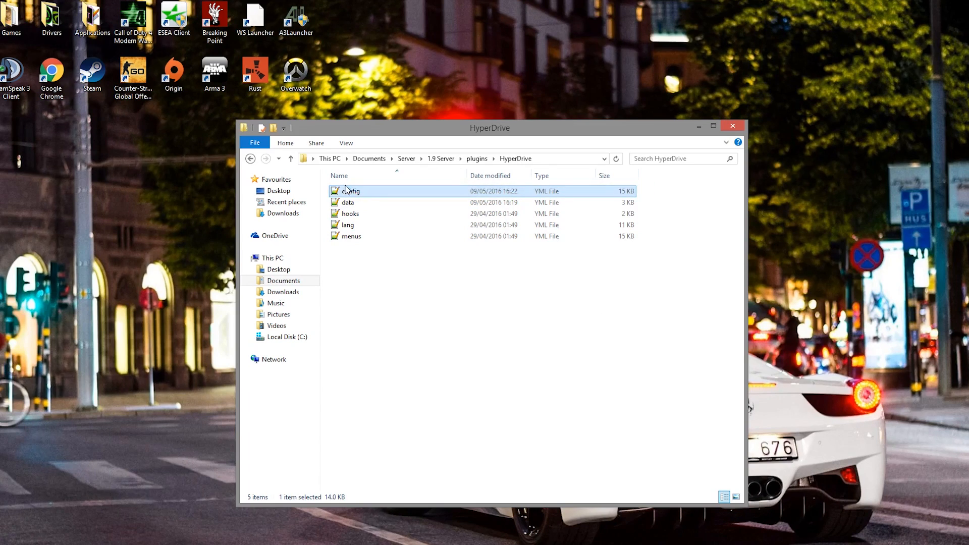
mouse_move(634, 382)
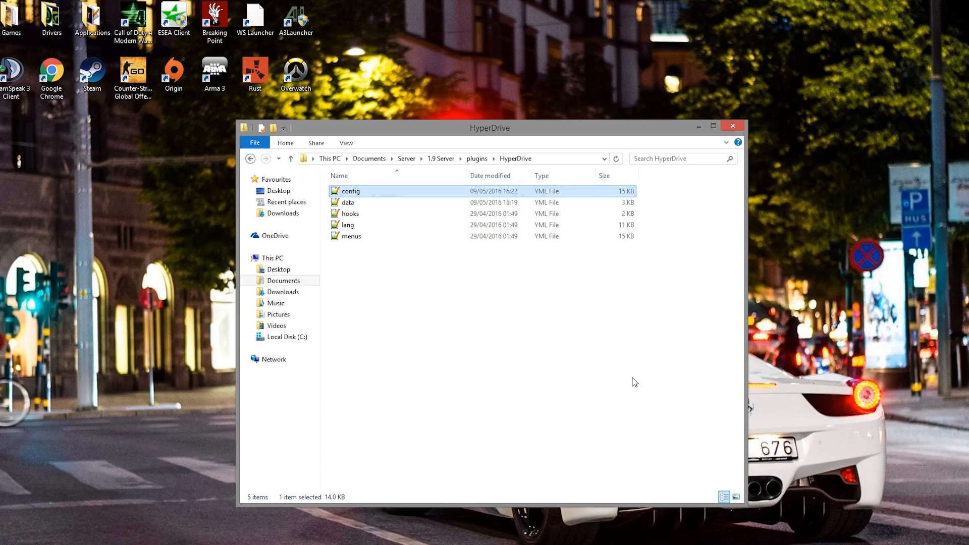
left_click(390, 285)
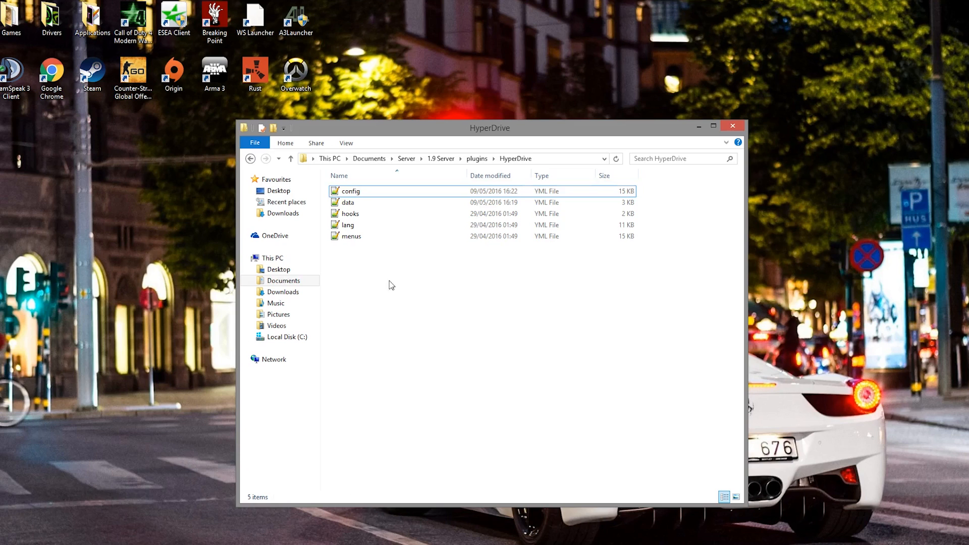
left_click(347, 224)
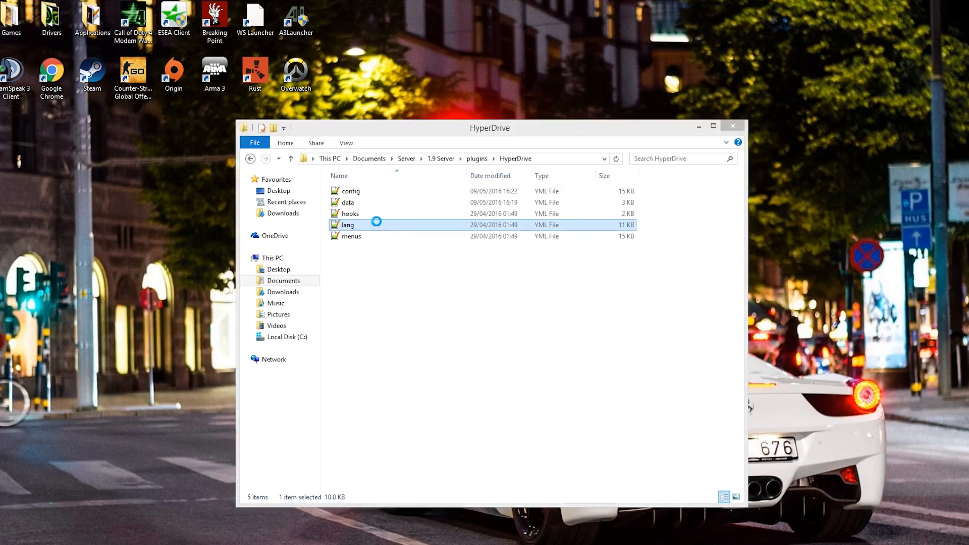
double_click(347, 224)
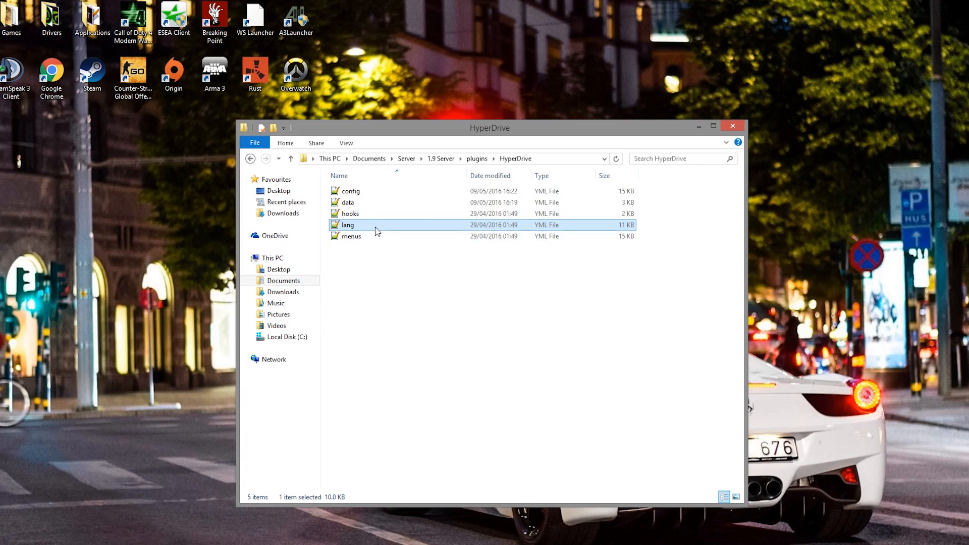
left_click(351, 236)
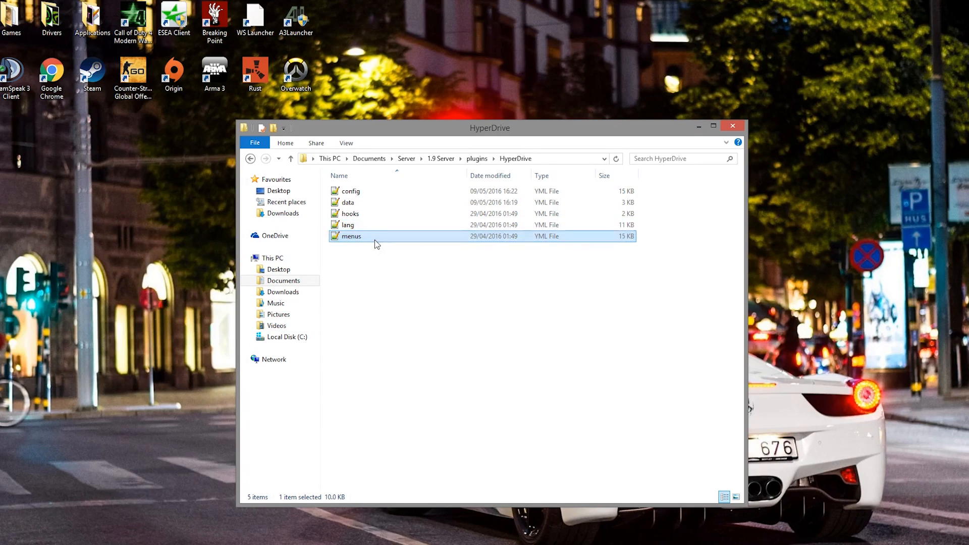
double_click(350, 236)
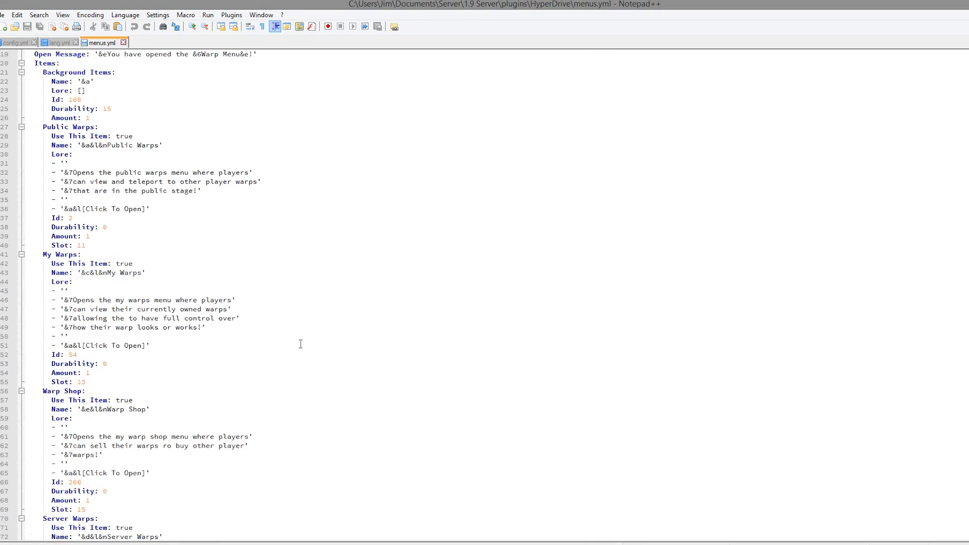
Scroll through menus.yml to view the Warp Menu items and default Main Menu setting.
scroll("down", 3)
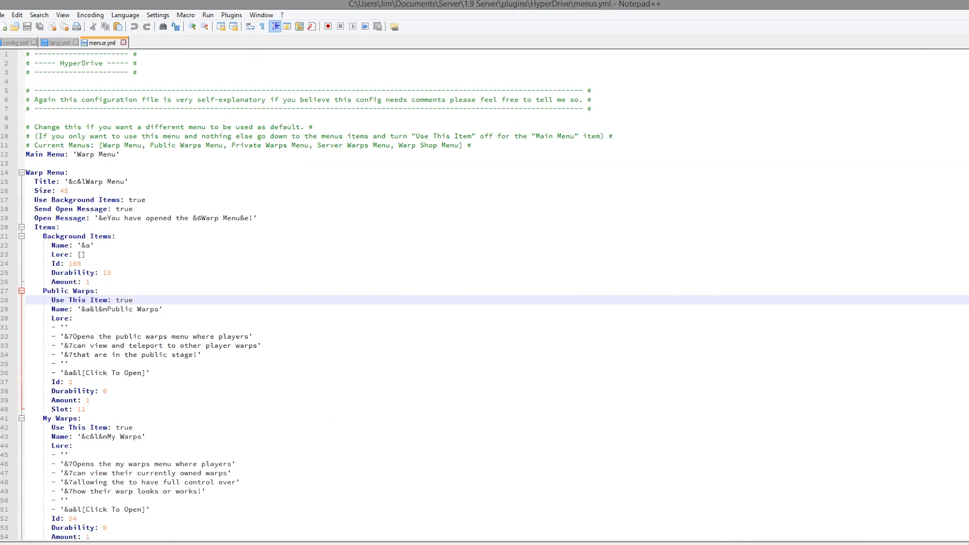
scroll("down", 3)
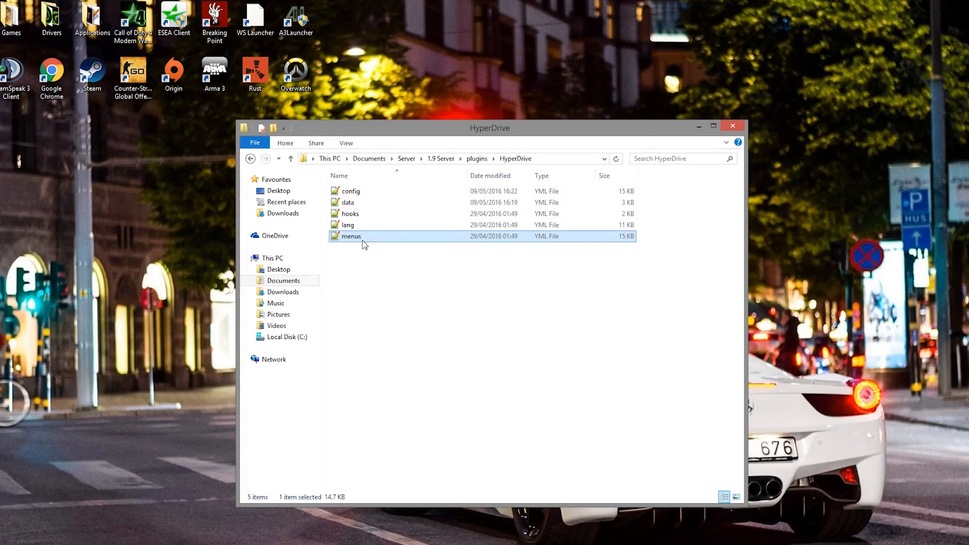
mouse_move(400, 213)
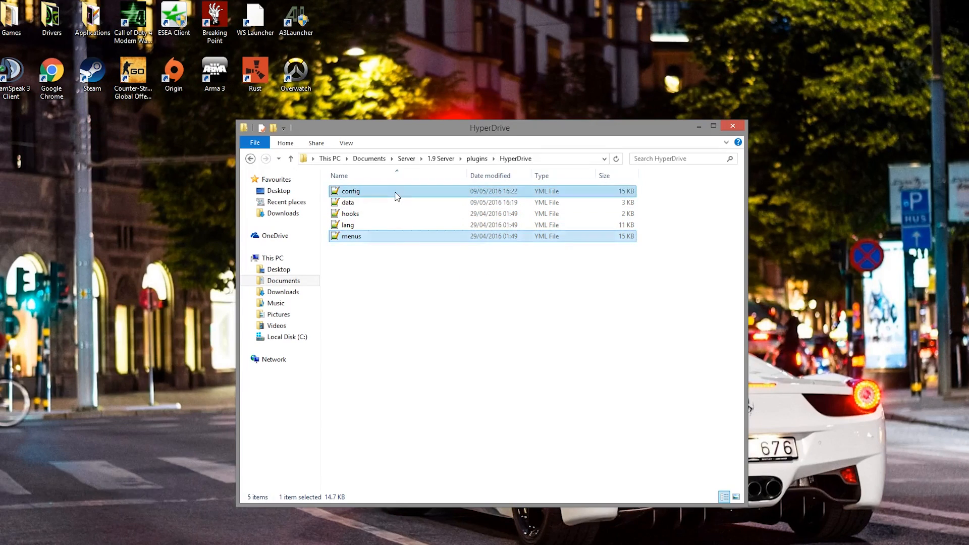
Open config.yml from the HyperDrive folder in Notepad++.
double_click(350, 190)
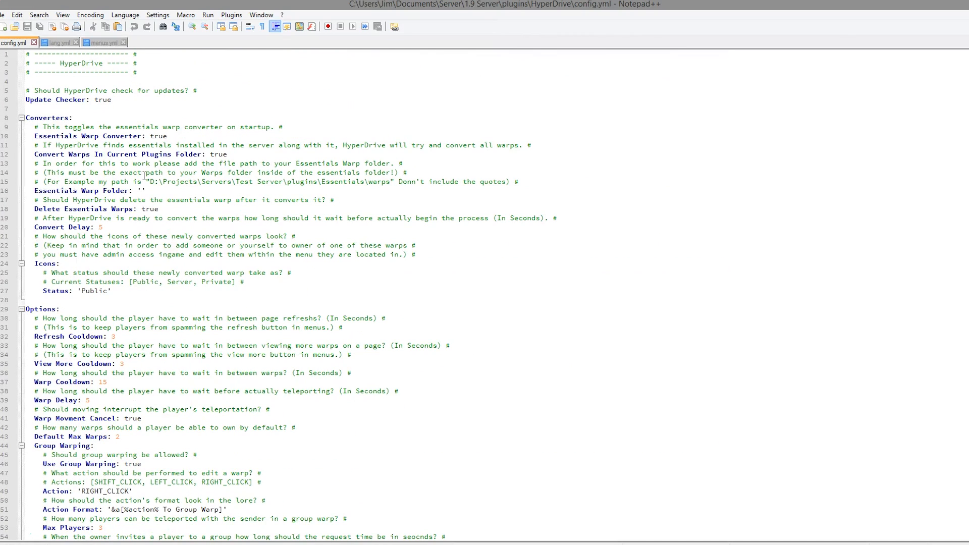
mouse_move(129, 266)
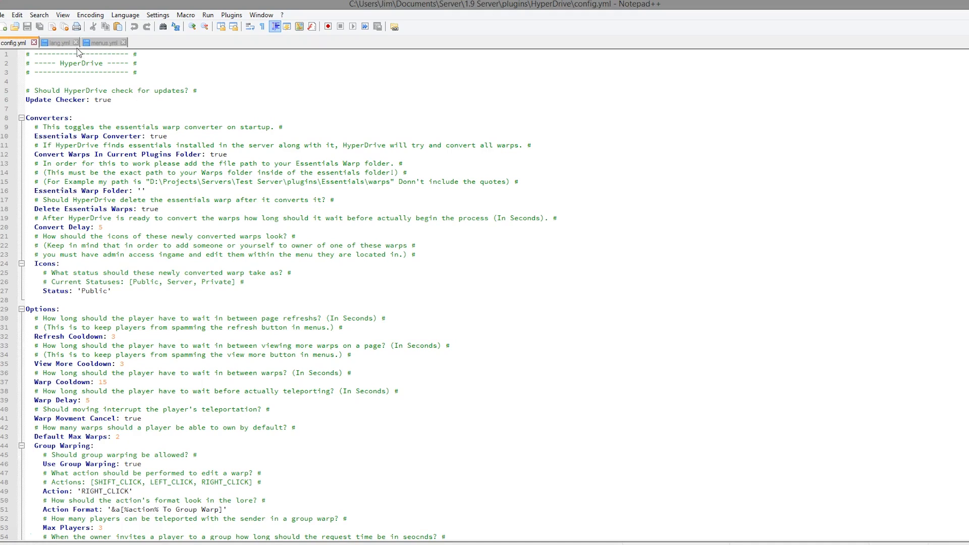
Close the other tabs and review config.yml's Essentials Warp Converter and Icons status settings.
left_click(75, 42)
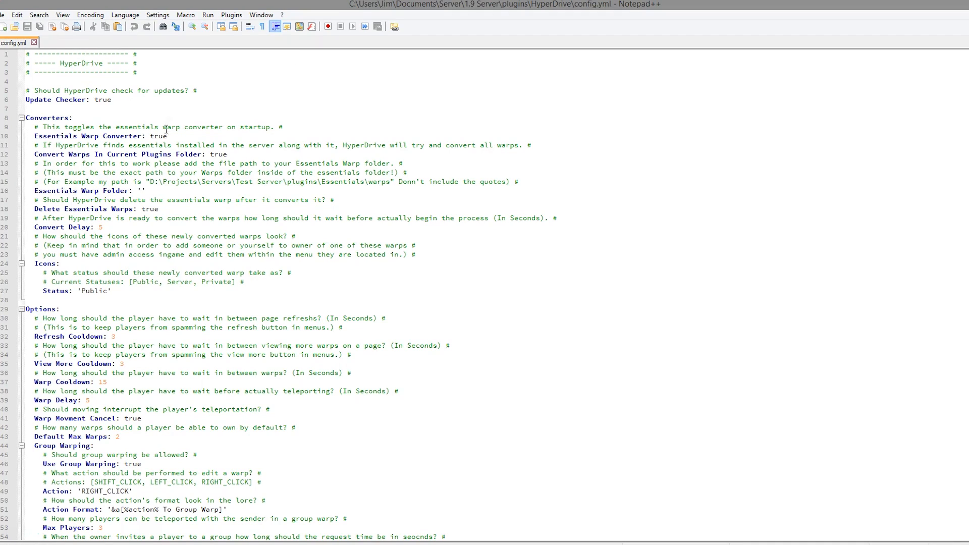
left_click(62, 117)
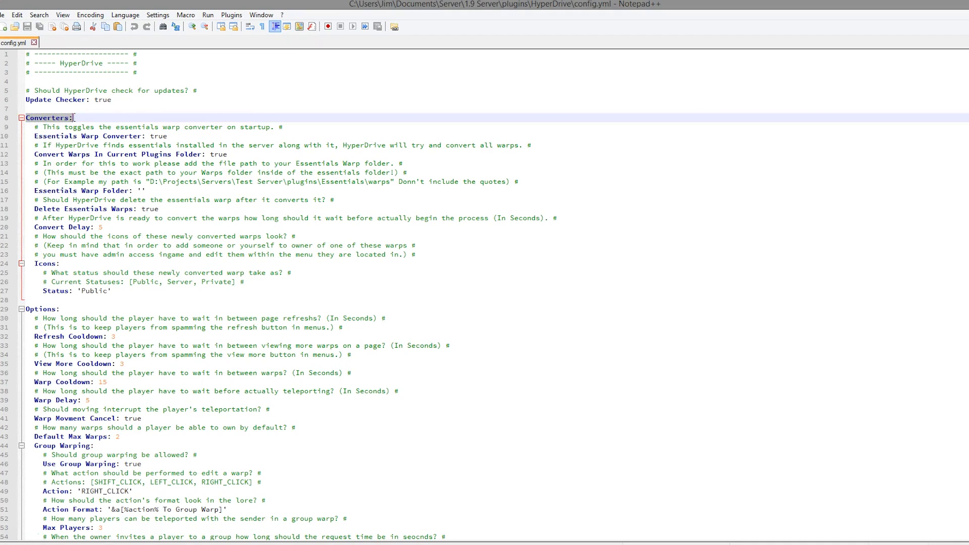
left_click(244, 254)
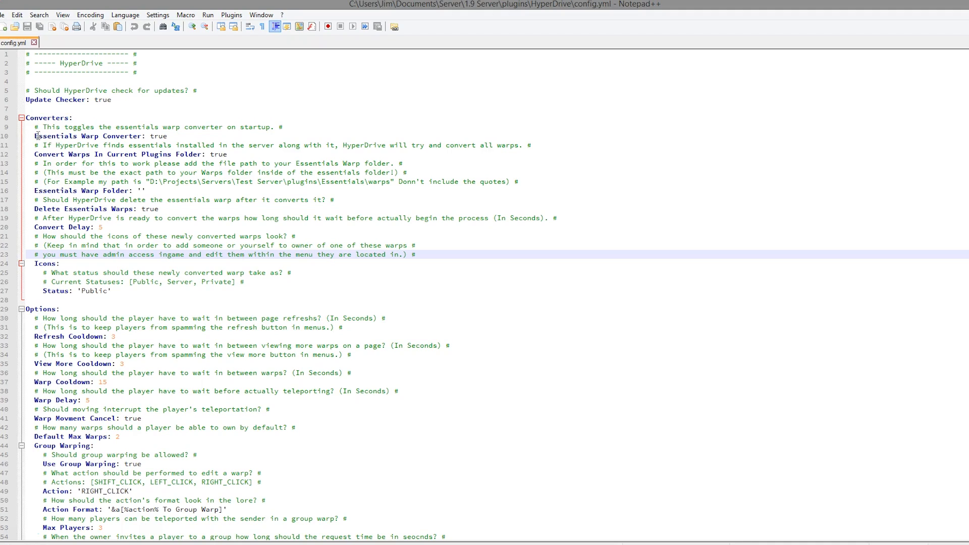
left_click(162, 136)
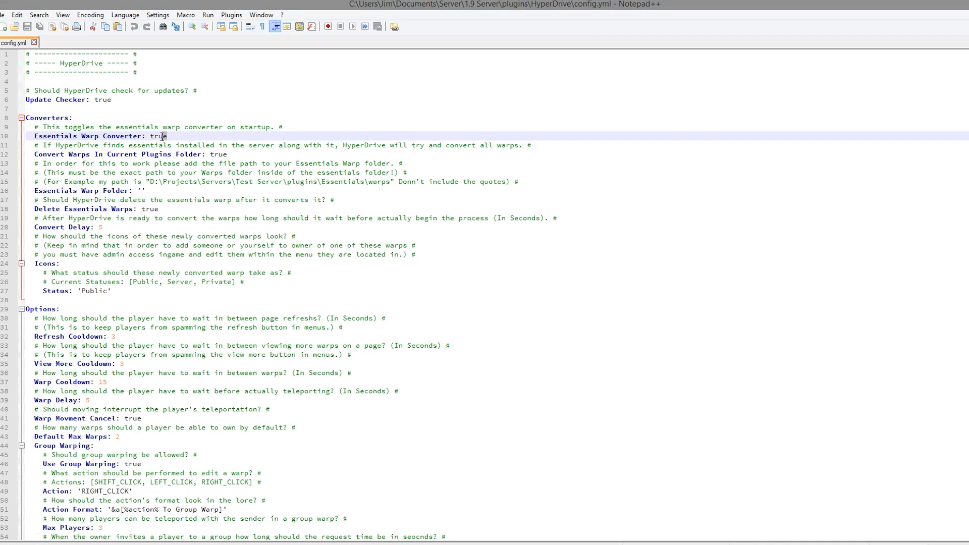
double_click(156, 136)
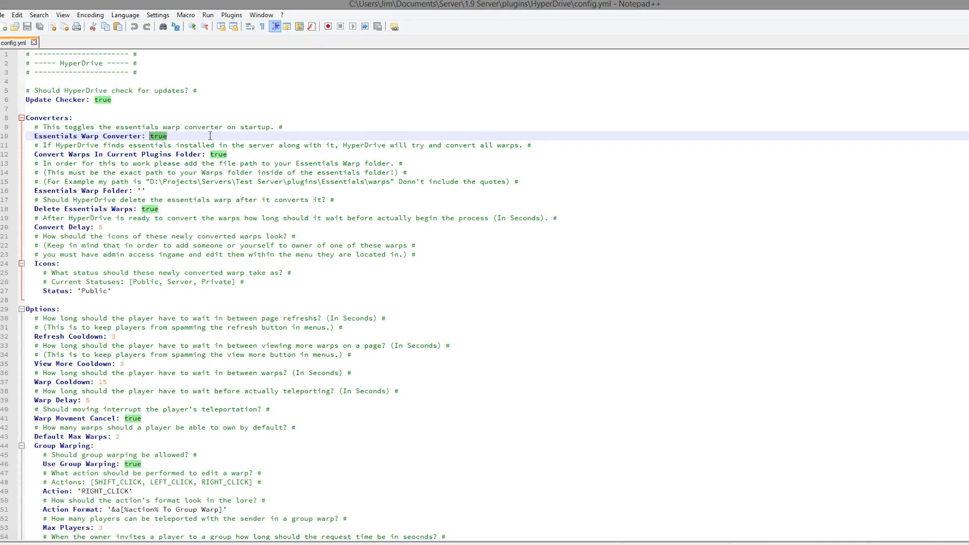
mouse_move(166, 57)
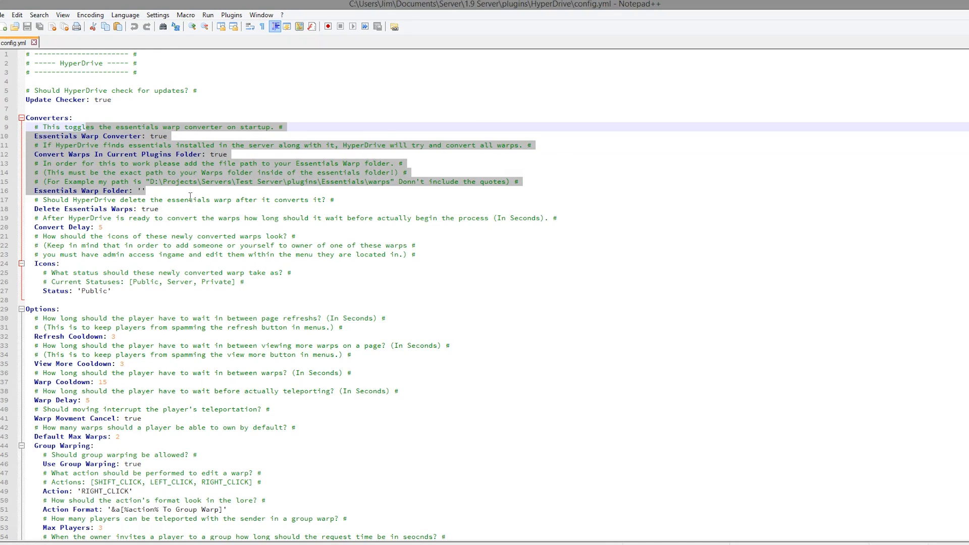
mouse_move(165, 307)
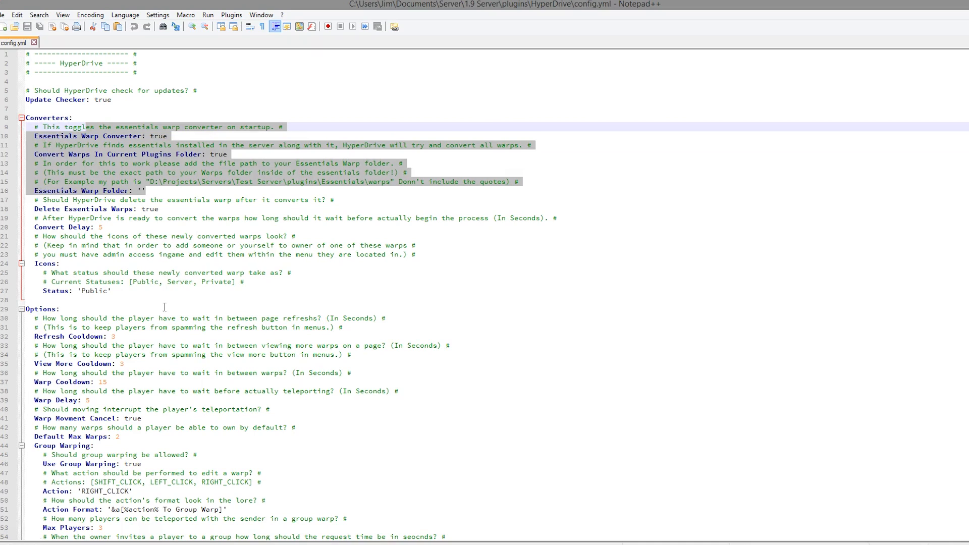
mouse_move(158, 334)
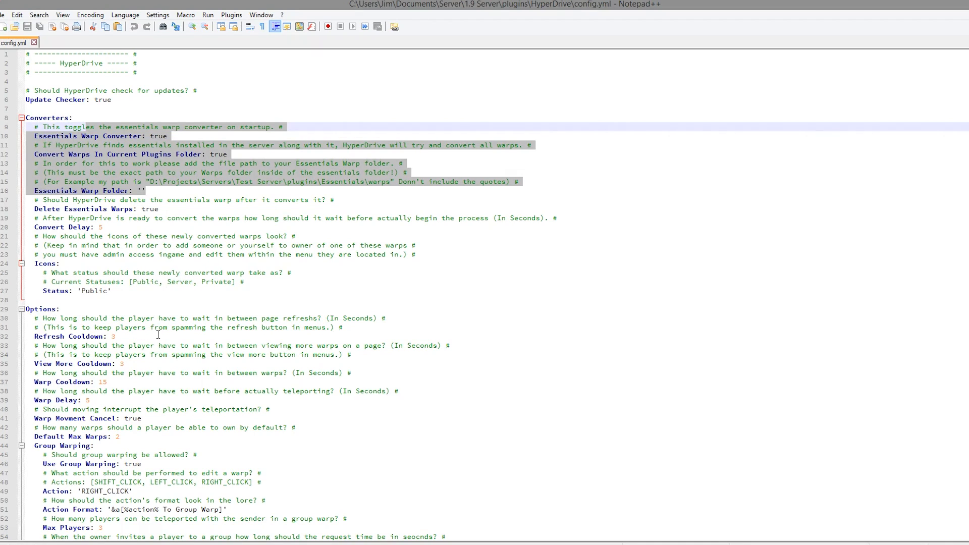
mouse_move(65, 273)
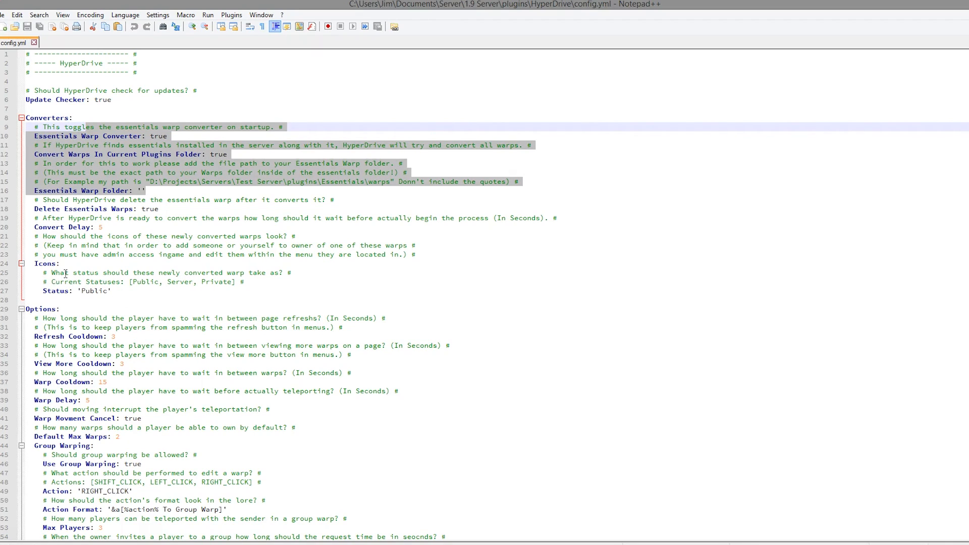
left_click(167, 272)
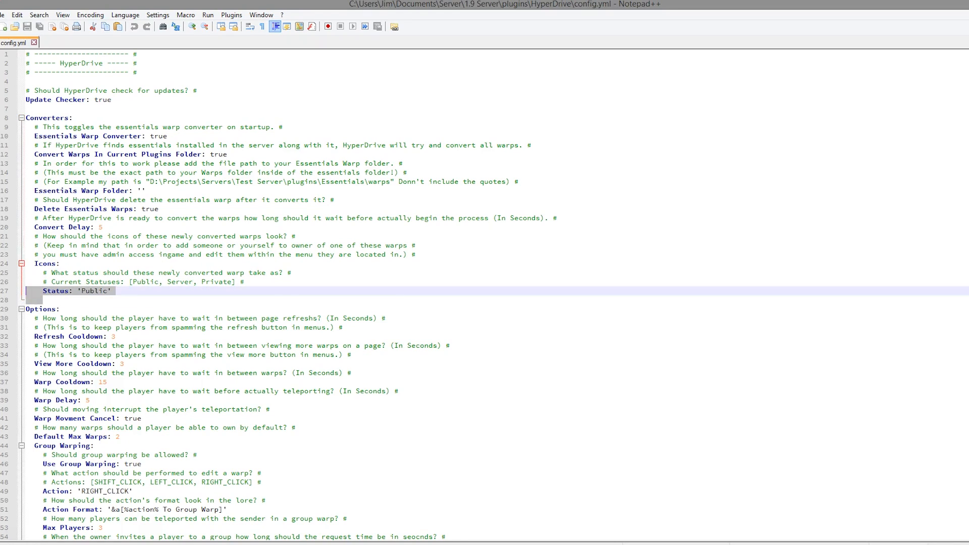
scroll("down", 3)
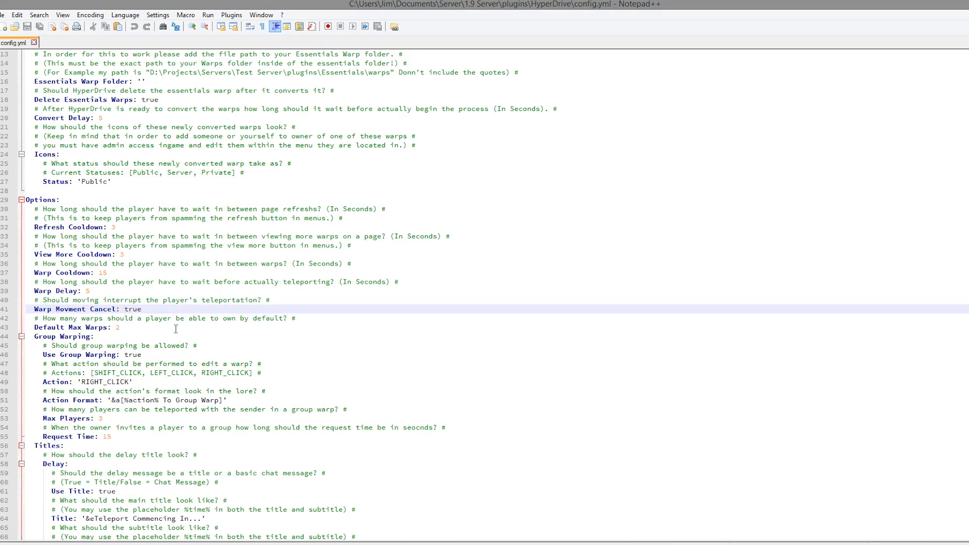
left_click(111, 281)
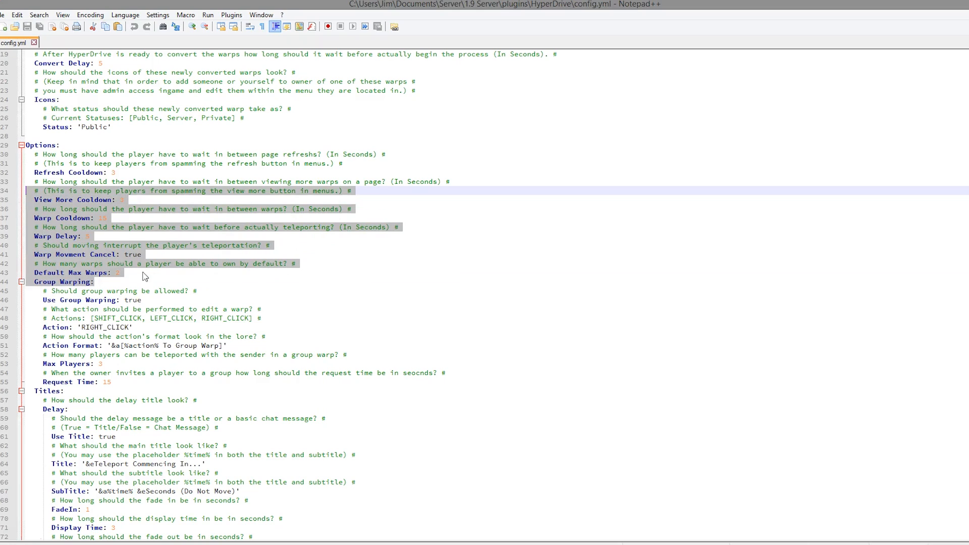
left_click(120, 272)
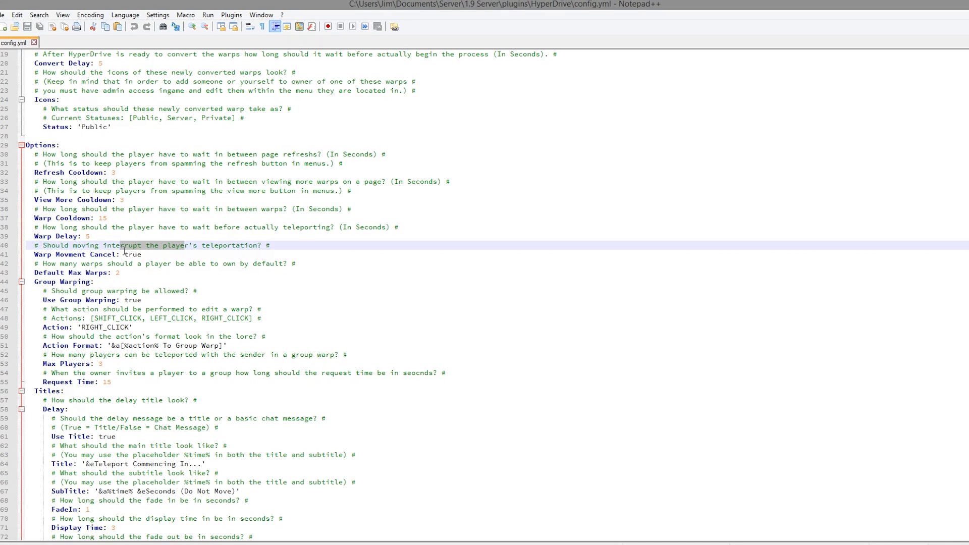
scroll("up", 3)
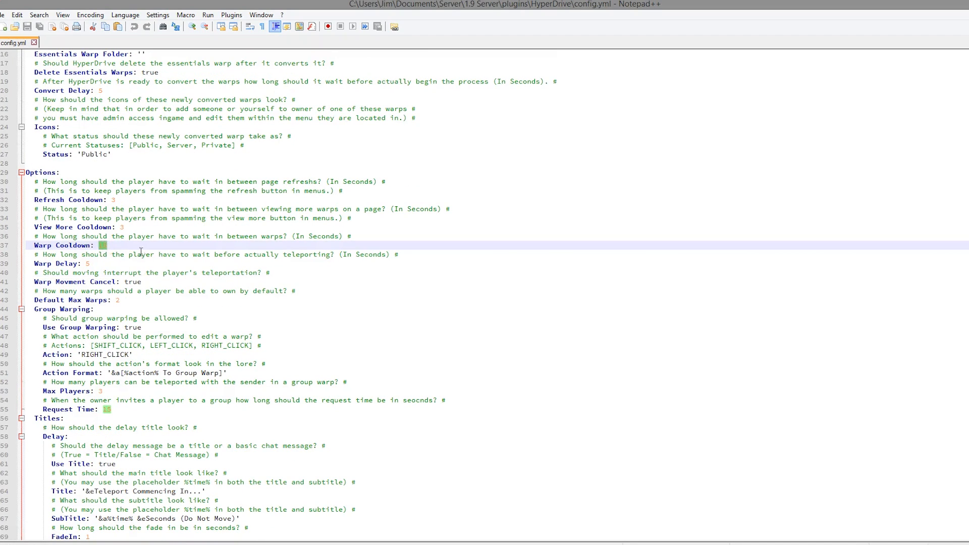
mouse_move(204, 395)
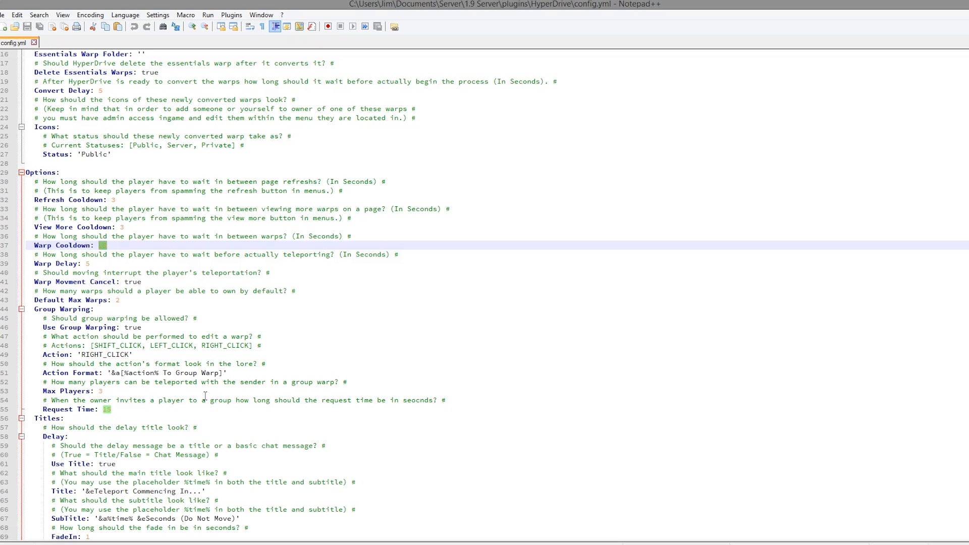
scroll("down", 3)
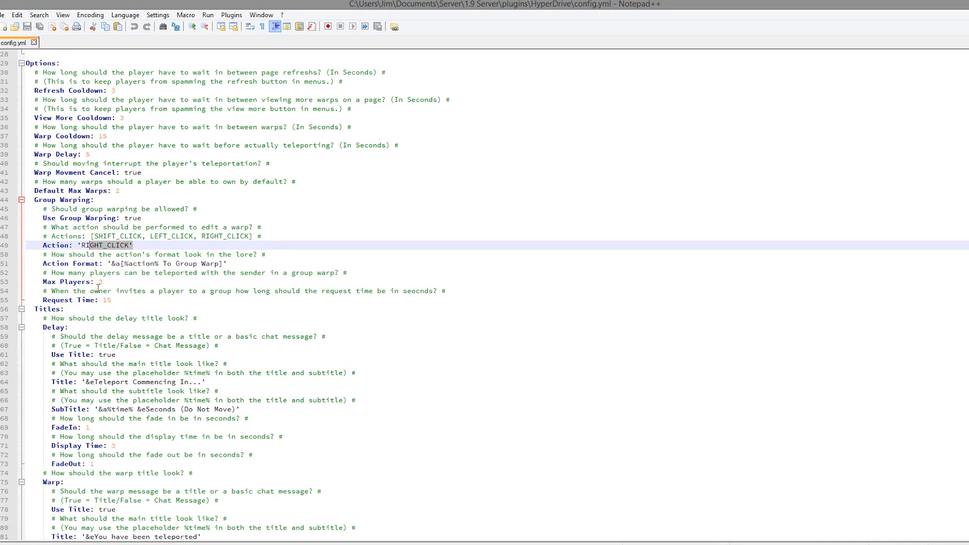
left_click(99, 289)
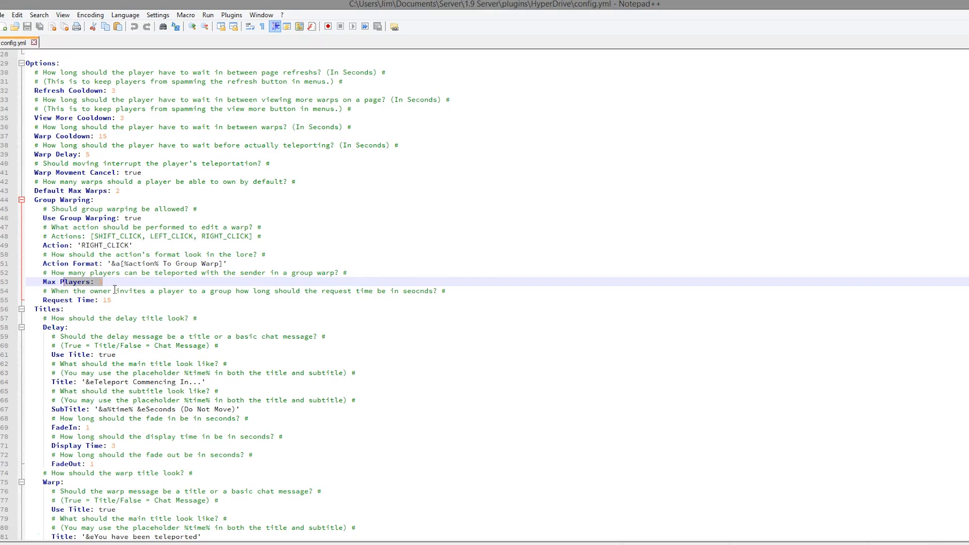
mouse_move(132, 367)
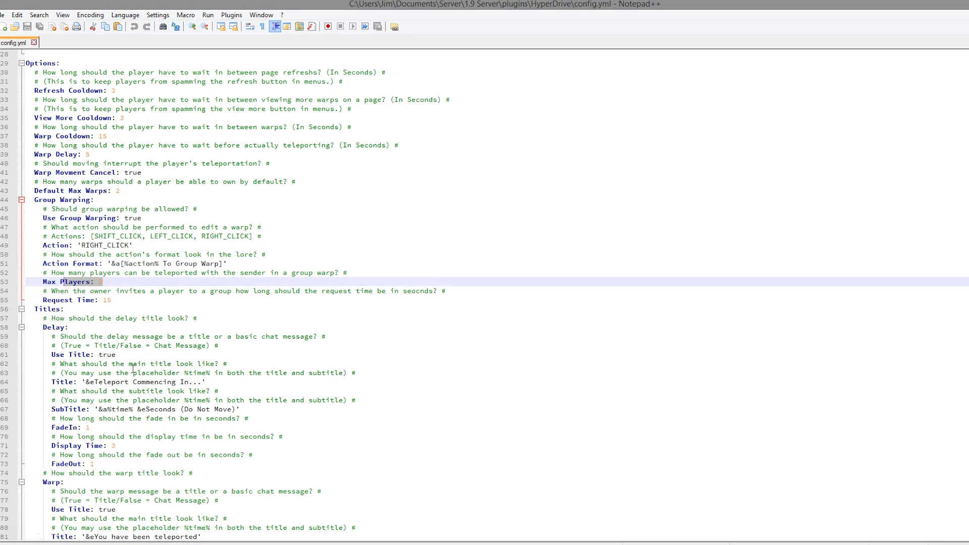
mouse_move(134, 301)
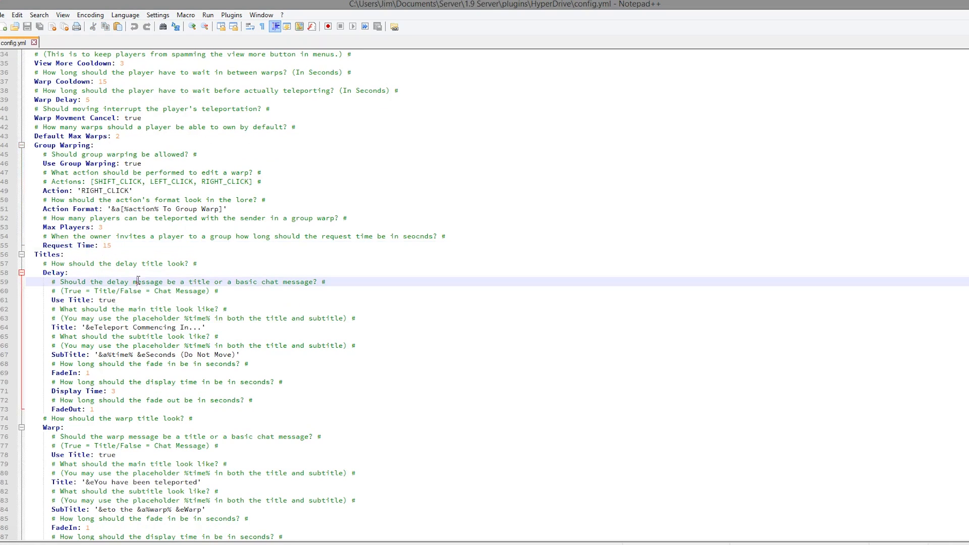
scroll("down", 3)
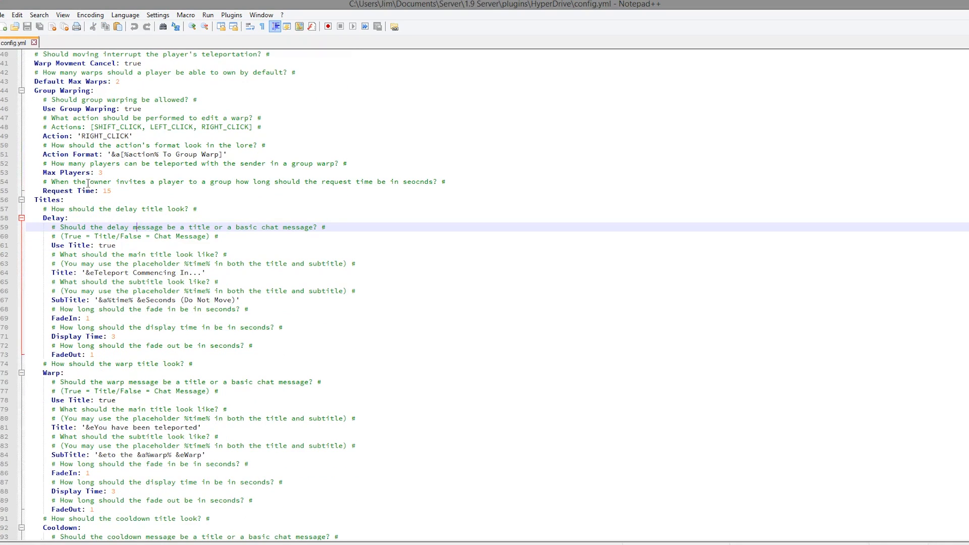
left_click(123, 427)
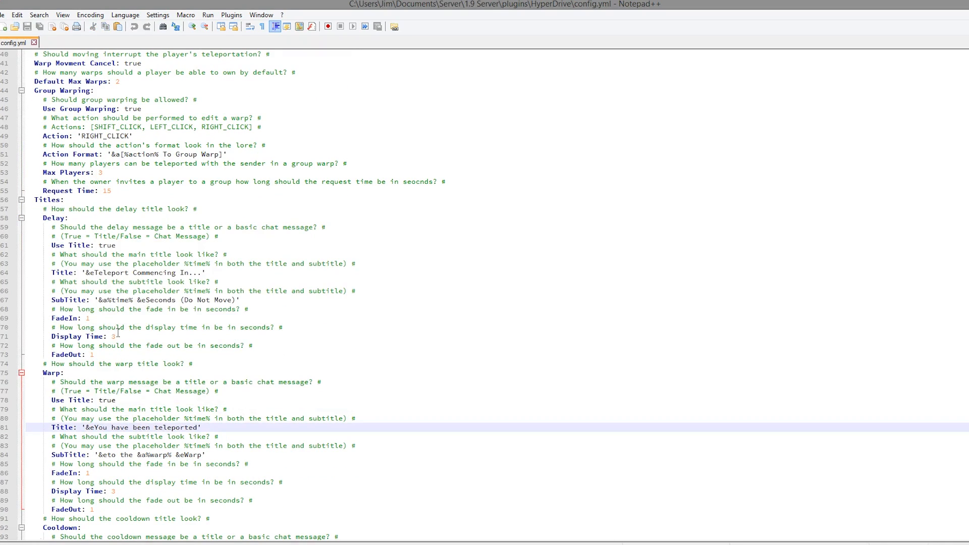
left_click(131, 291)
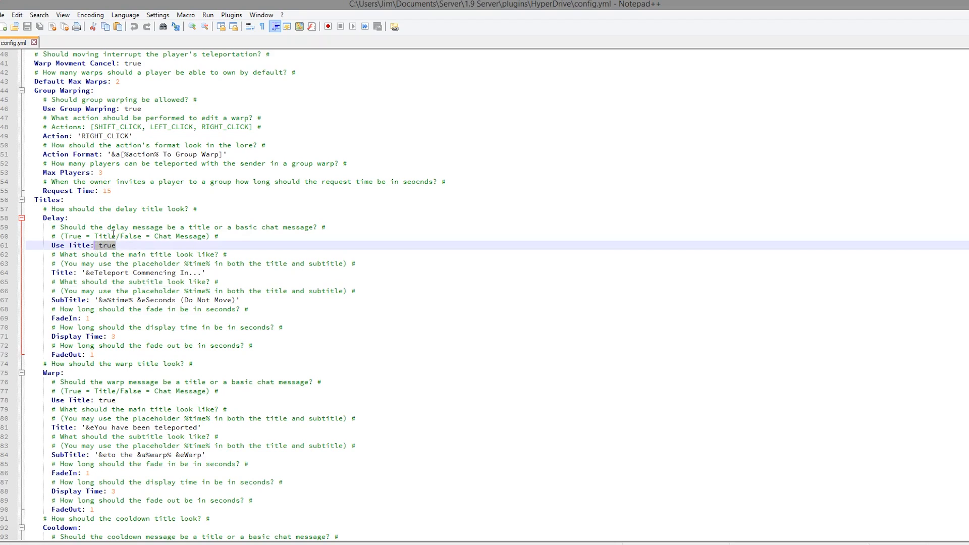
Change Show Creation Date under Icons to false, then look over the warp action settings.
scroll("down", 3)
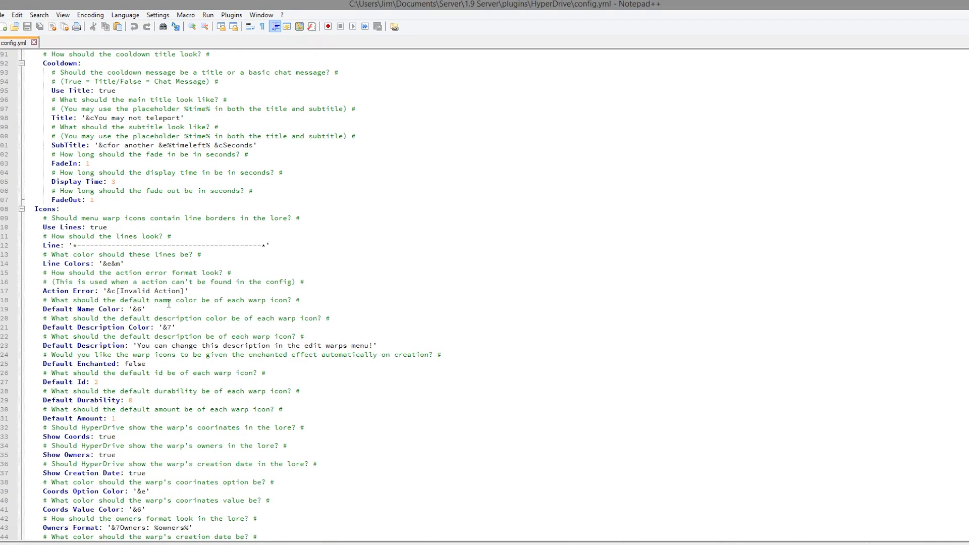
scroll("down", 3)
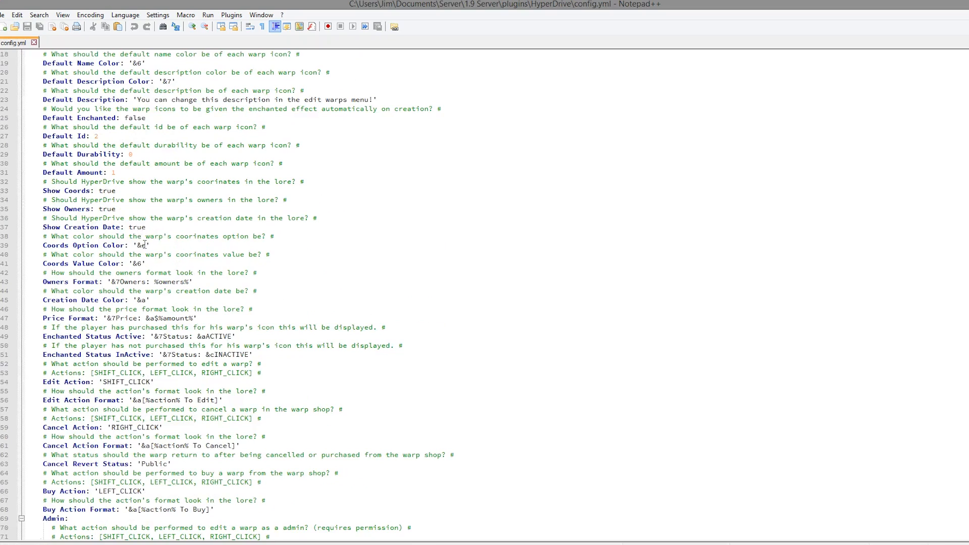
scroll("up", 3)
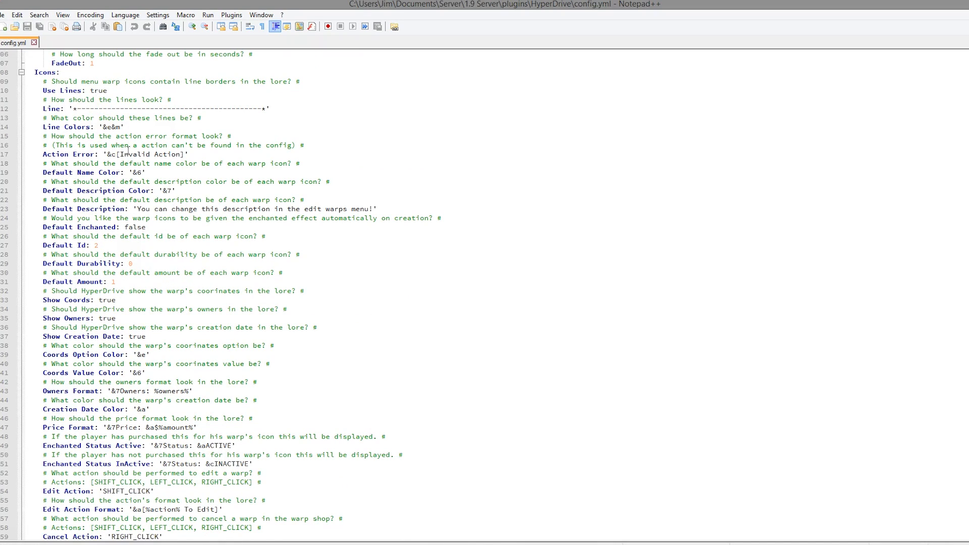
mouse_move(150, 205)
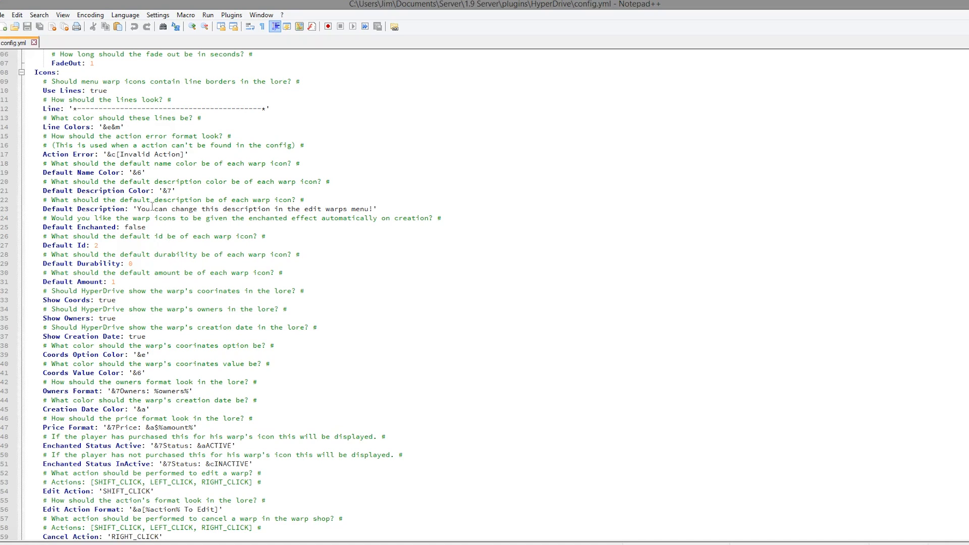
mouse_move(134, 300)
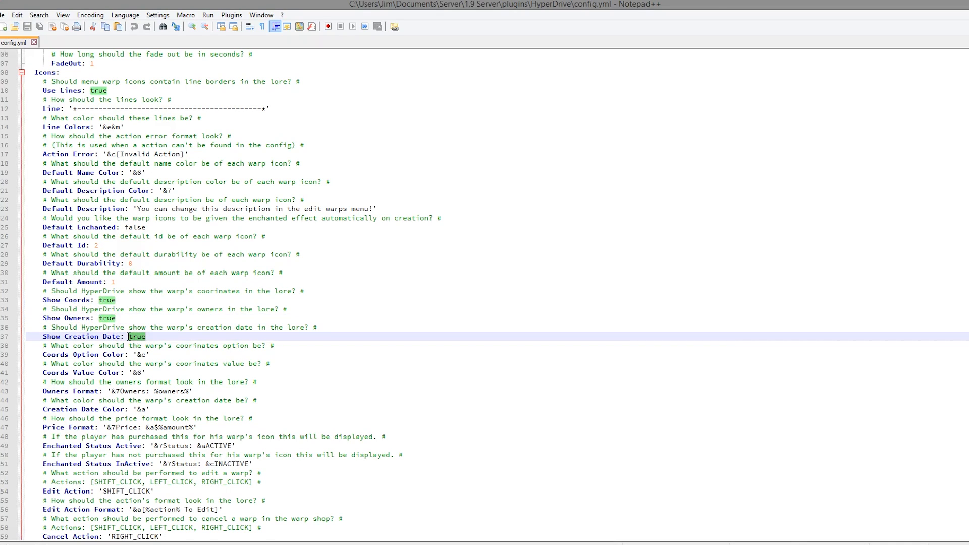
type("false")
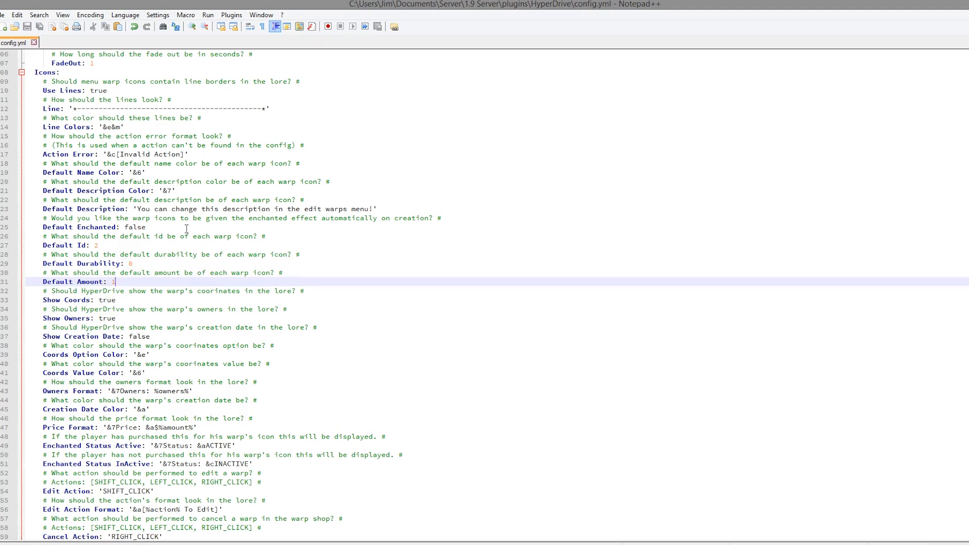
scroll("down", 3)
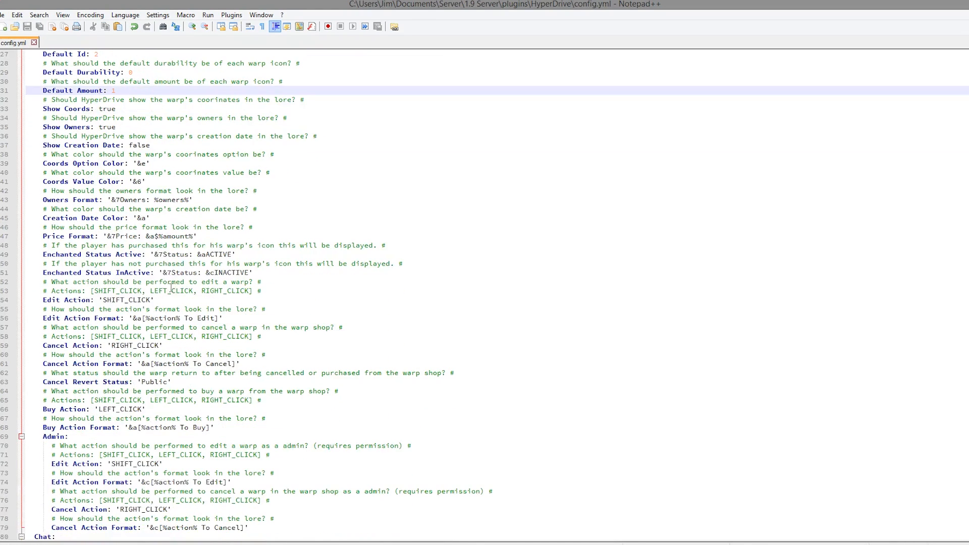
scroll("down", 3)
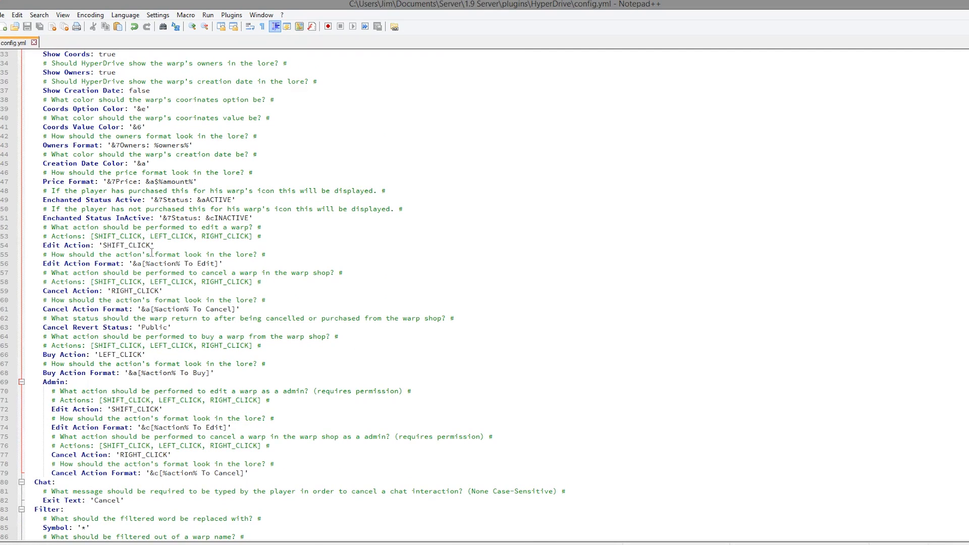
scroll("down", 3)
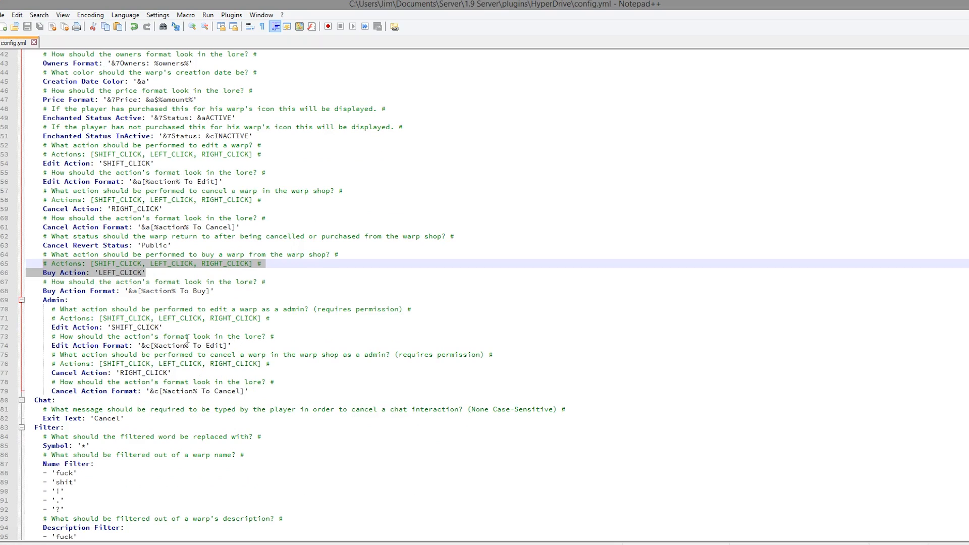
scroll("down", 3)
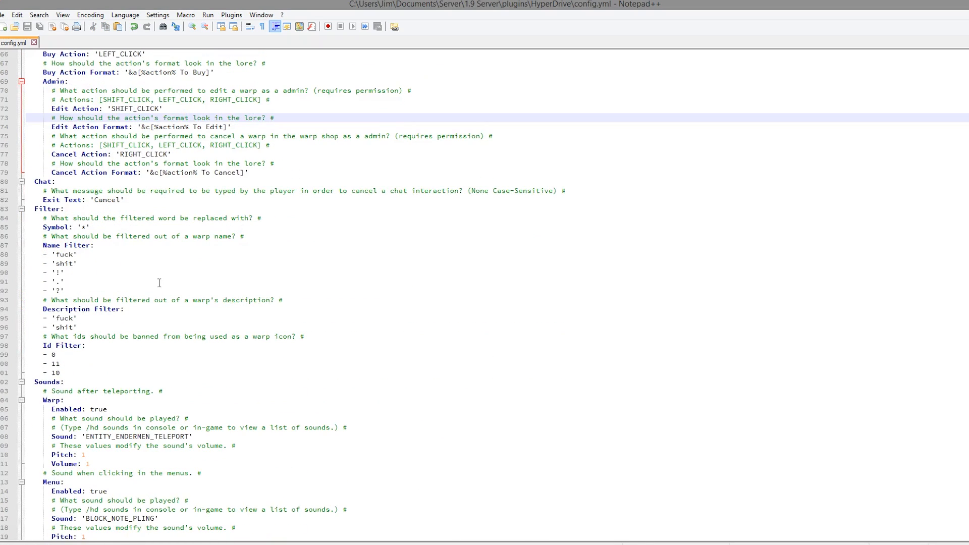
scroll("down", 3)
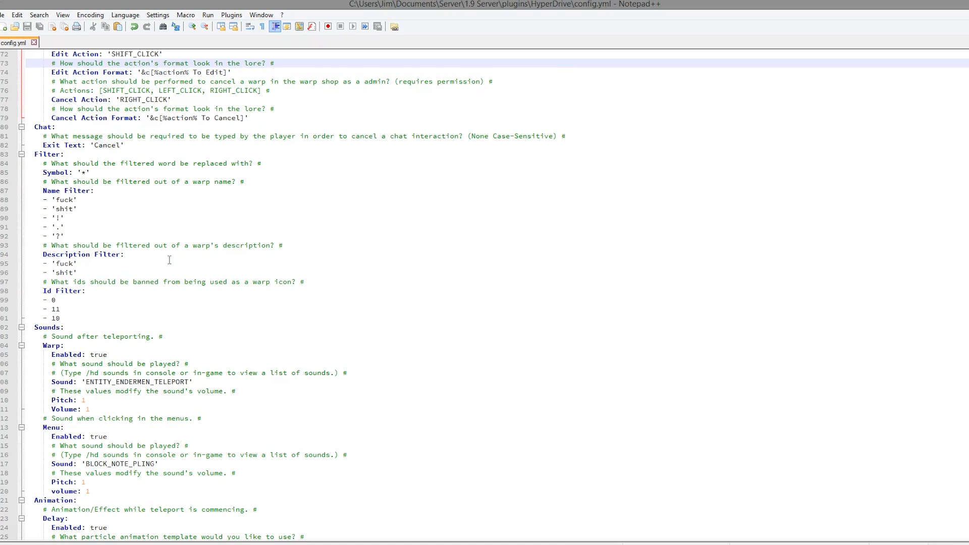
mouse_move(178, 311)
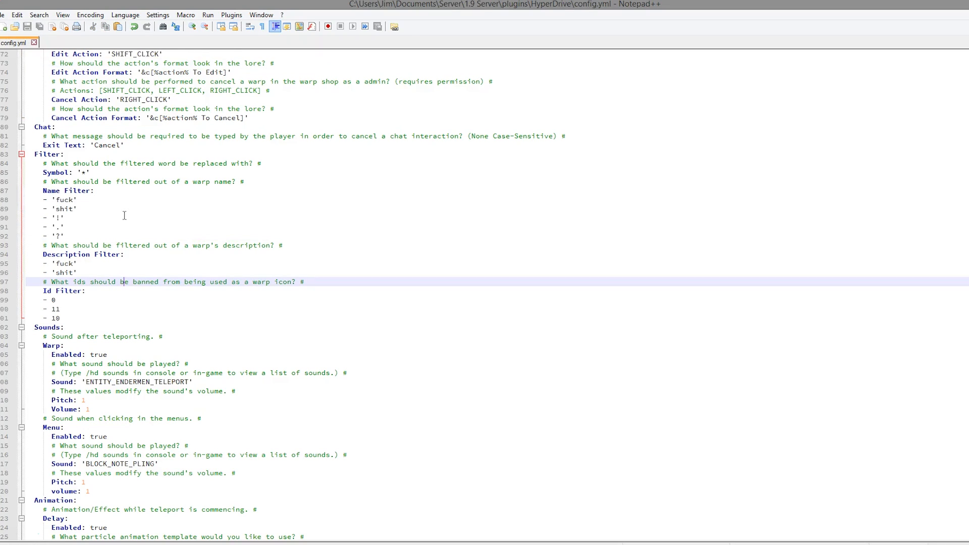
mouse_move(86, 171)
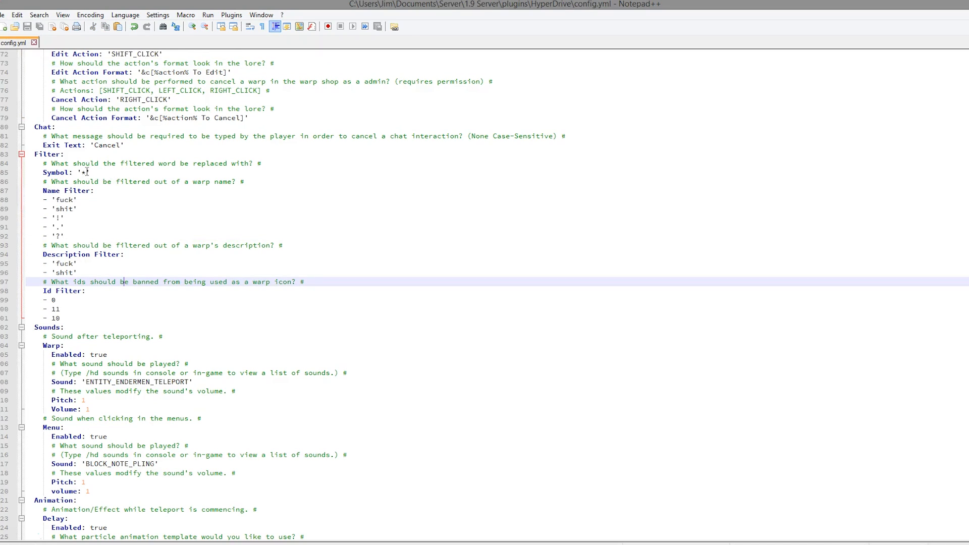
mouse_move(99, 338)
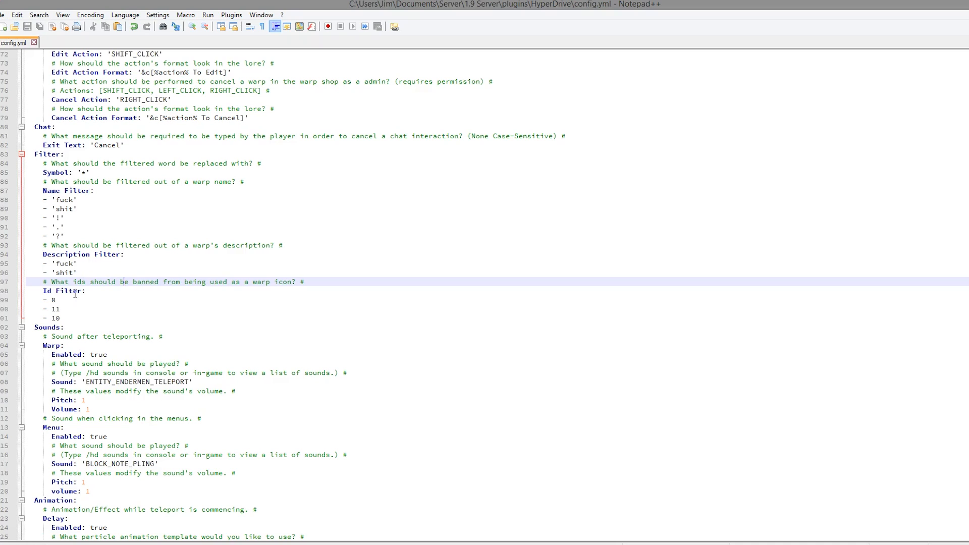
mouse_move(108, 310)
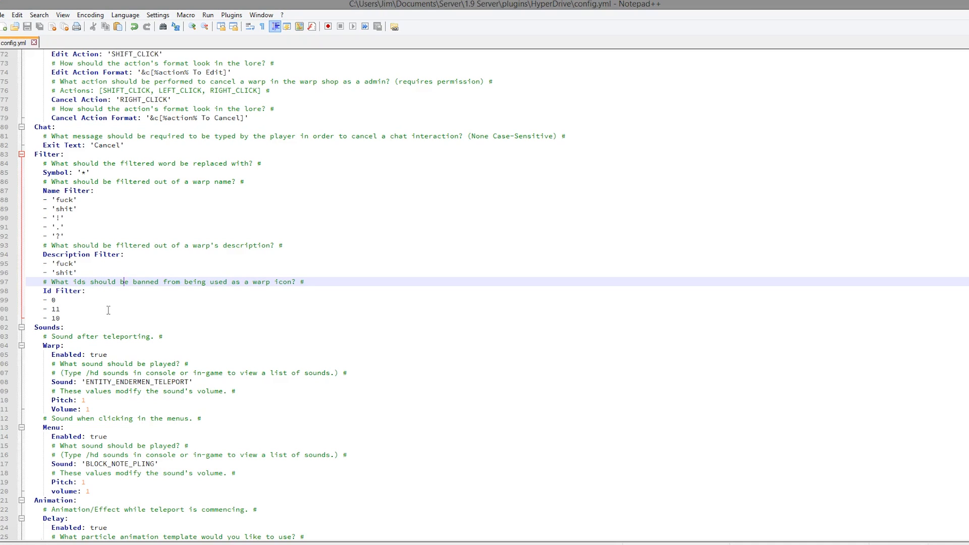
scroll("down", 3)
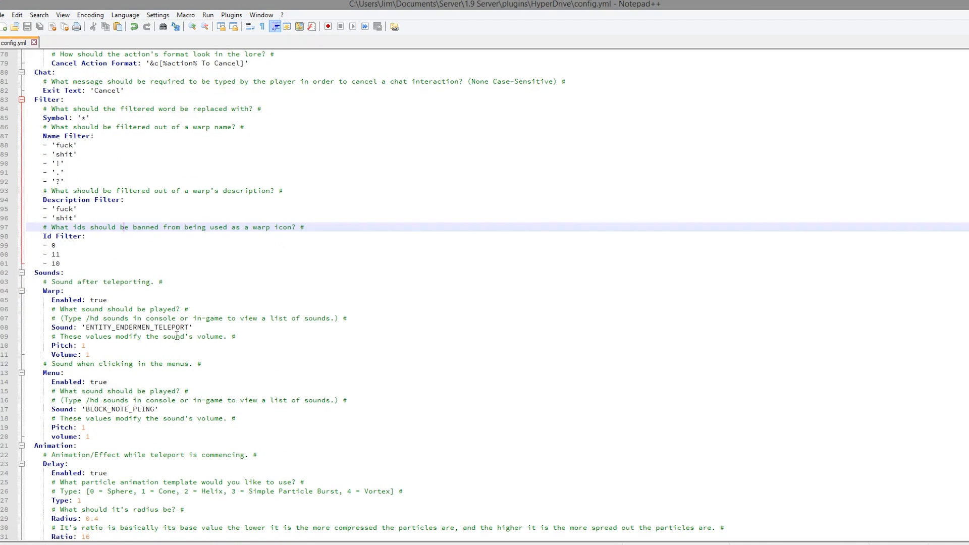
scroll("down", 3)
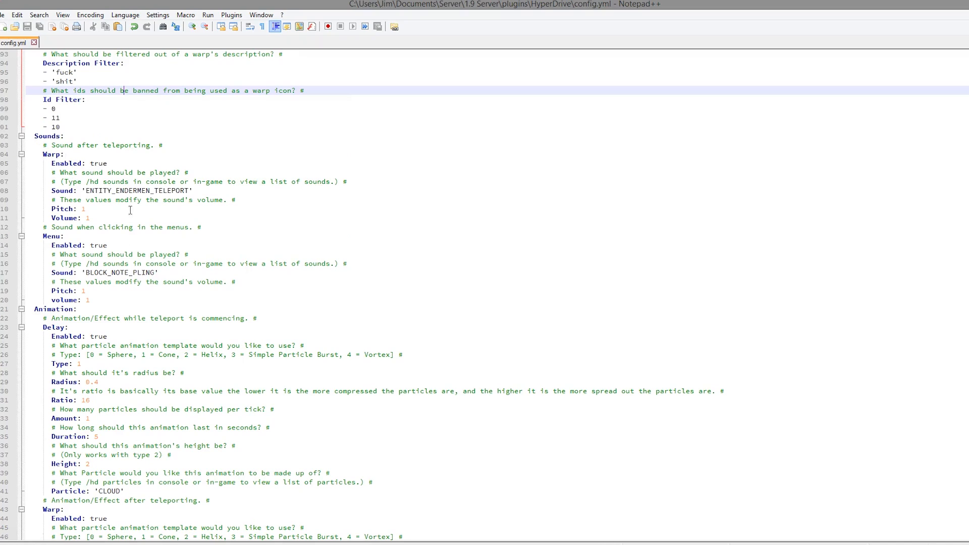
left_click(78, 209)
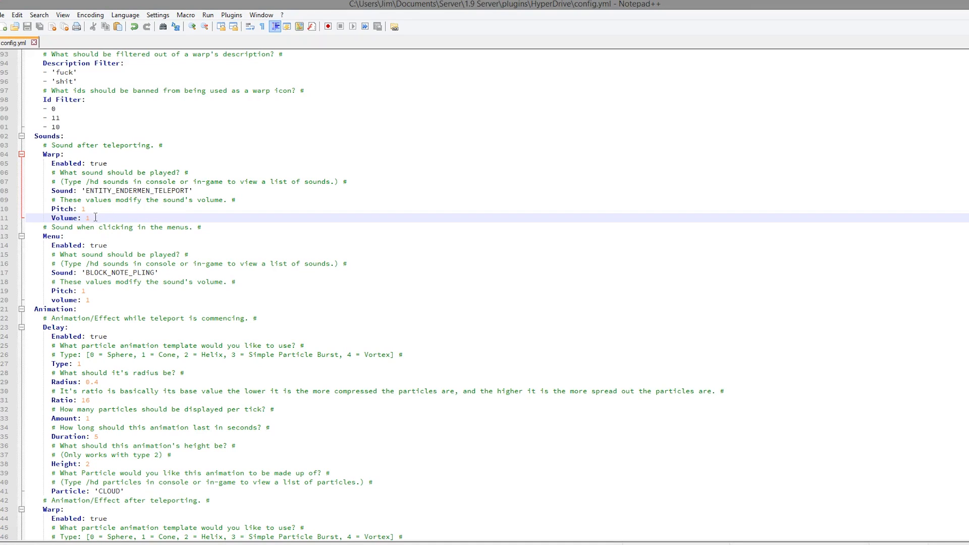
left_click(144, 190)
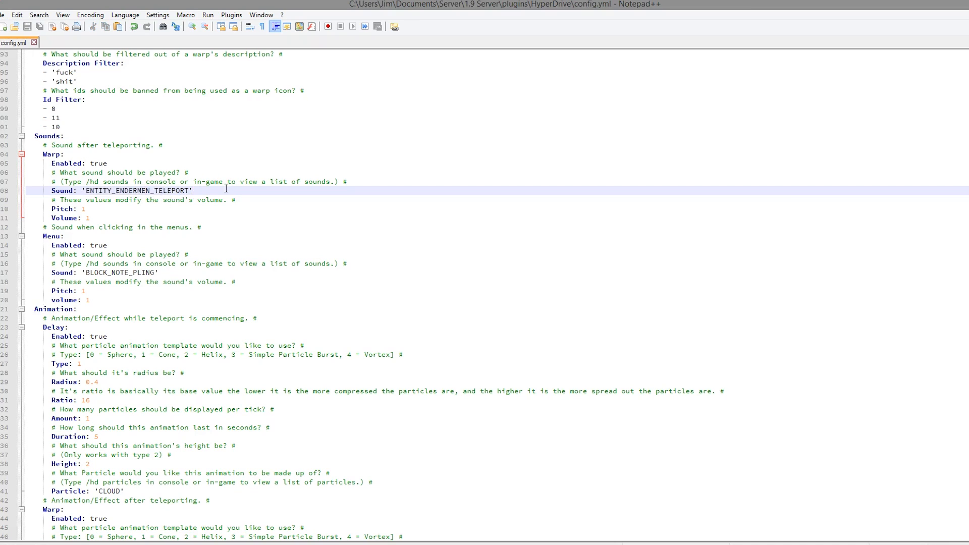
scroll("down", 3)
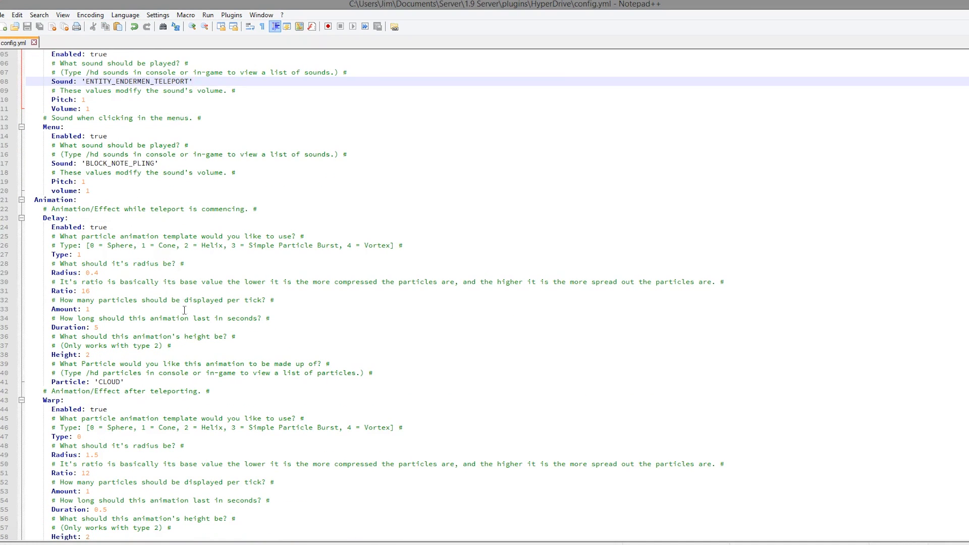
Set the Delay animation Type value to 2 (Helix) and scroll to Group Warp Delay.
scroll("down", 3)
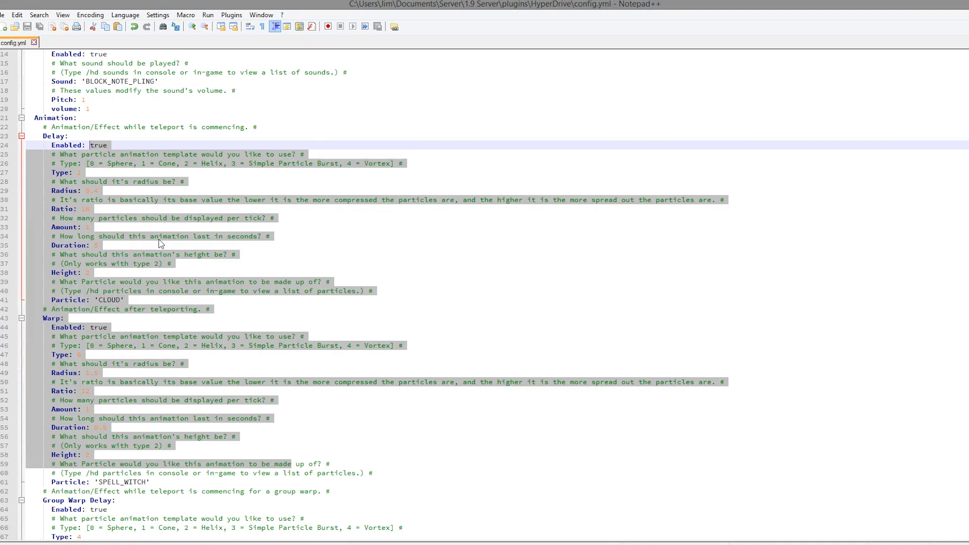
left_click(155, 236)
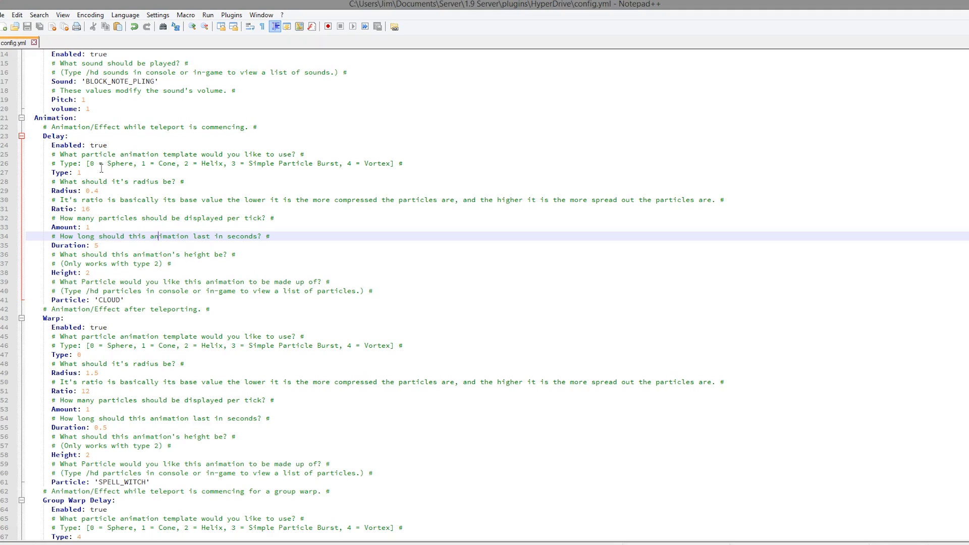
double_click(119, 163)
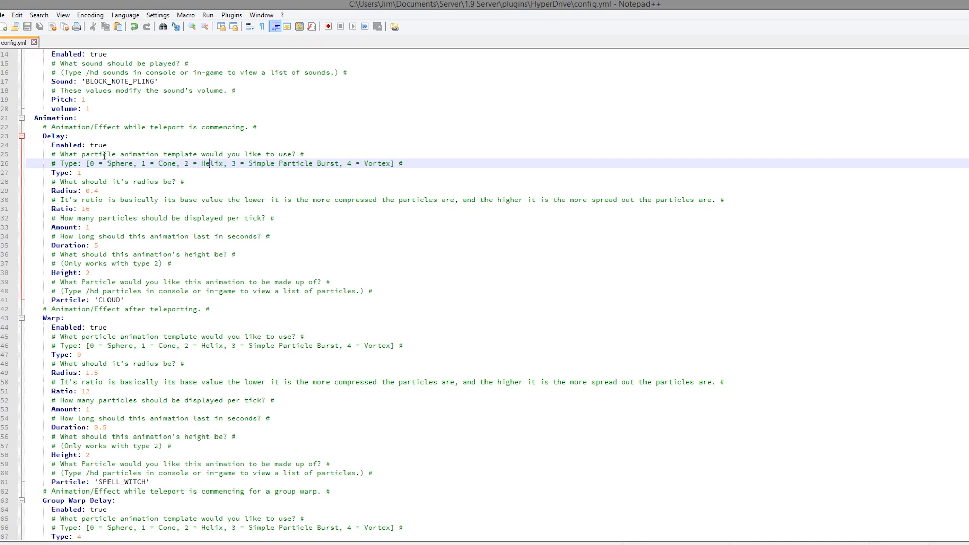
type("2")
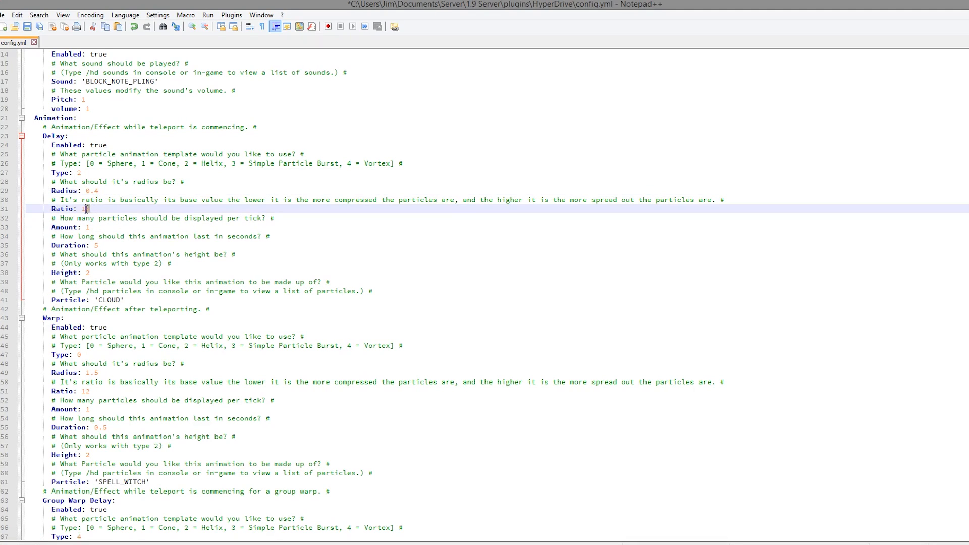
type("6")
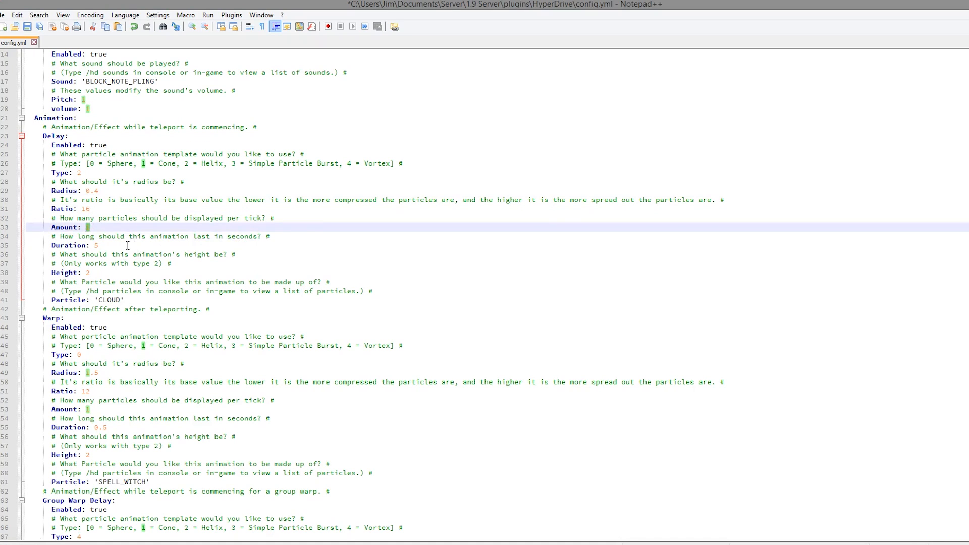
scroll("down", 3)
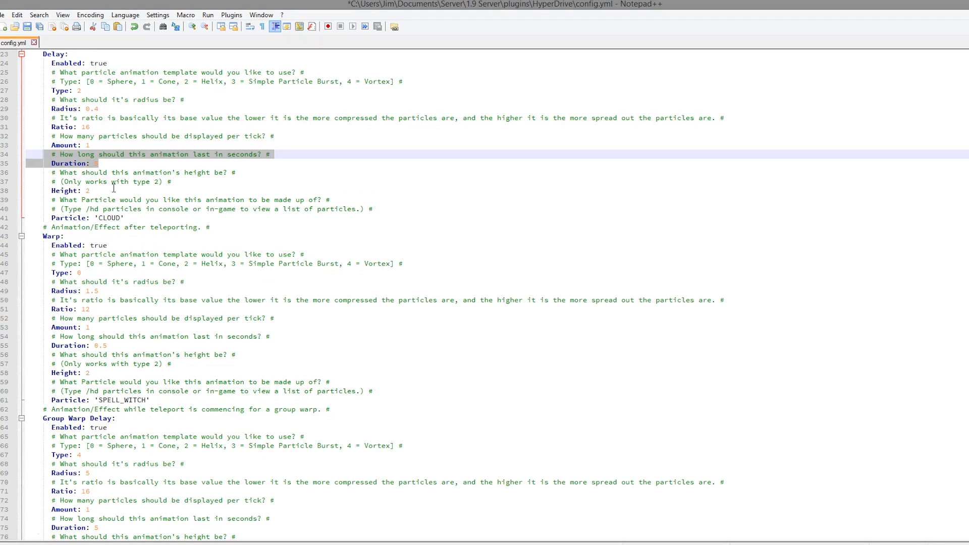
scroll("down", 3)
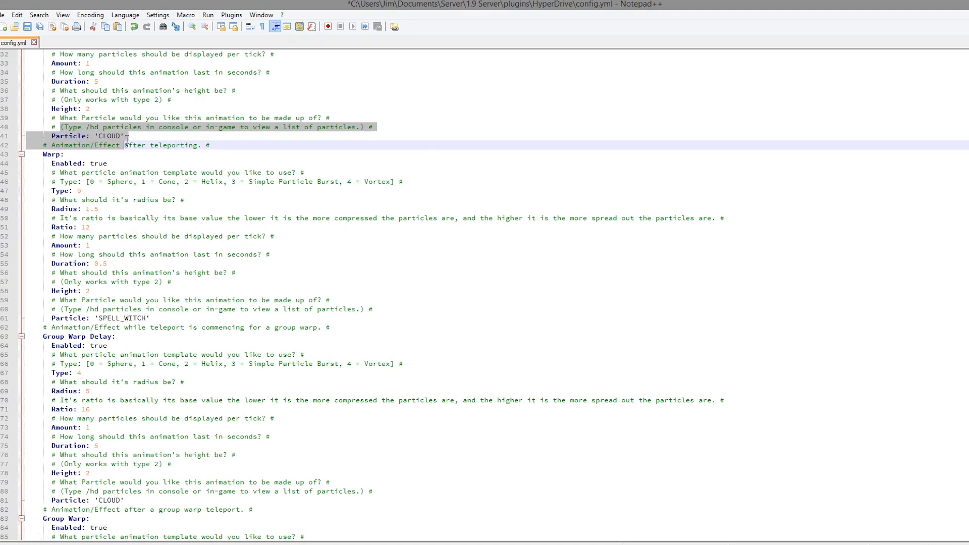
scroll("down", 3)
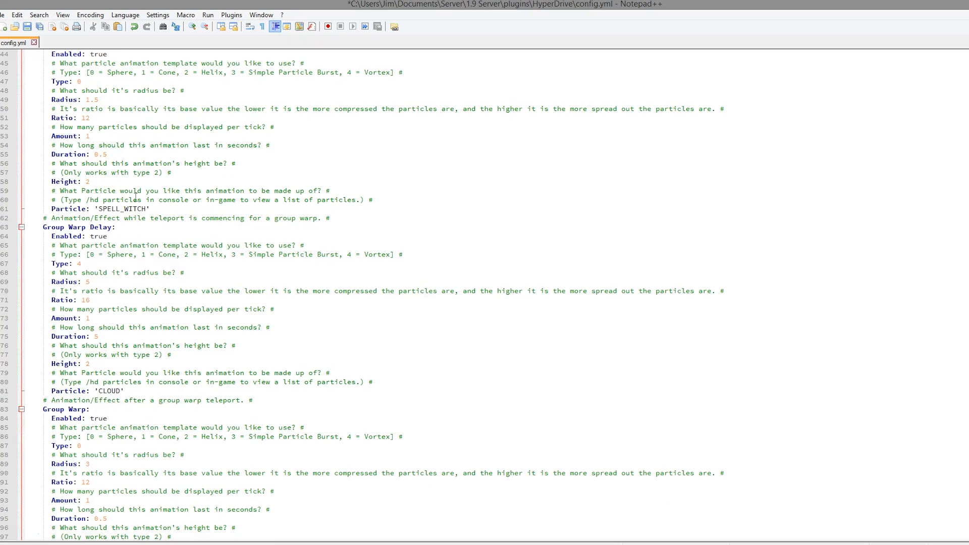
Scroll through config.yml's Prices section, deselecting the stray text.
scroll("down", 3)
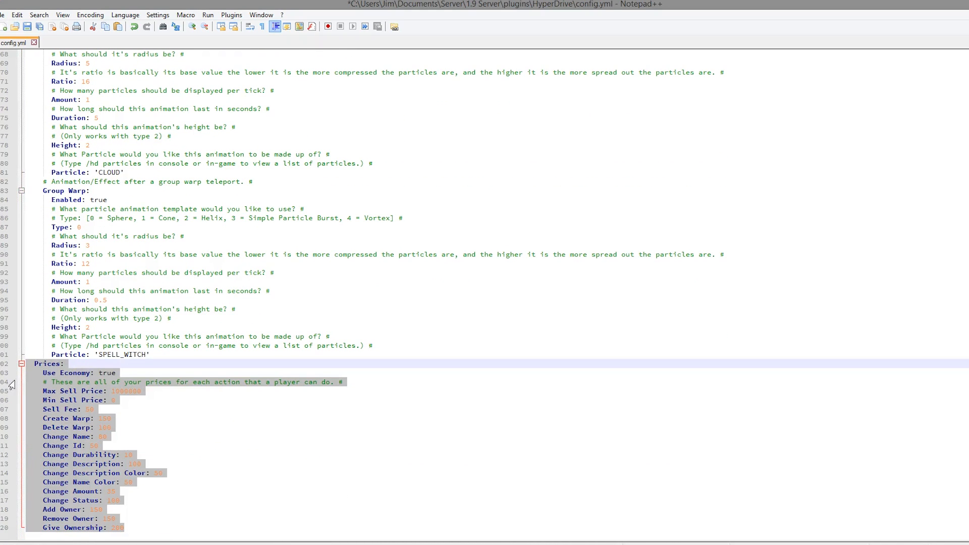
left_click(159, 473)
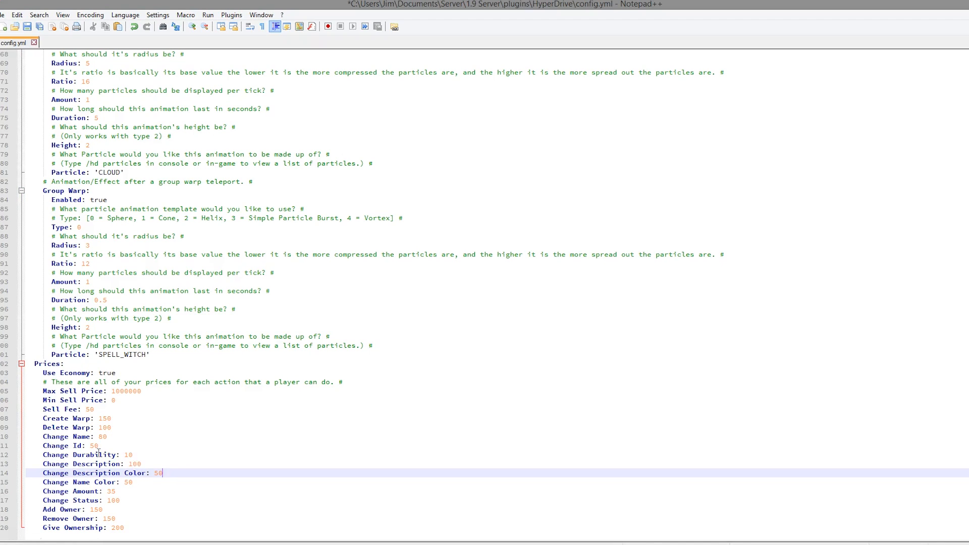
mouse_move(147, 476)
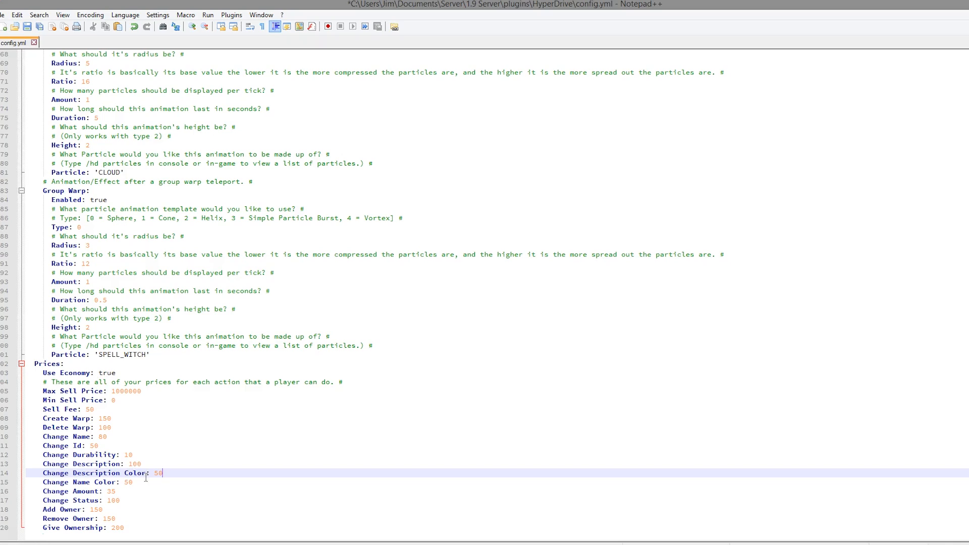
mouse_move(165, 517)
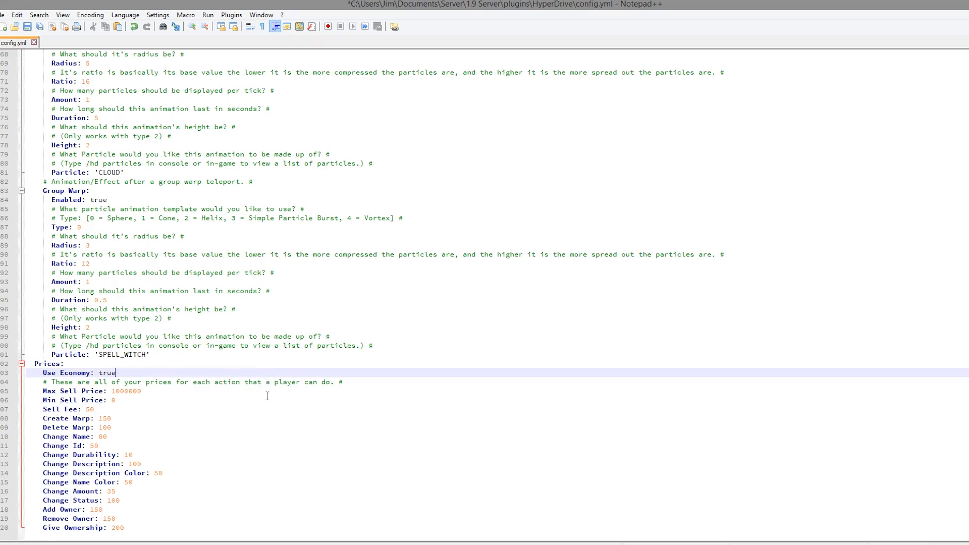
scroll("up", 3)
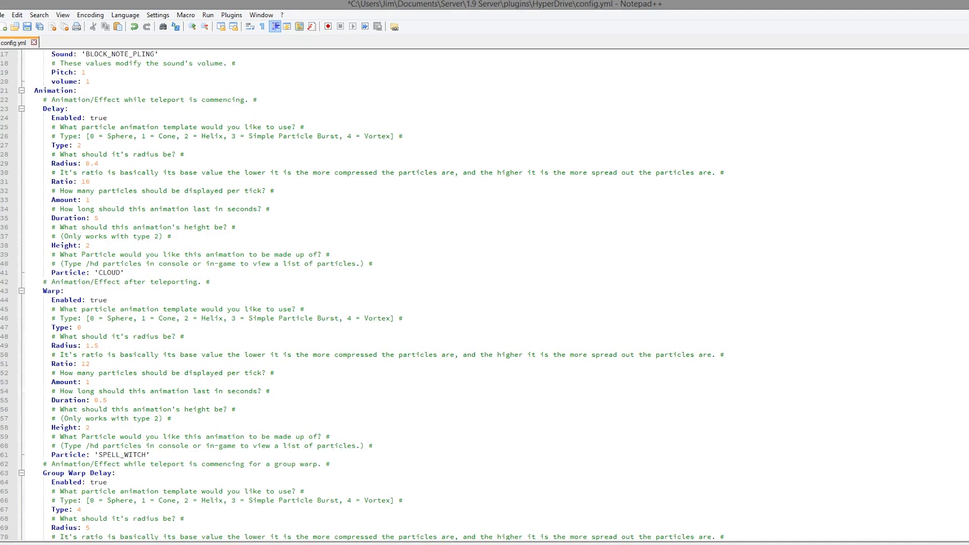
scroll("down", 3)
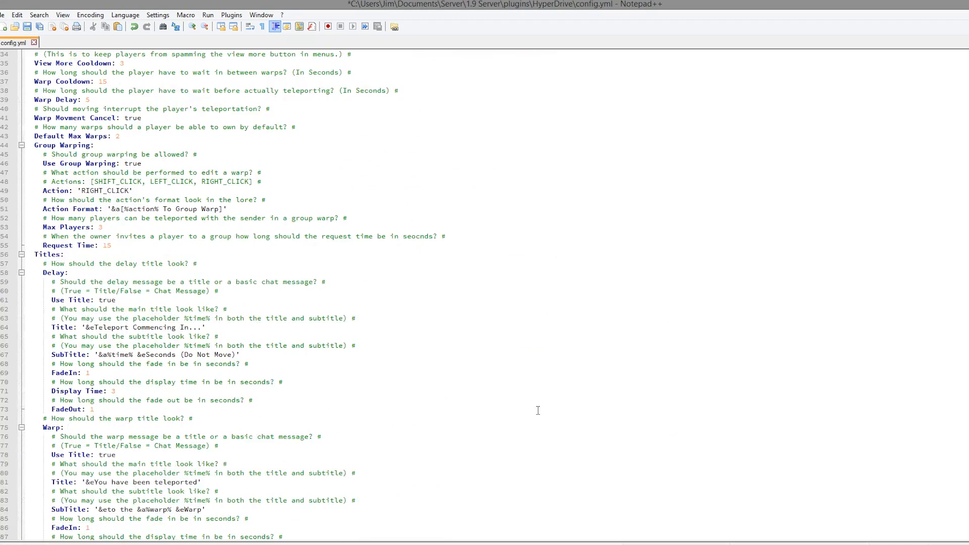
scroll("down", 3)
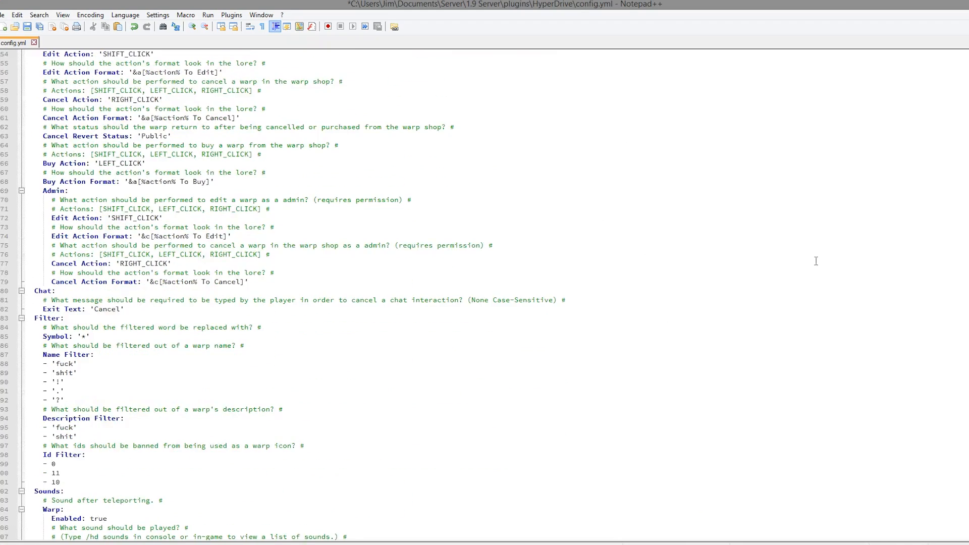
scroll("down", 3)
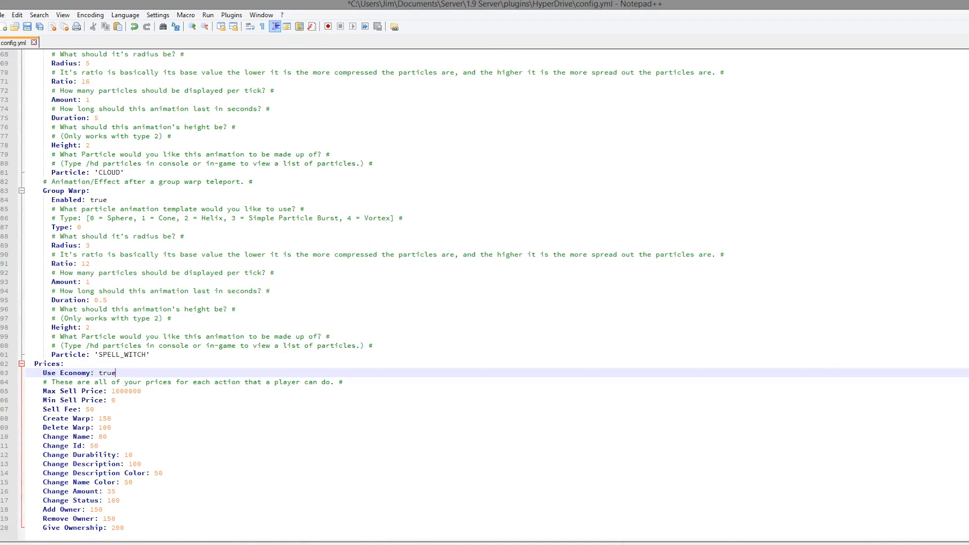
scroll("up", 3)
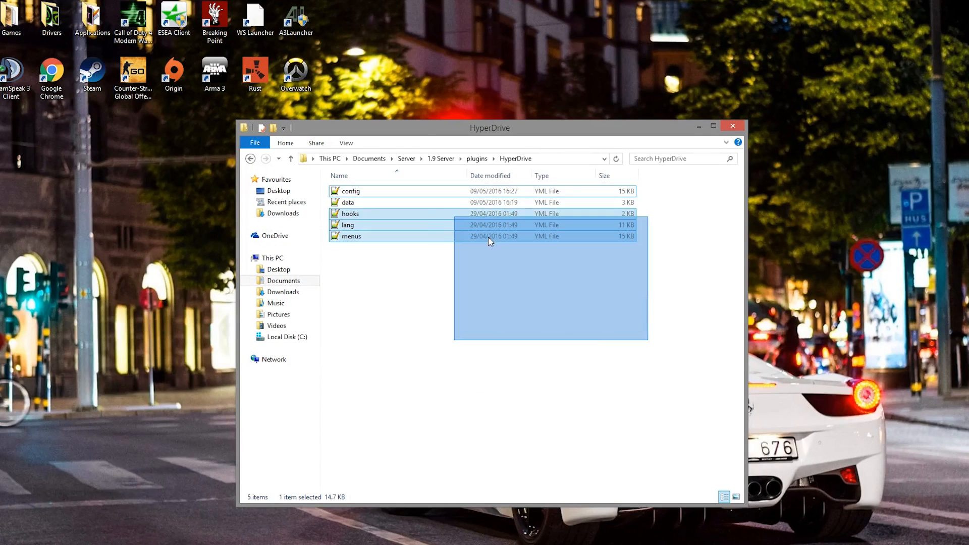
key("ctrl+a")
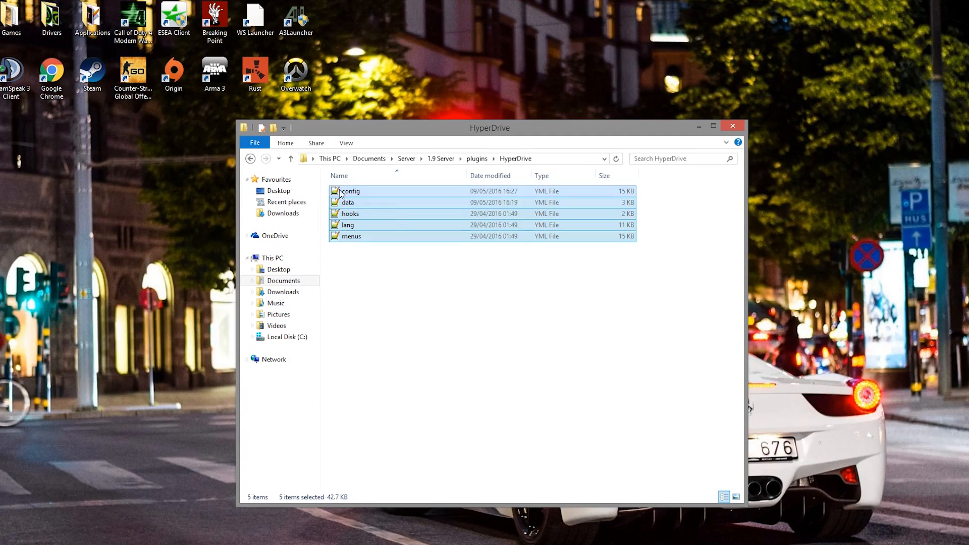
left_click(634, 344)
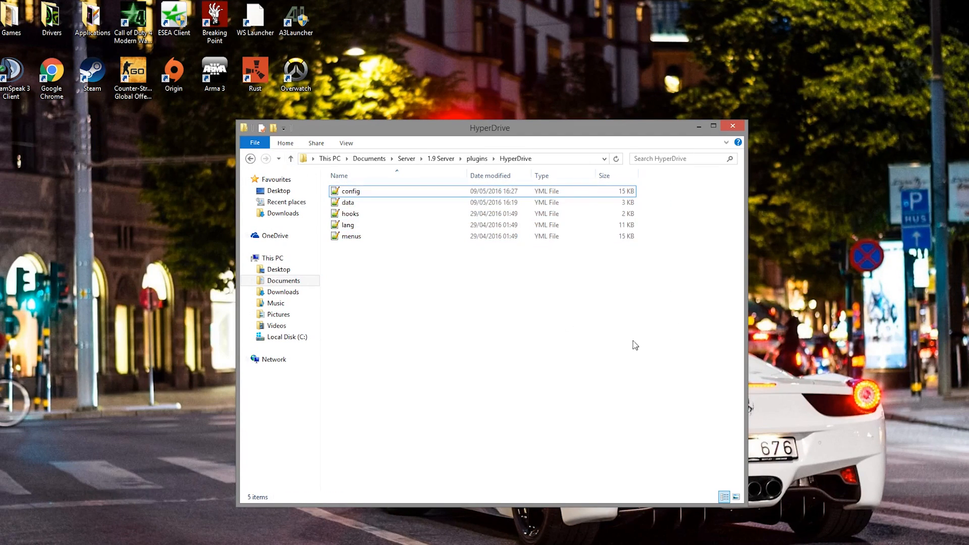
mouse_move(551, 429)
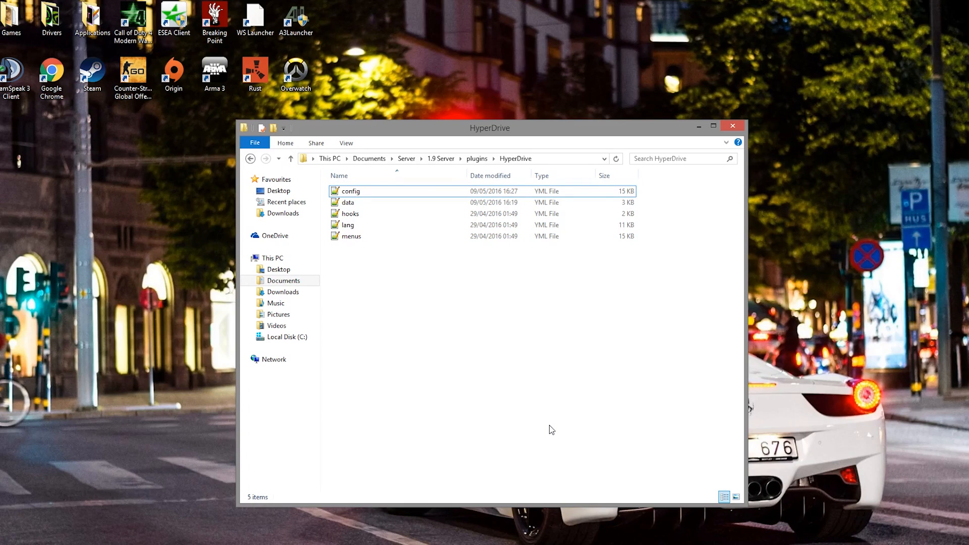
mouse_move(69, 461)
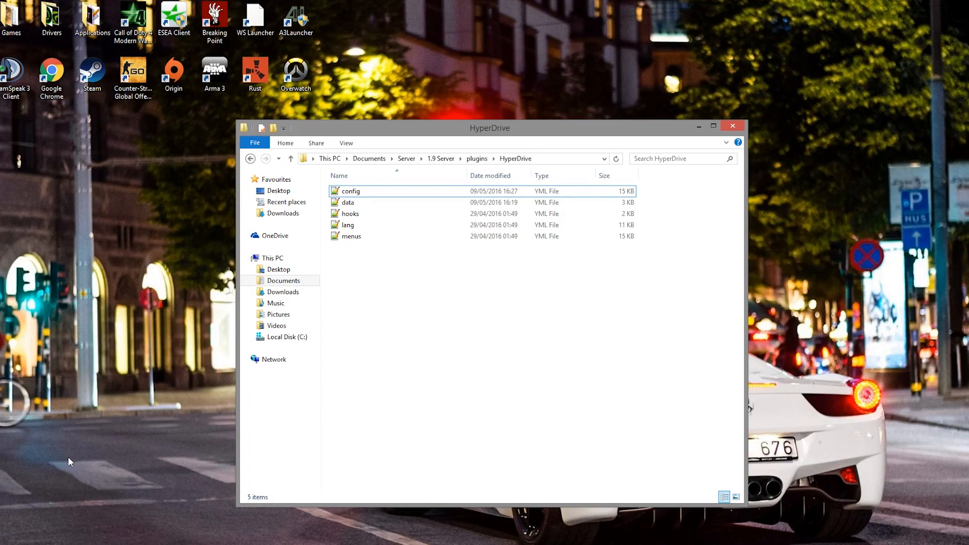